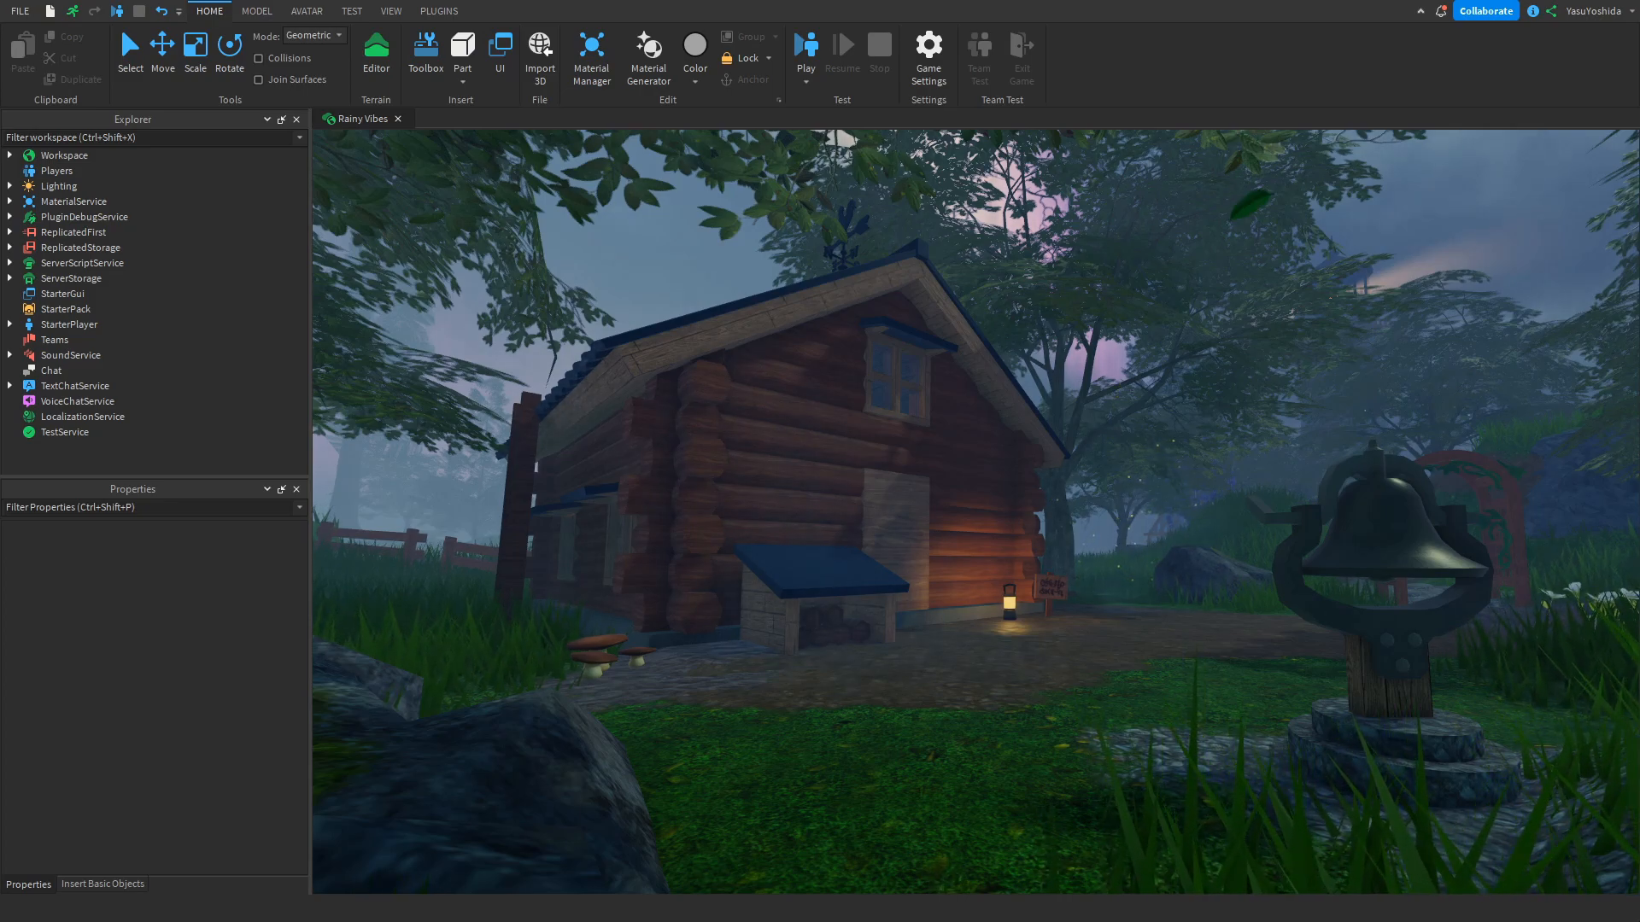
# - Assign the shortcuts P and Ctrl+P to the Select Actions command
pyautogui.click(18, 11)
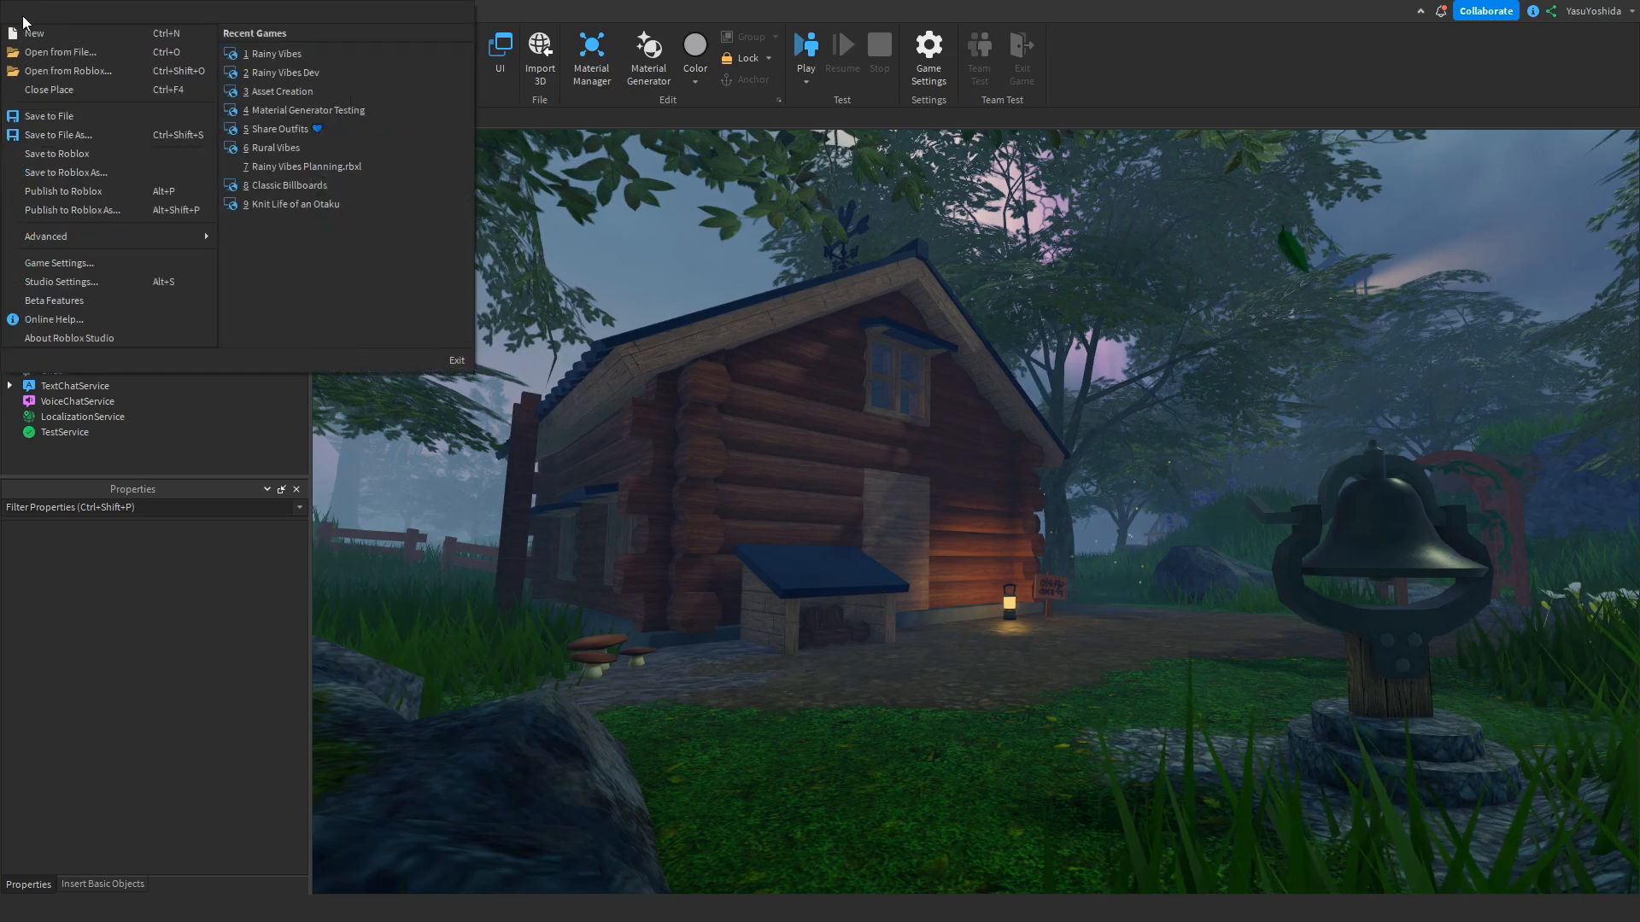
pyautogui.moveTo(47, 237)
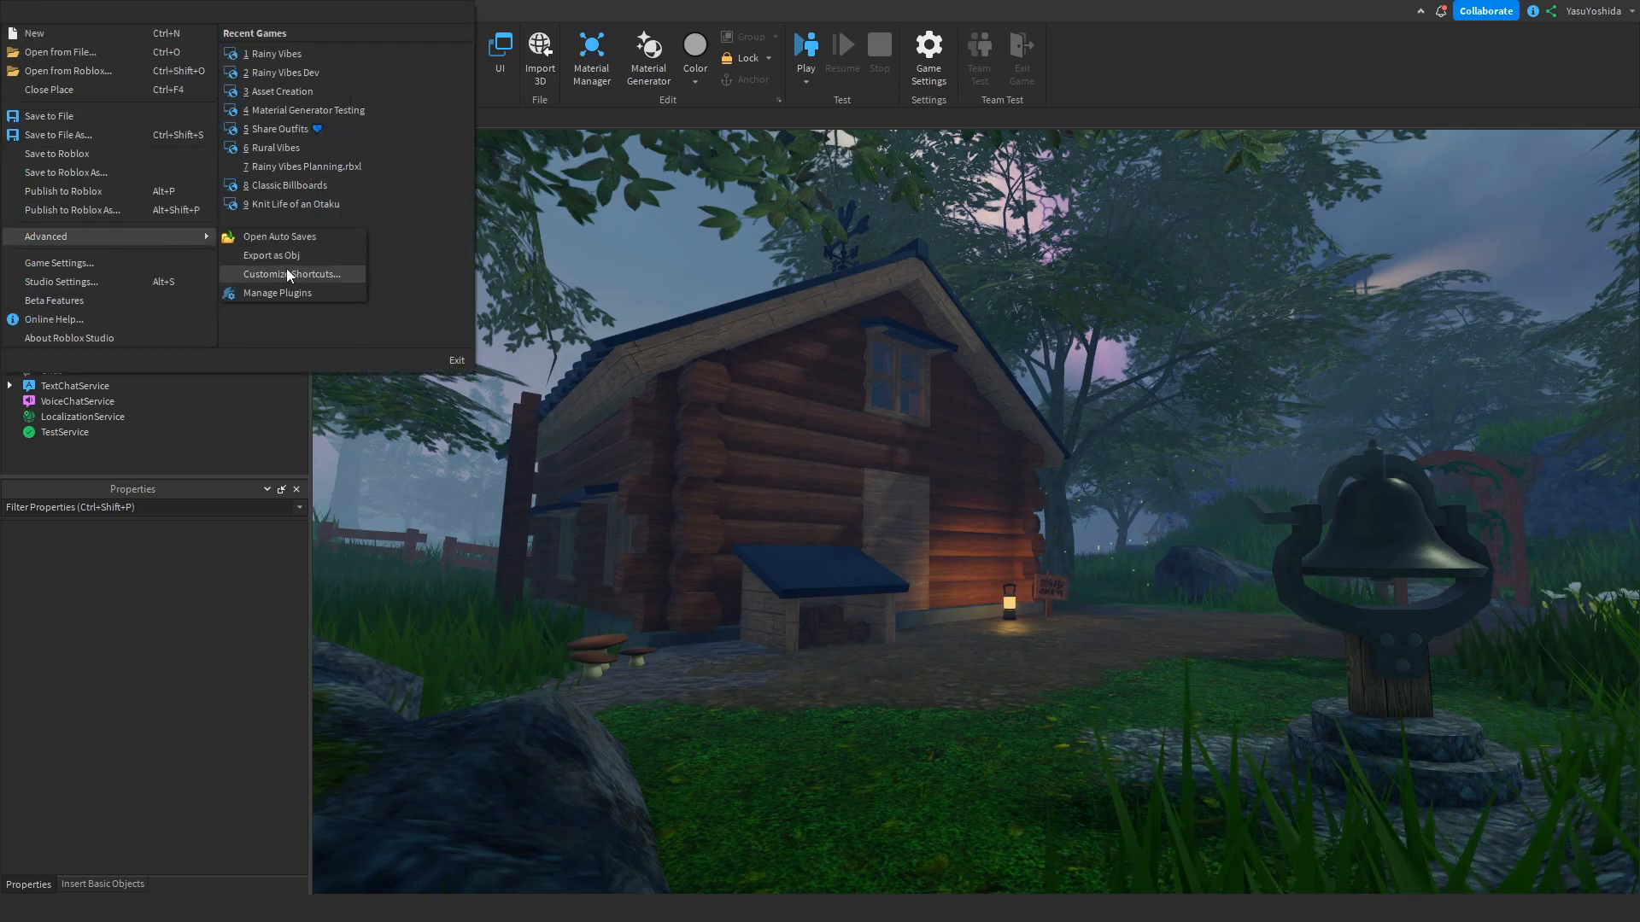
pyautogui.click(290, 273)
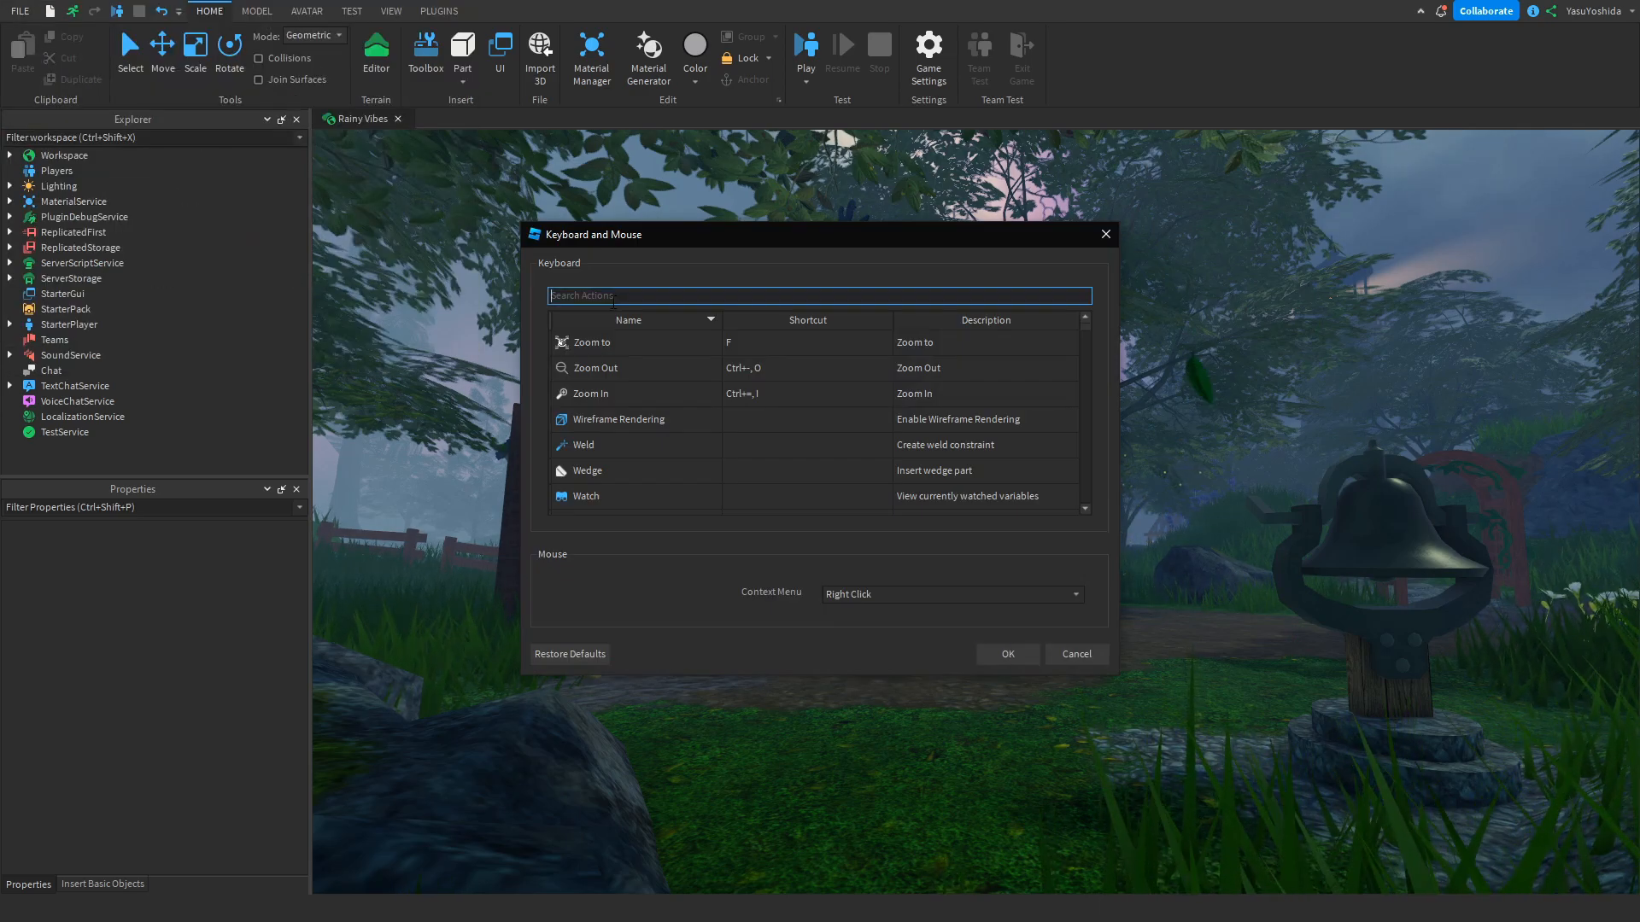
pyautogui.write('Selac')
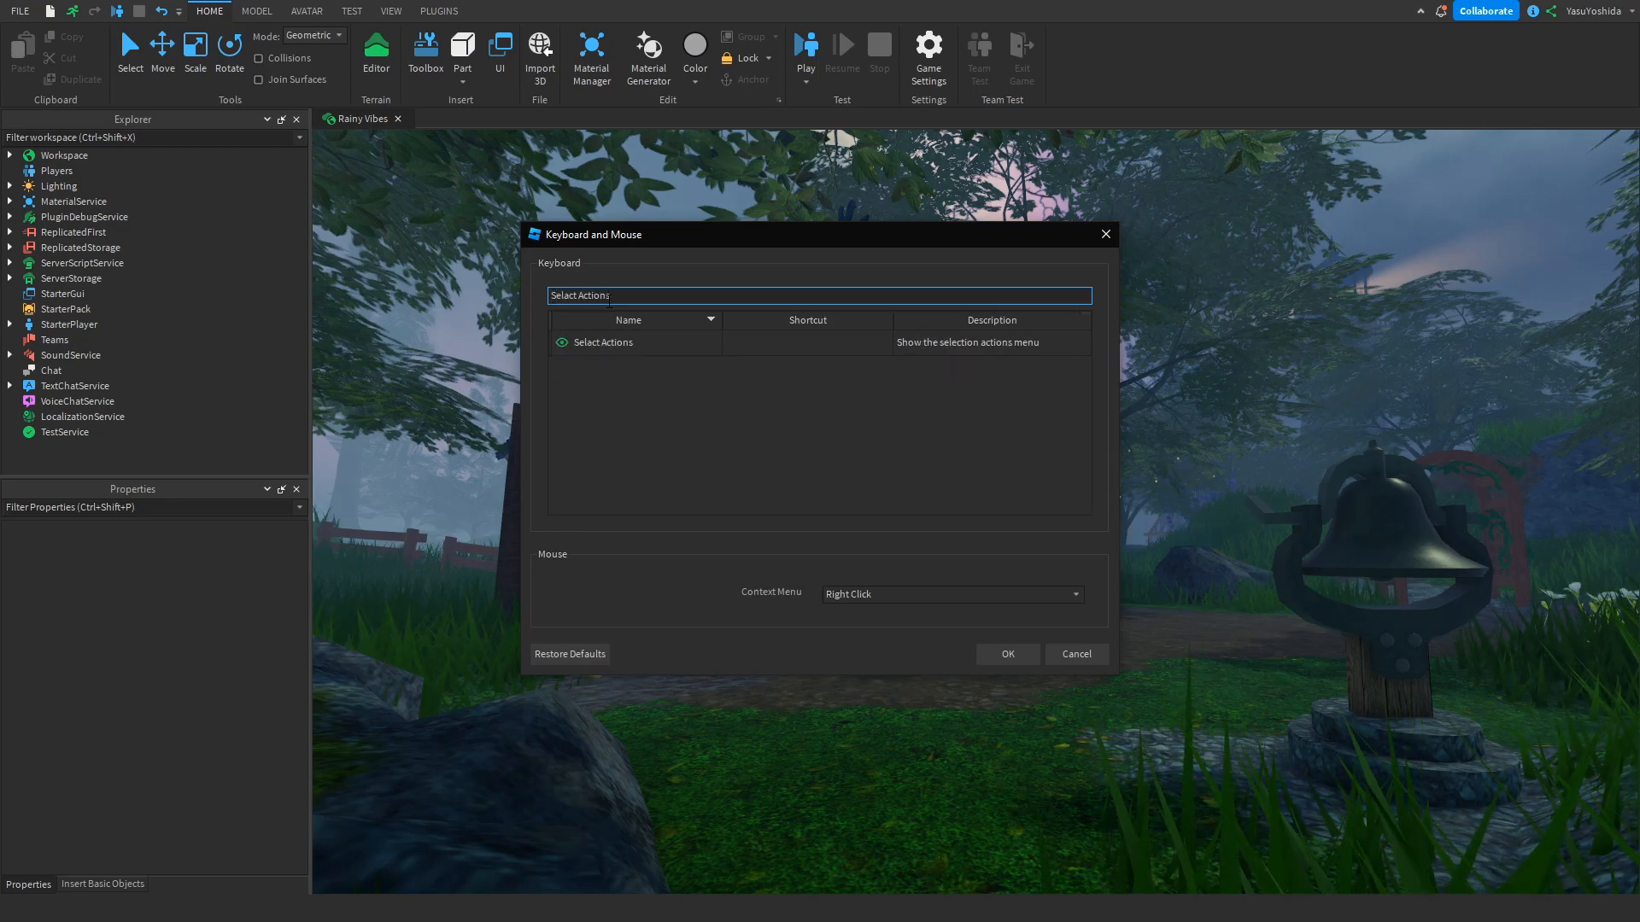
pyautogui.click(806, 342)
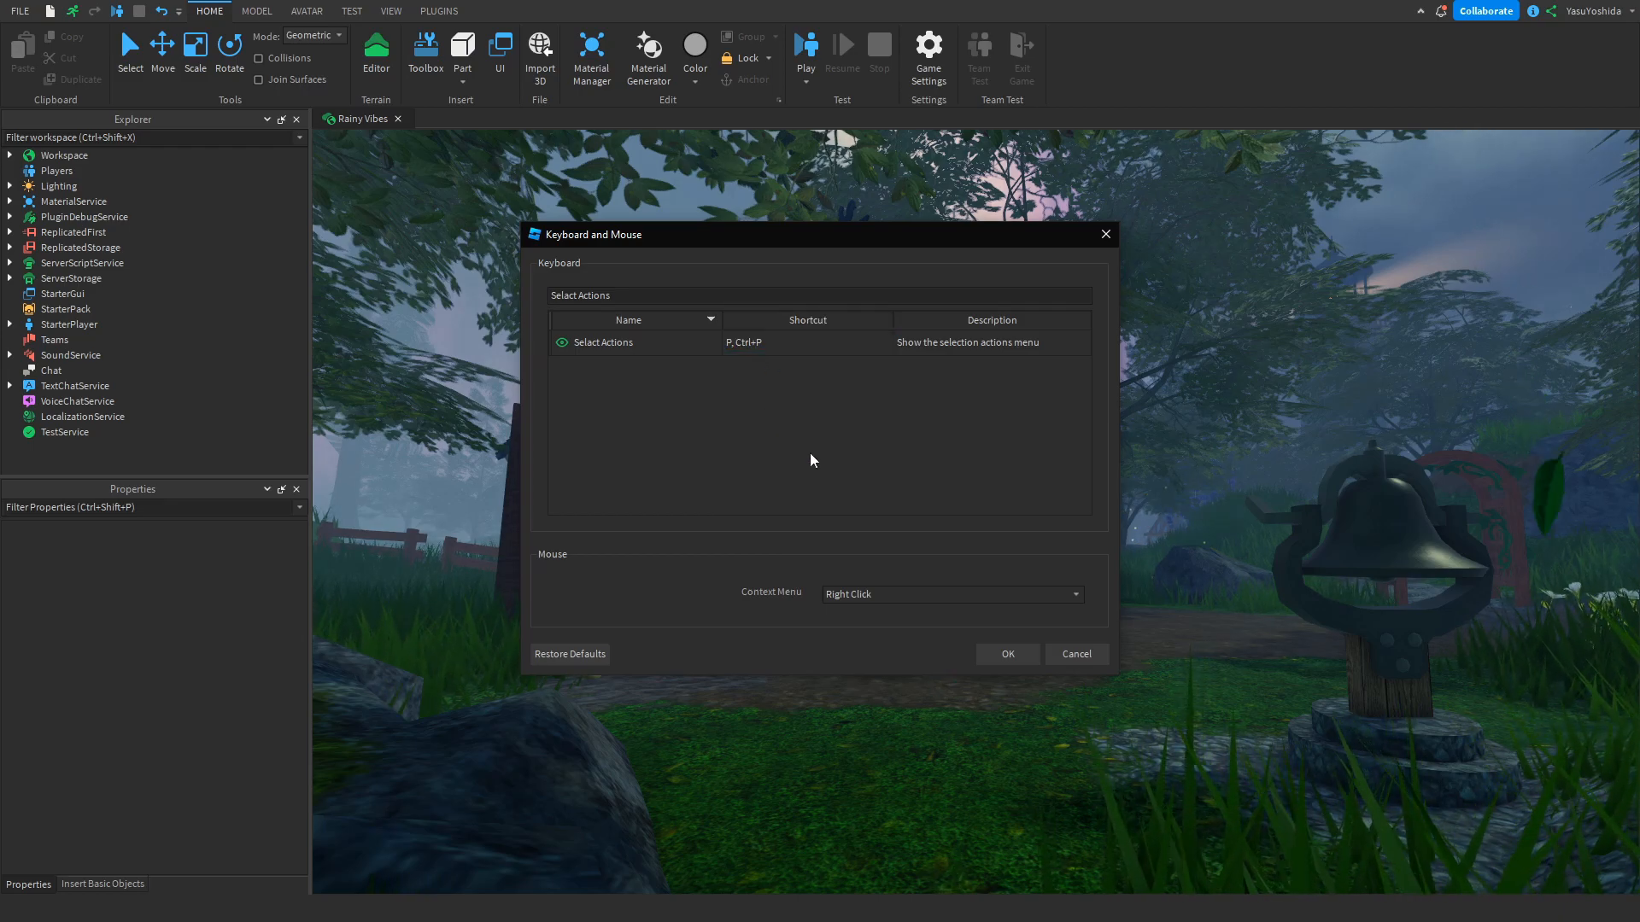
pyautogui.moveTo(810, 479)
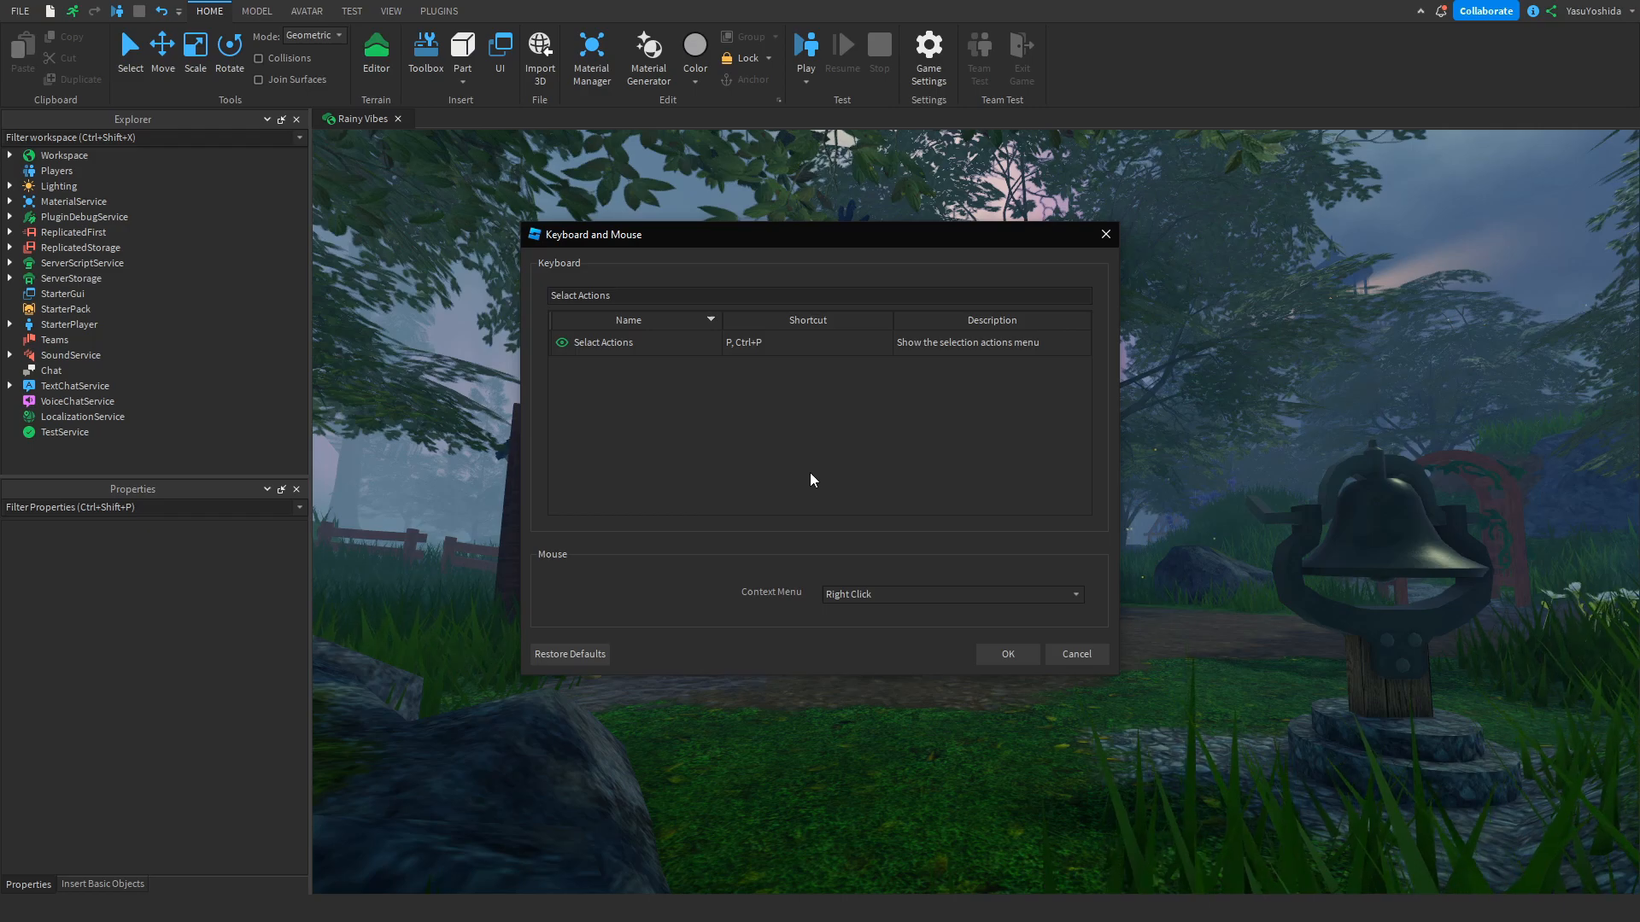
pyautogui.click(1005, 653)
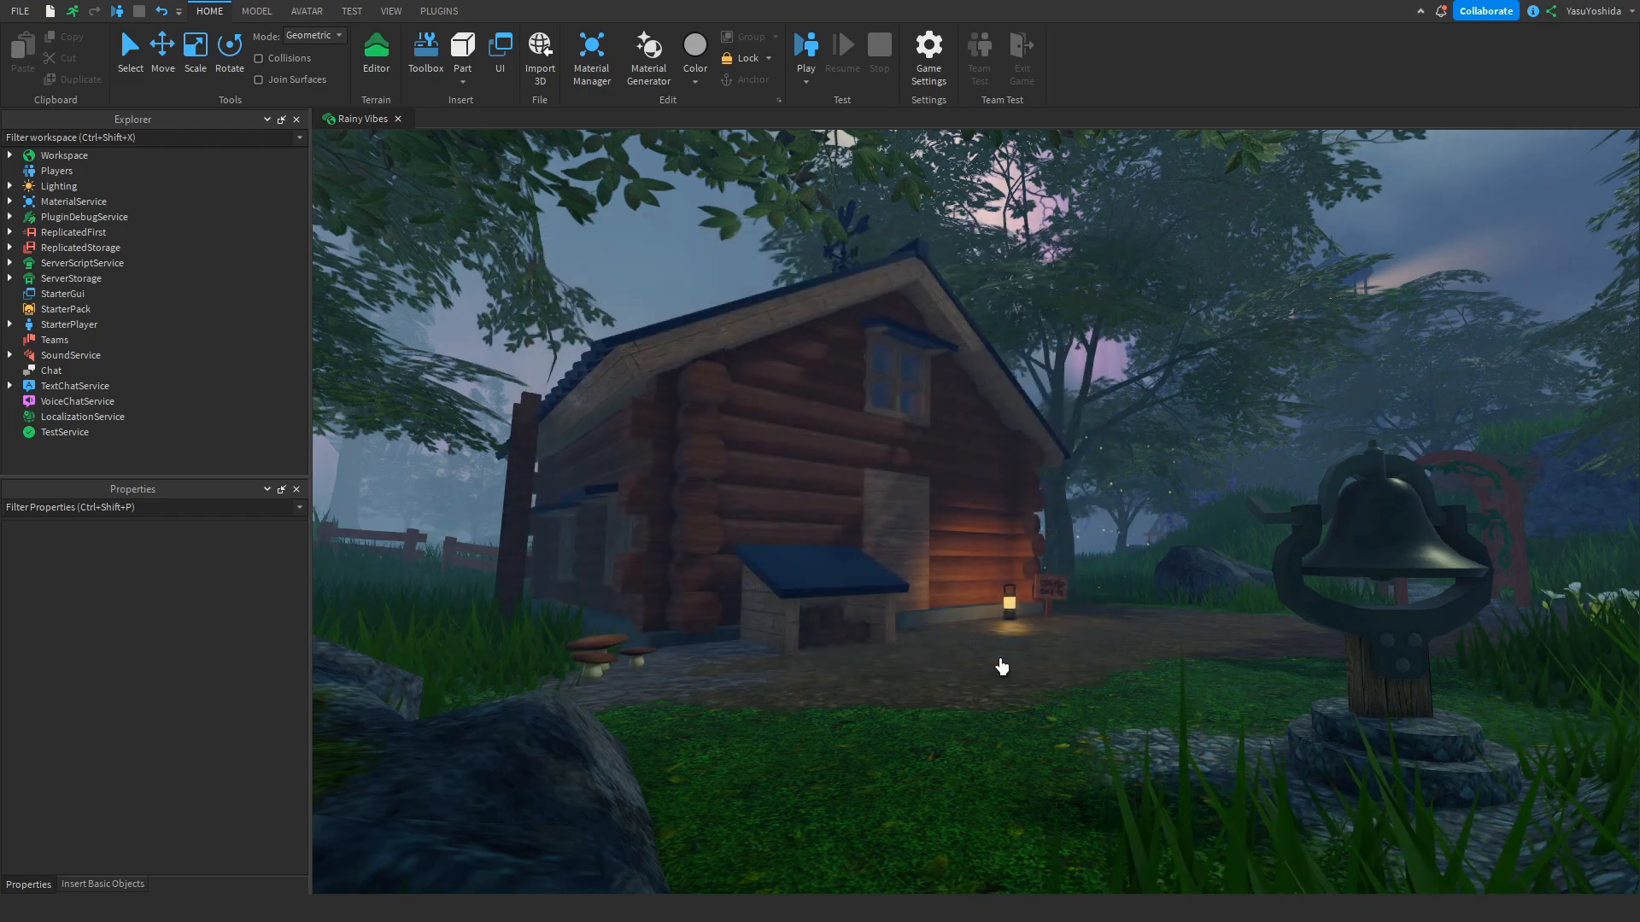
# - Find the Wood Ladder beside the cabin and reveal it under the Misc folder
pyautogui.rightClick(1001, 665)
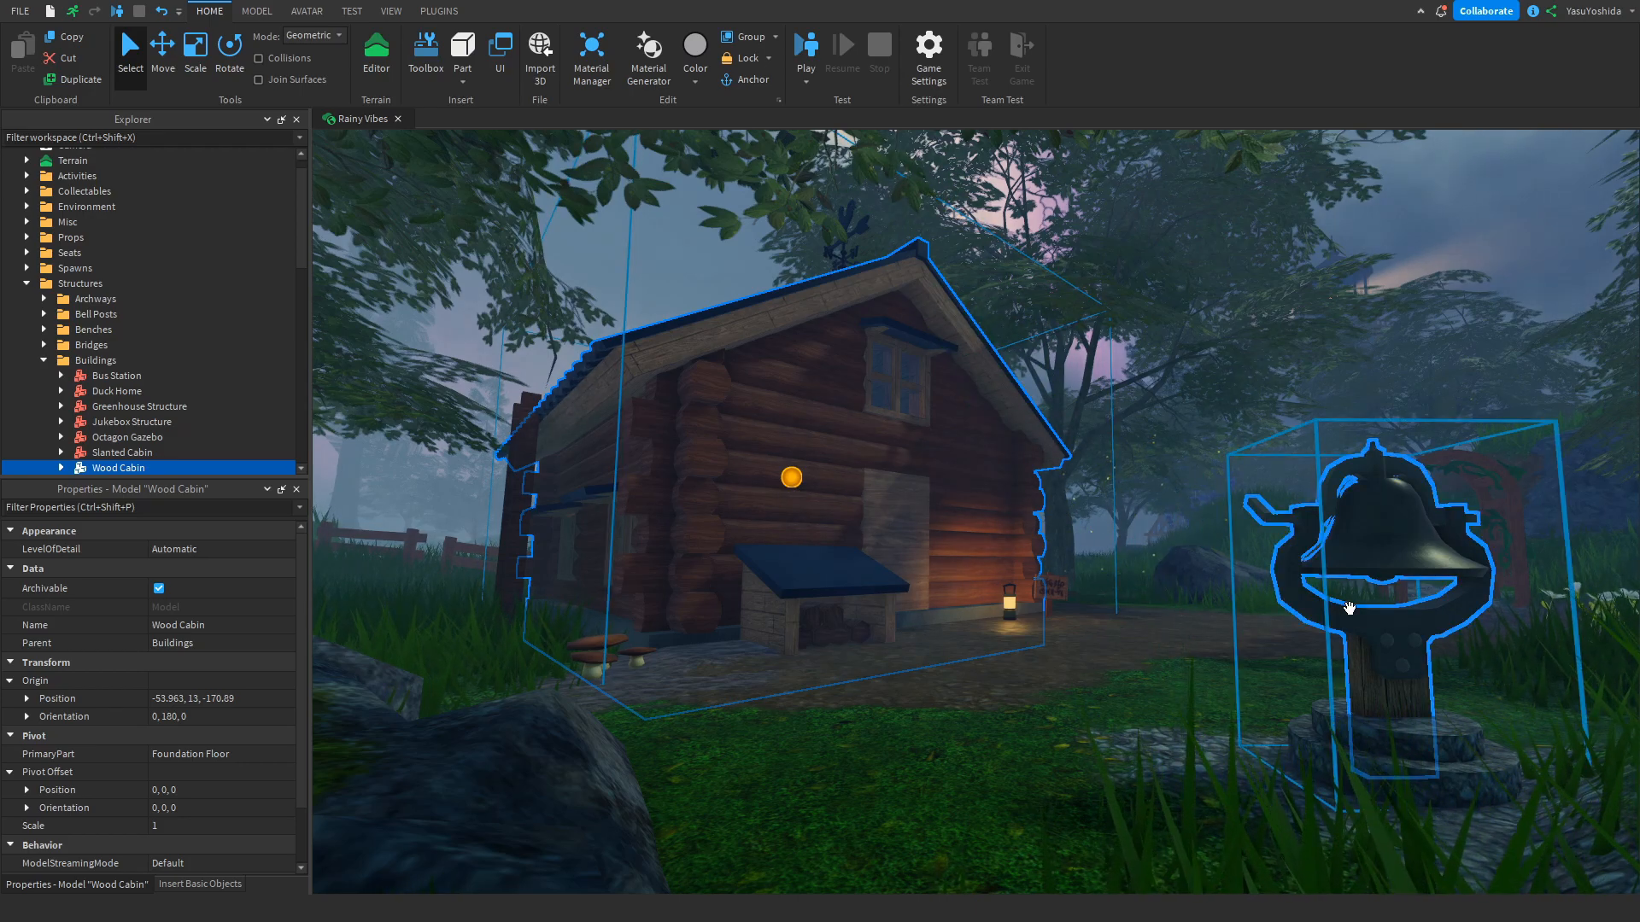
pyautogui.click(1375, 596)
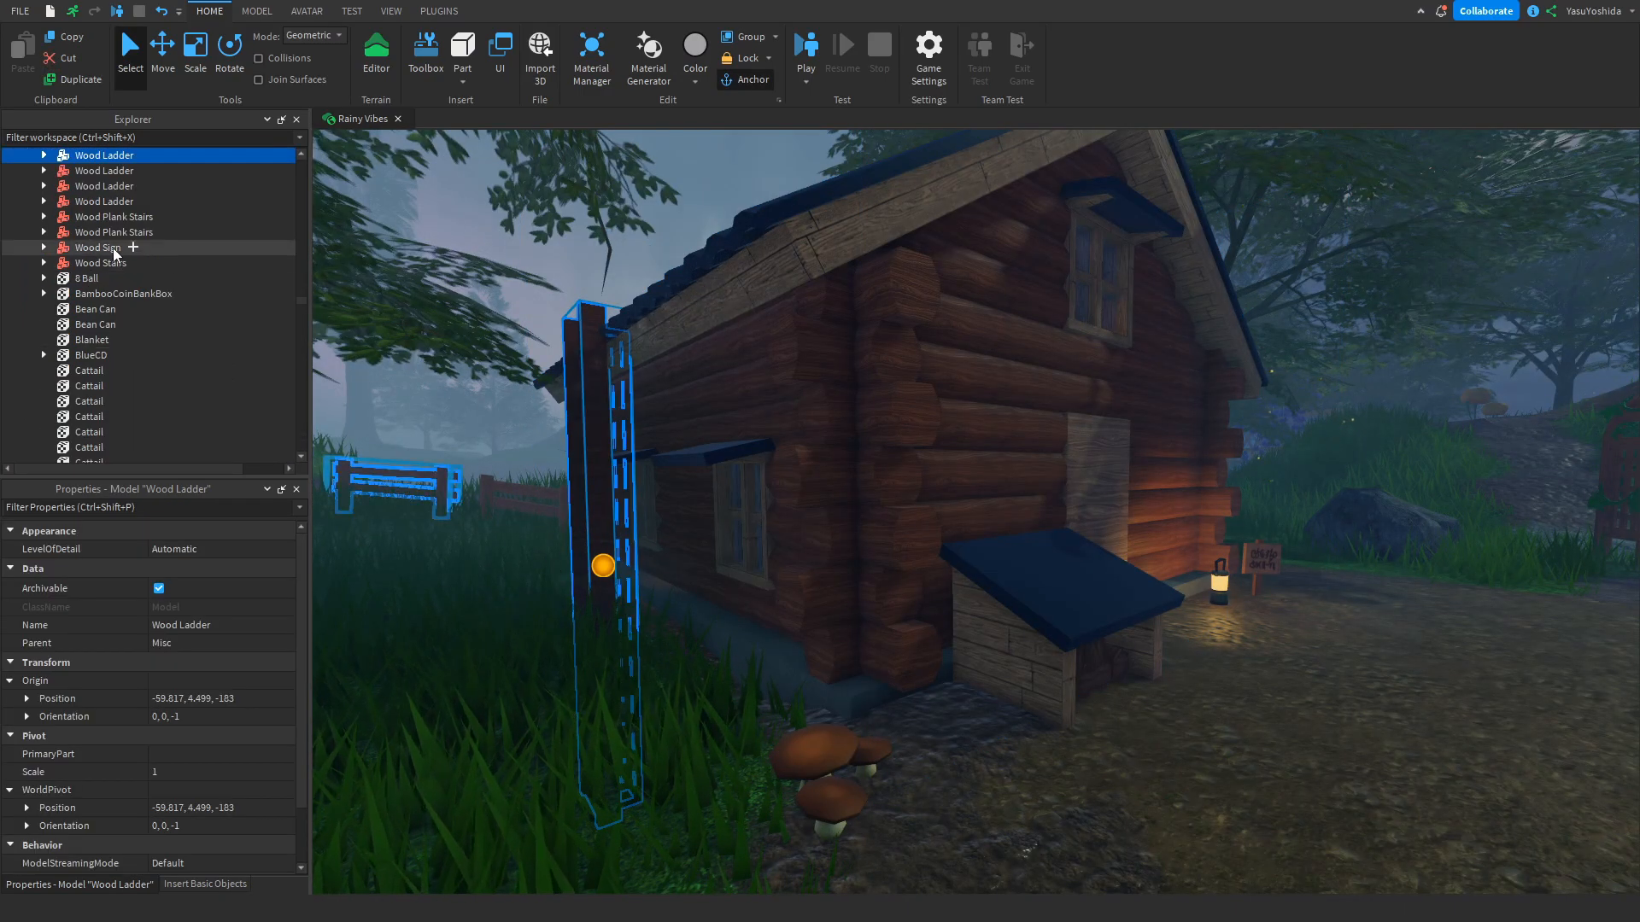
# - Drag Wood Ladder from the Misc folder onto the Wood Cabin model
pyautogui.click(118, 455)
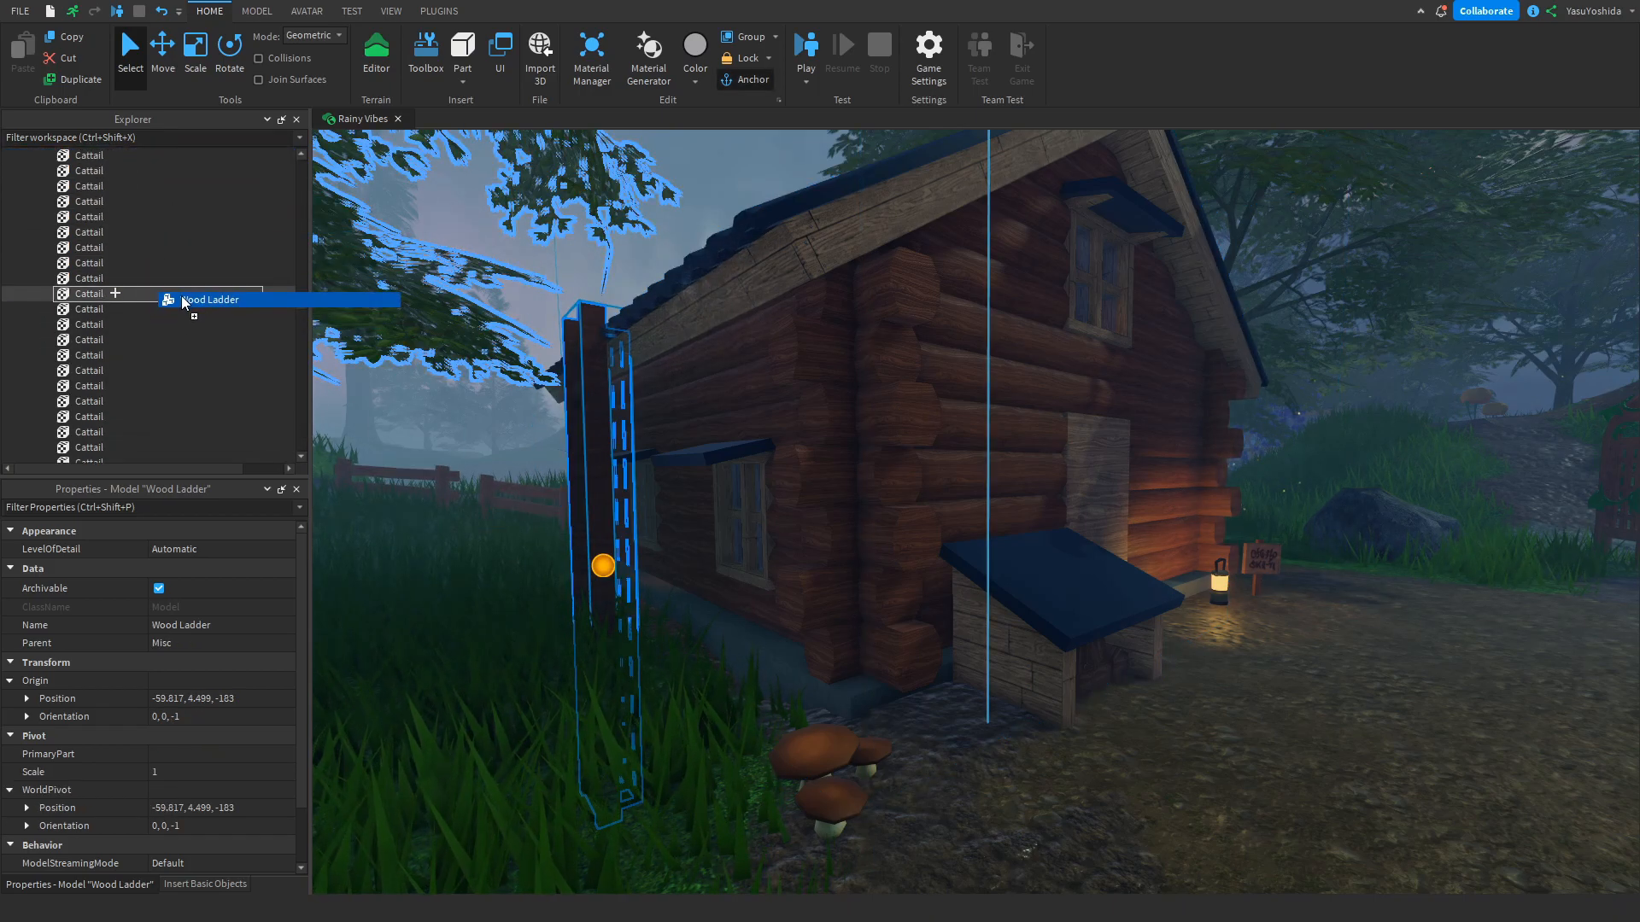
pyautogui.scroll(-3)
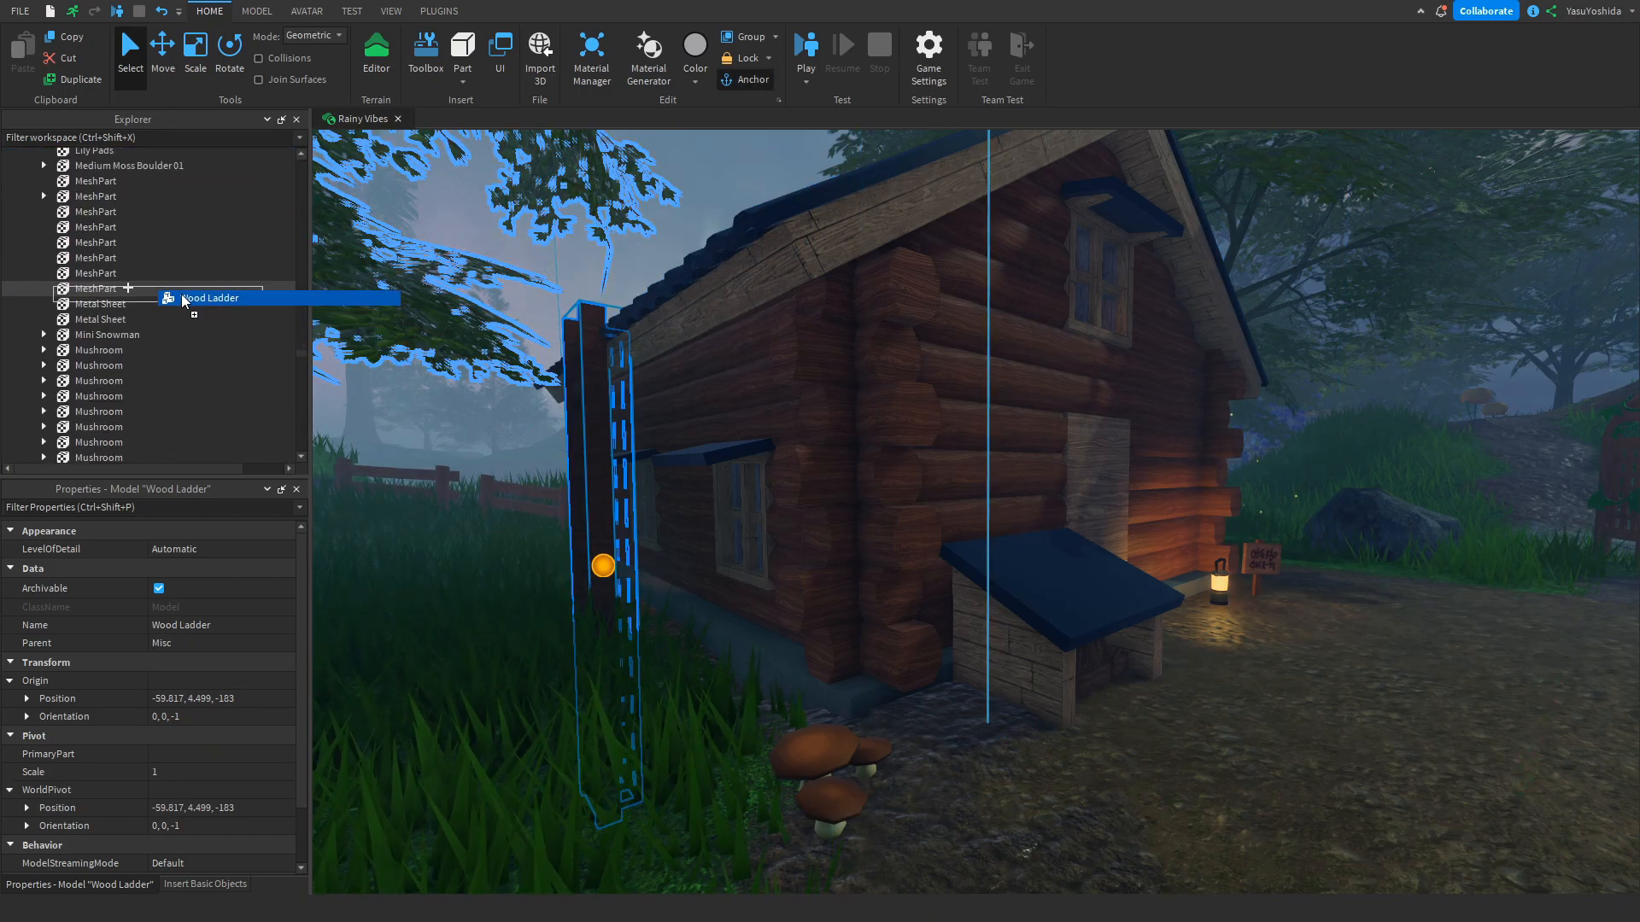
pyautogui.scroll(-3)
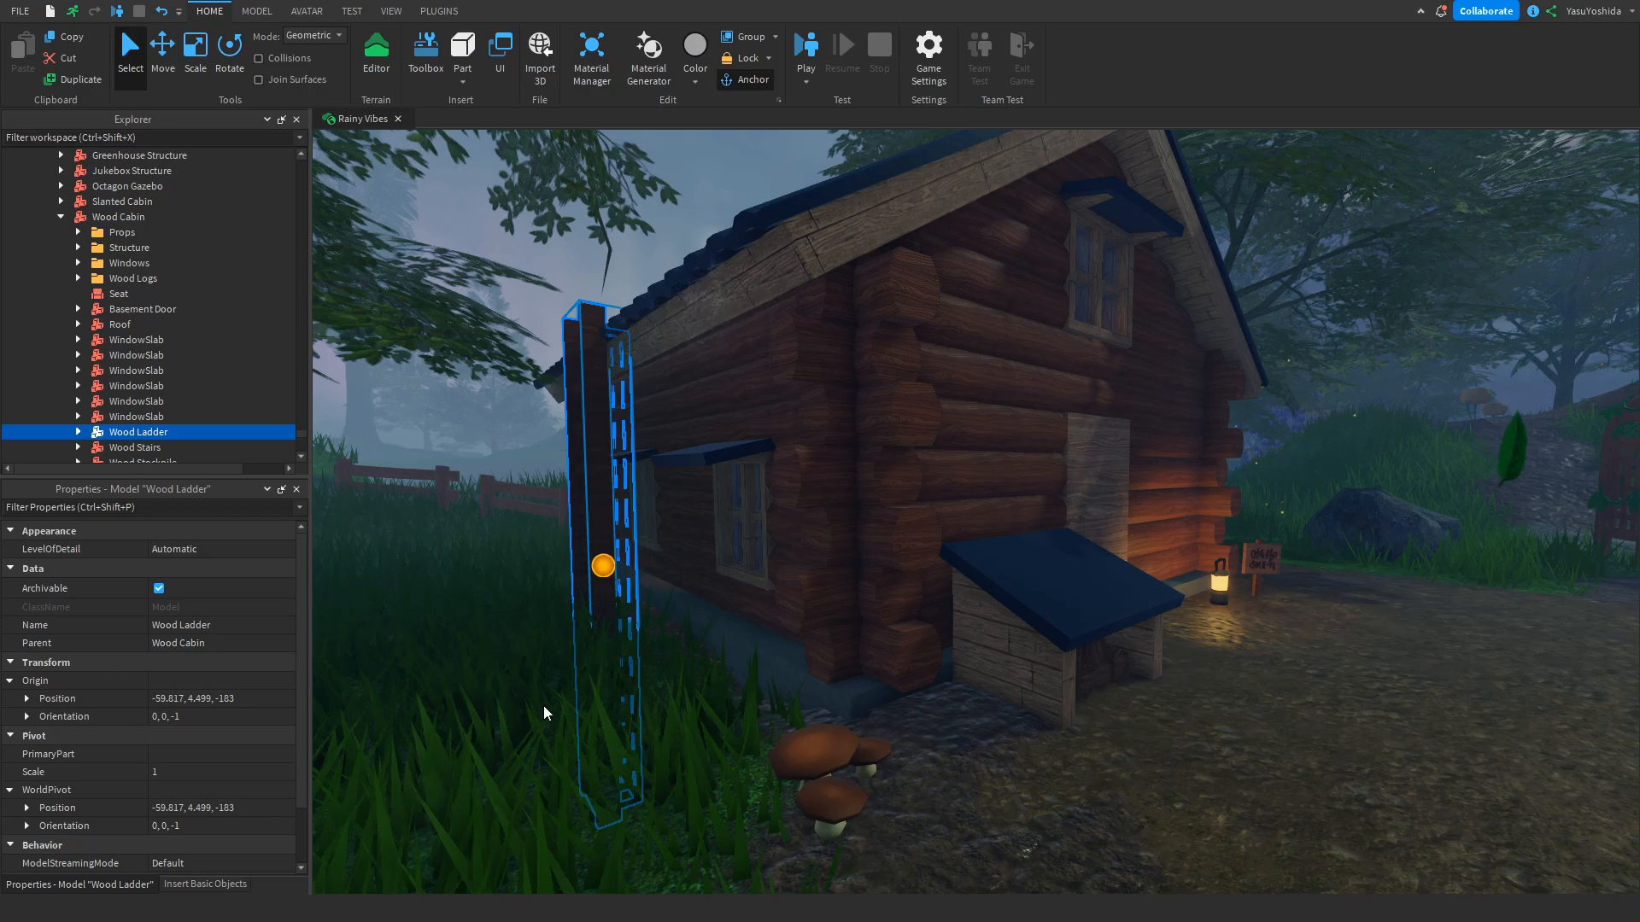
pyautogui.moveTo(466, 736)
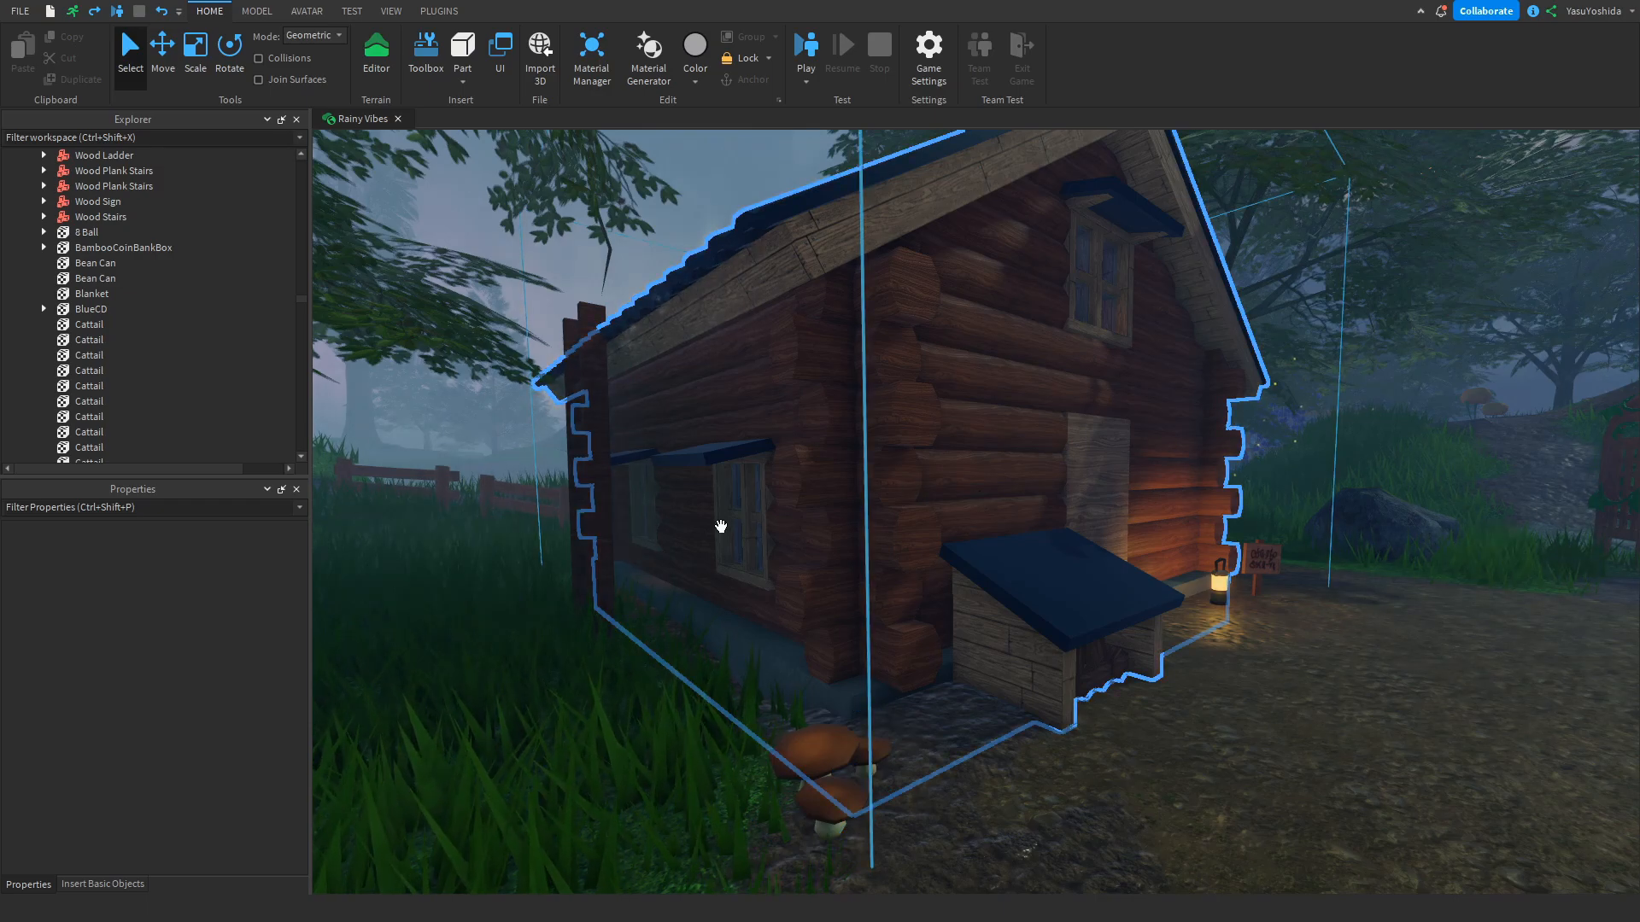
pyautogui.click(104, 155)
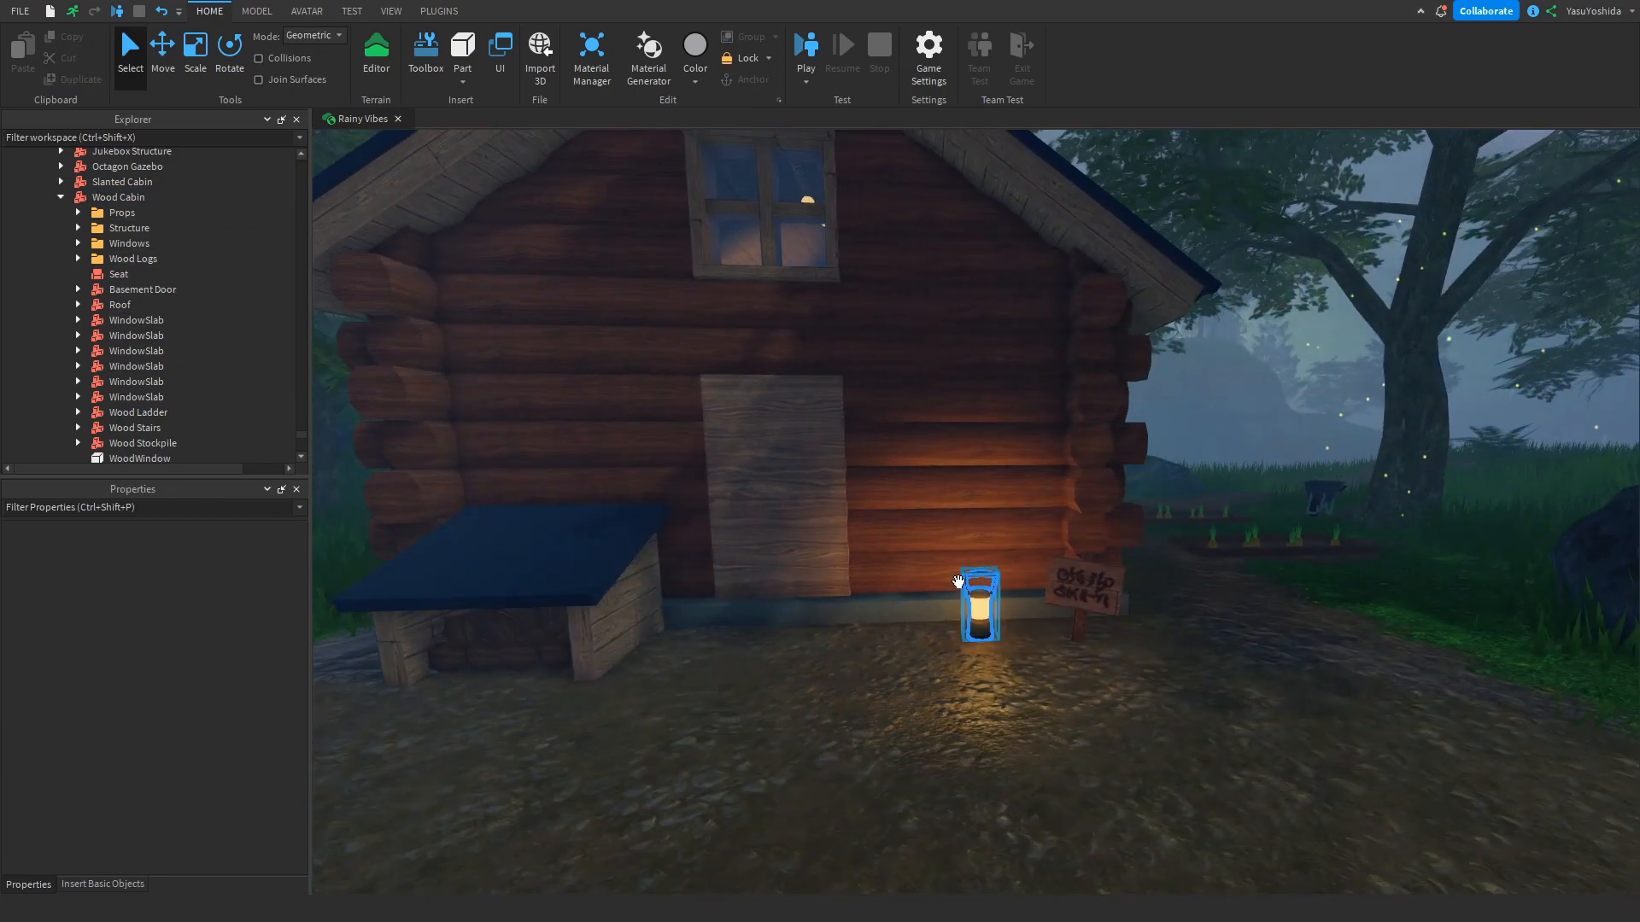
pyautogui.click(1082, 598)
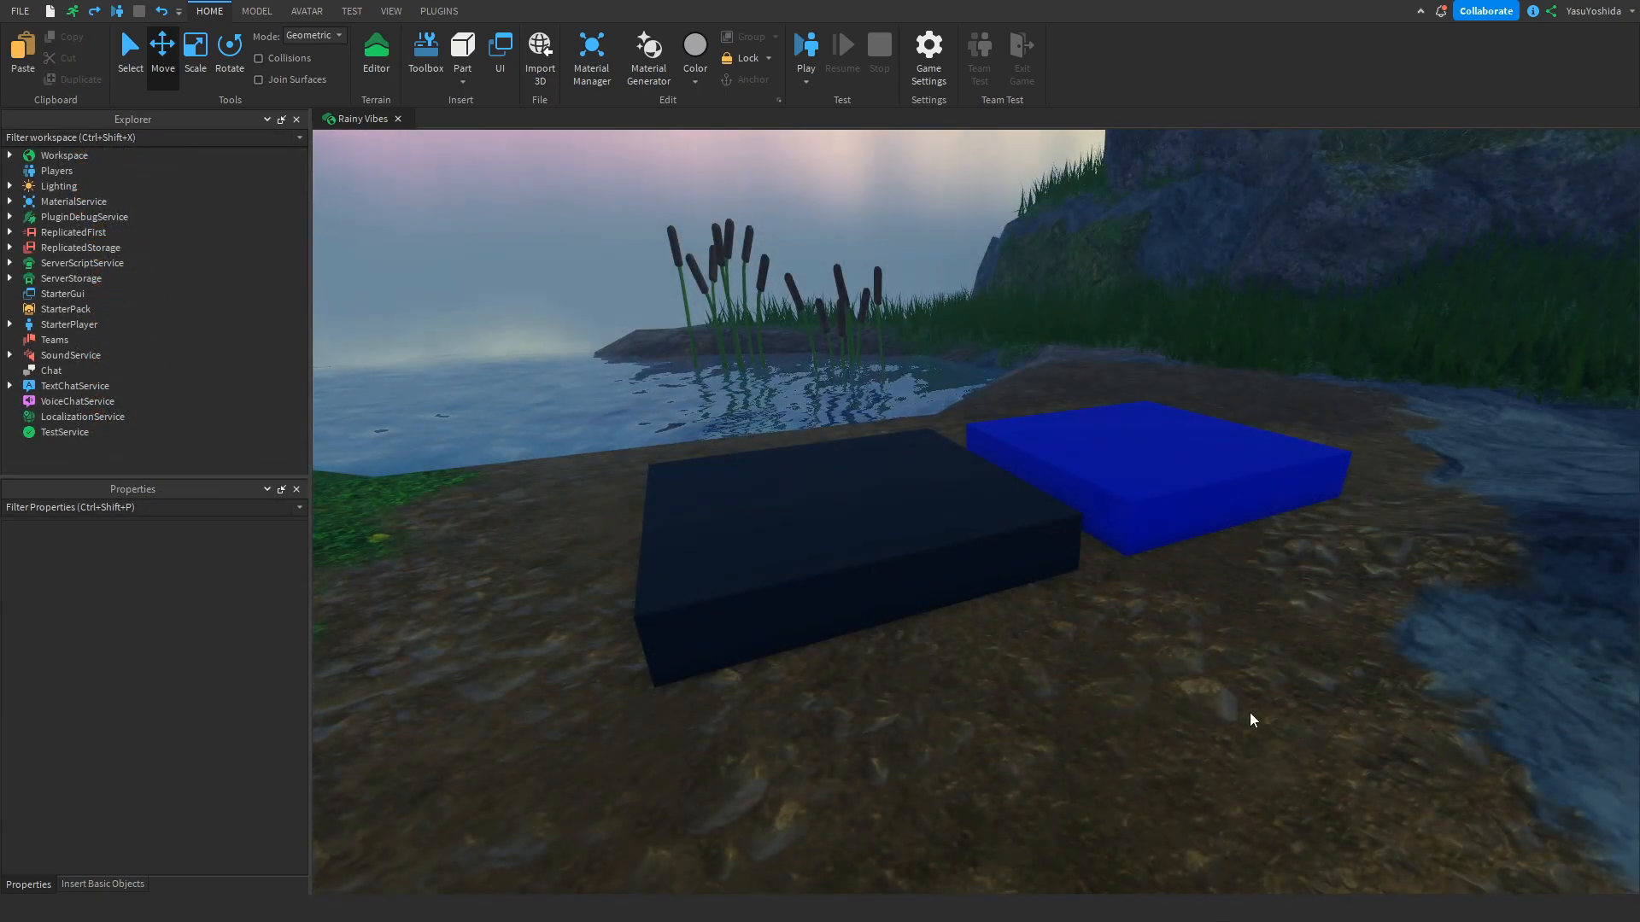
pyautogui.moveTo(1094, 568)
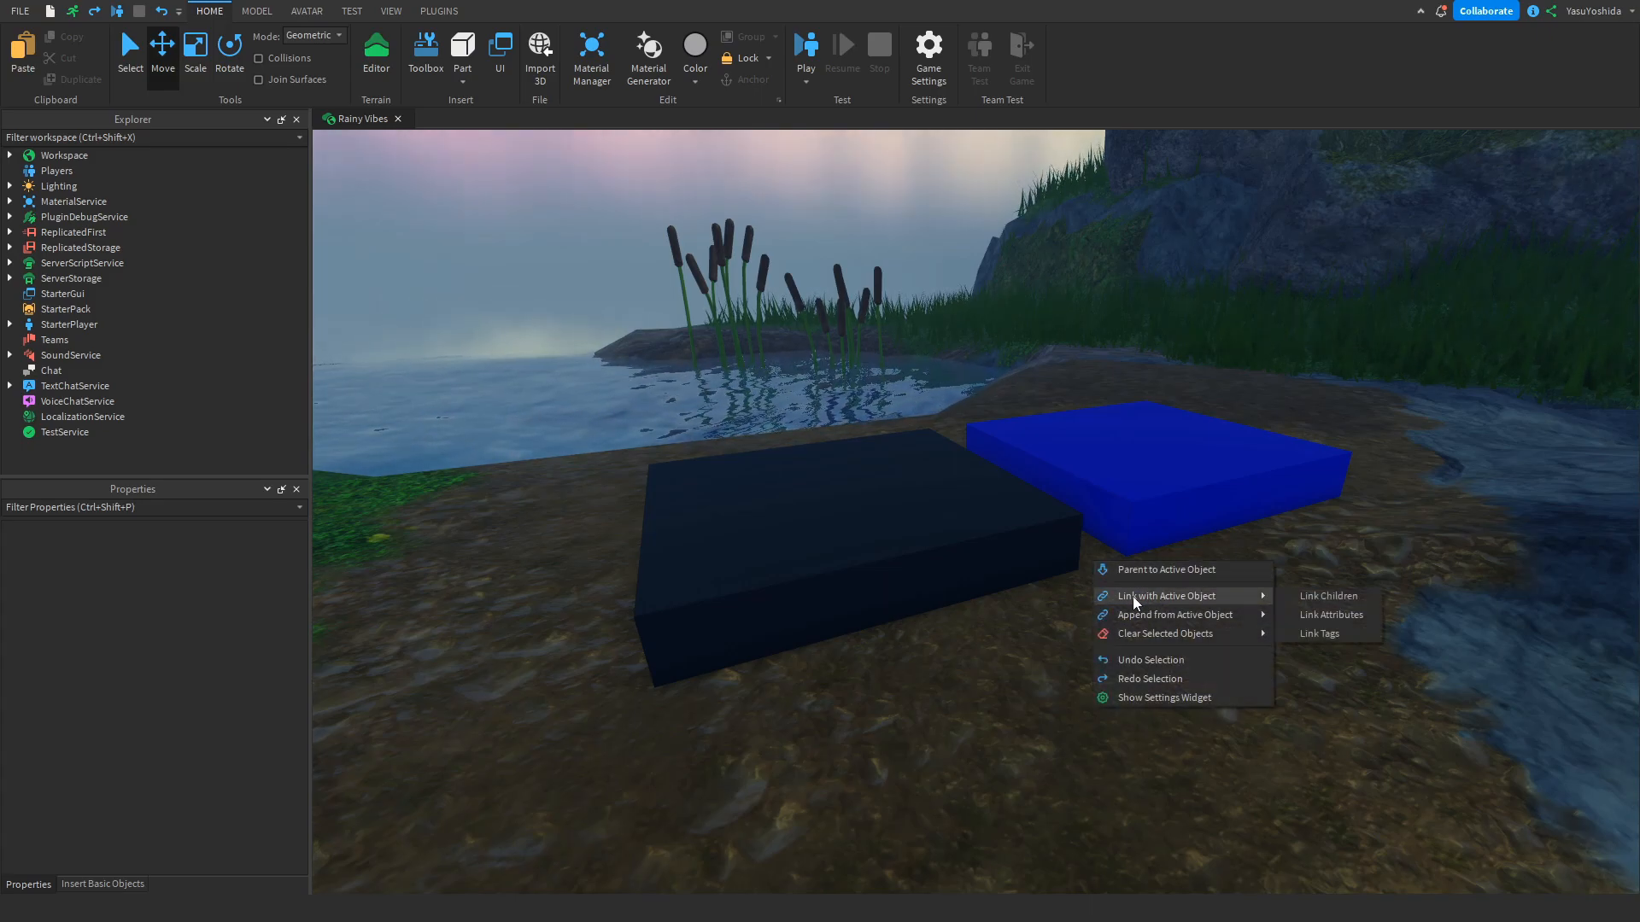
pyautogui.moveTo(1174, 615)
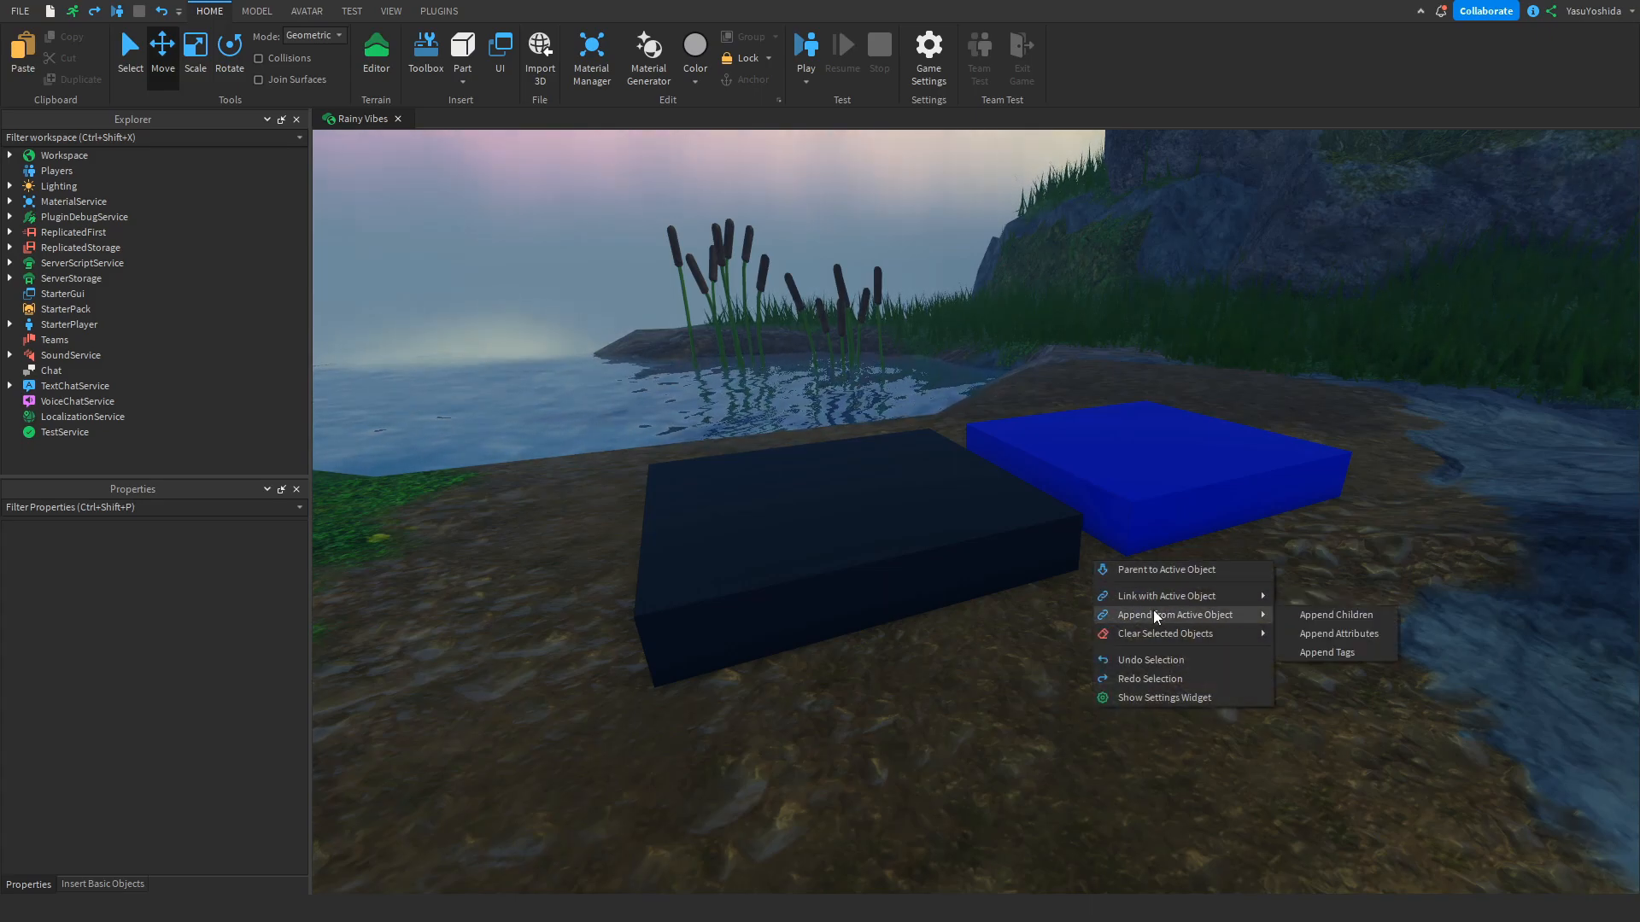
pyautogui.moveTo(1163, 633)
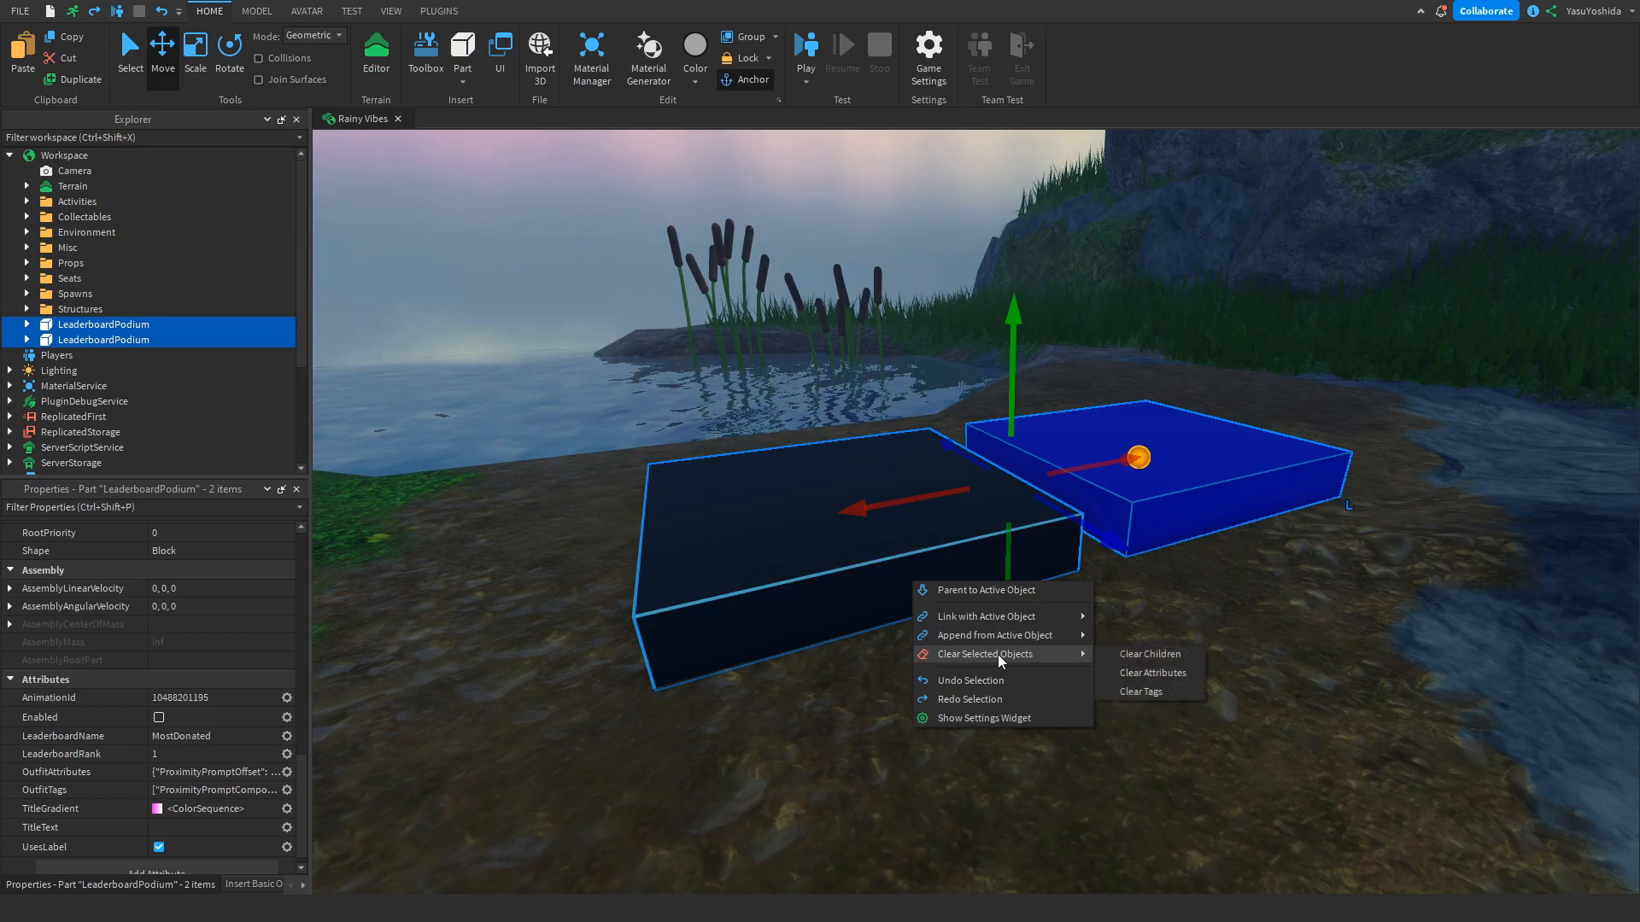
pyautogui.moveTo(1152, 672)
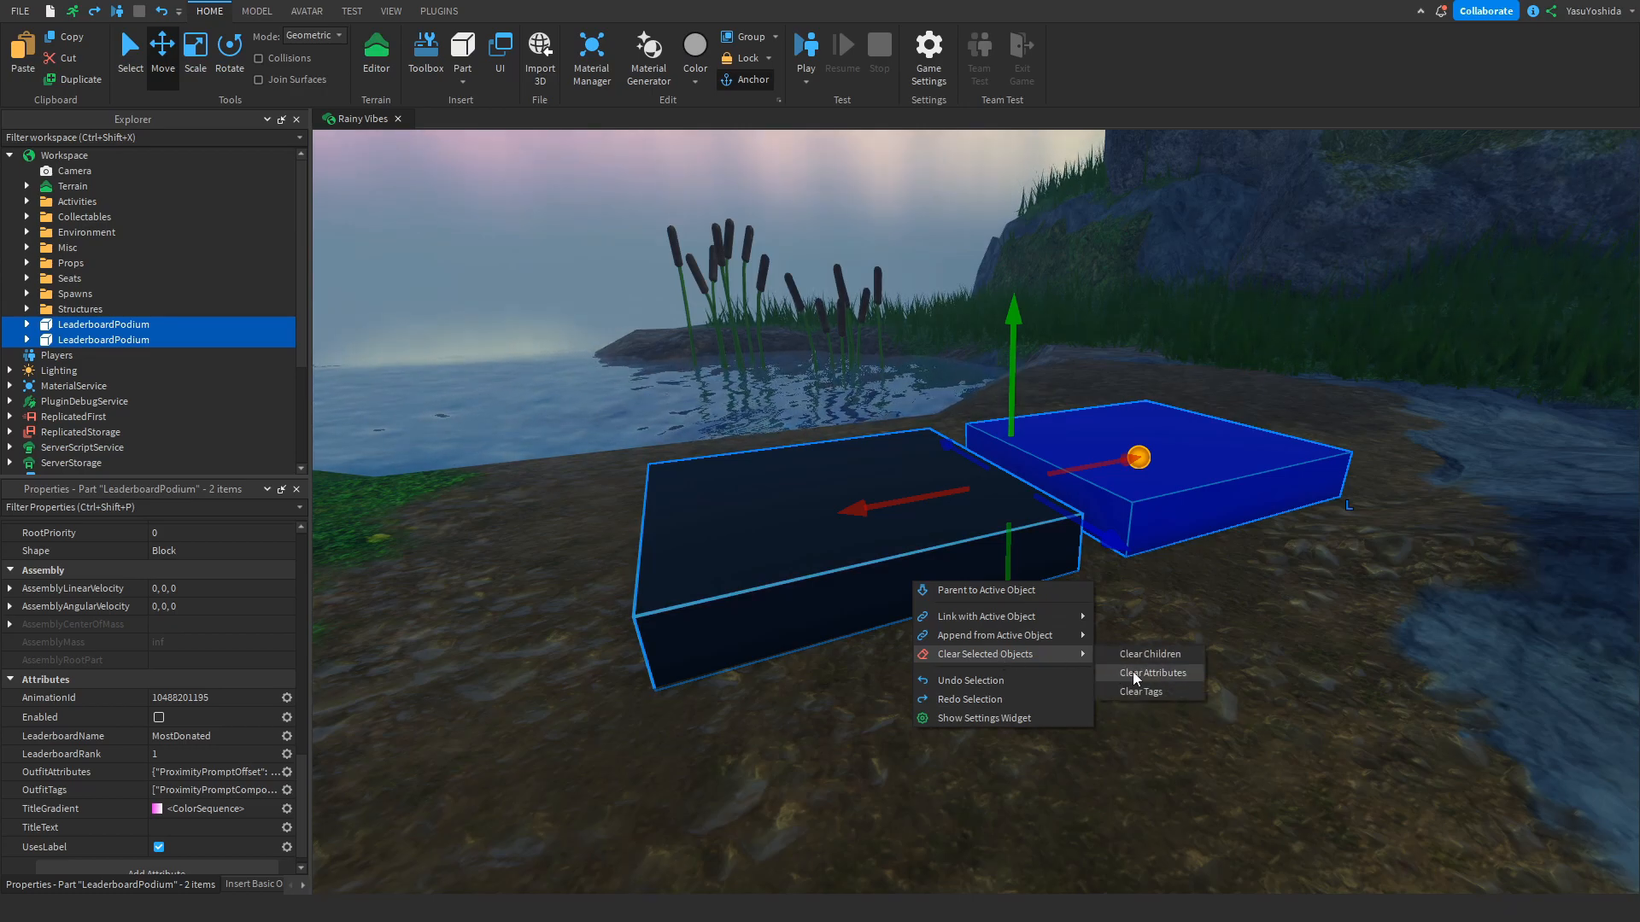
# - Clear the attributes from both selected LeaderboardPodium parts
pyautogui.click(1152, 673)
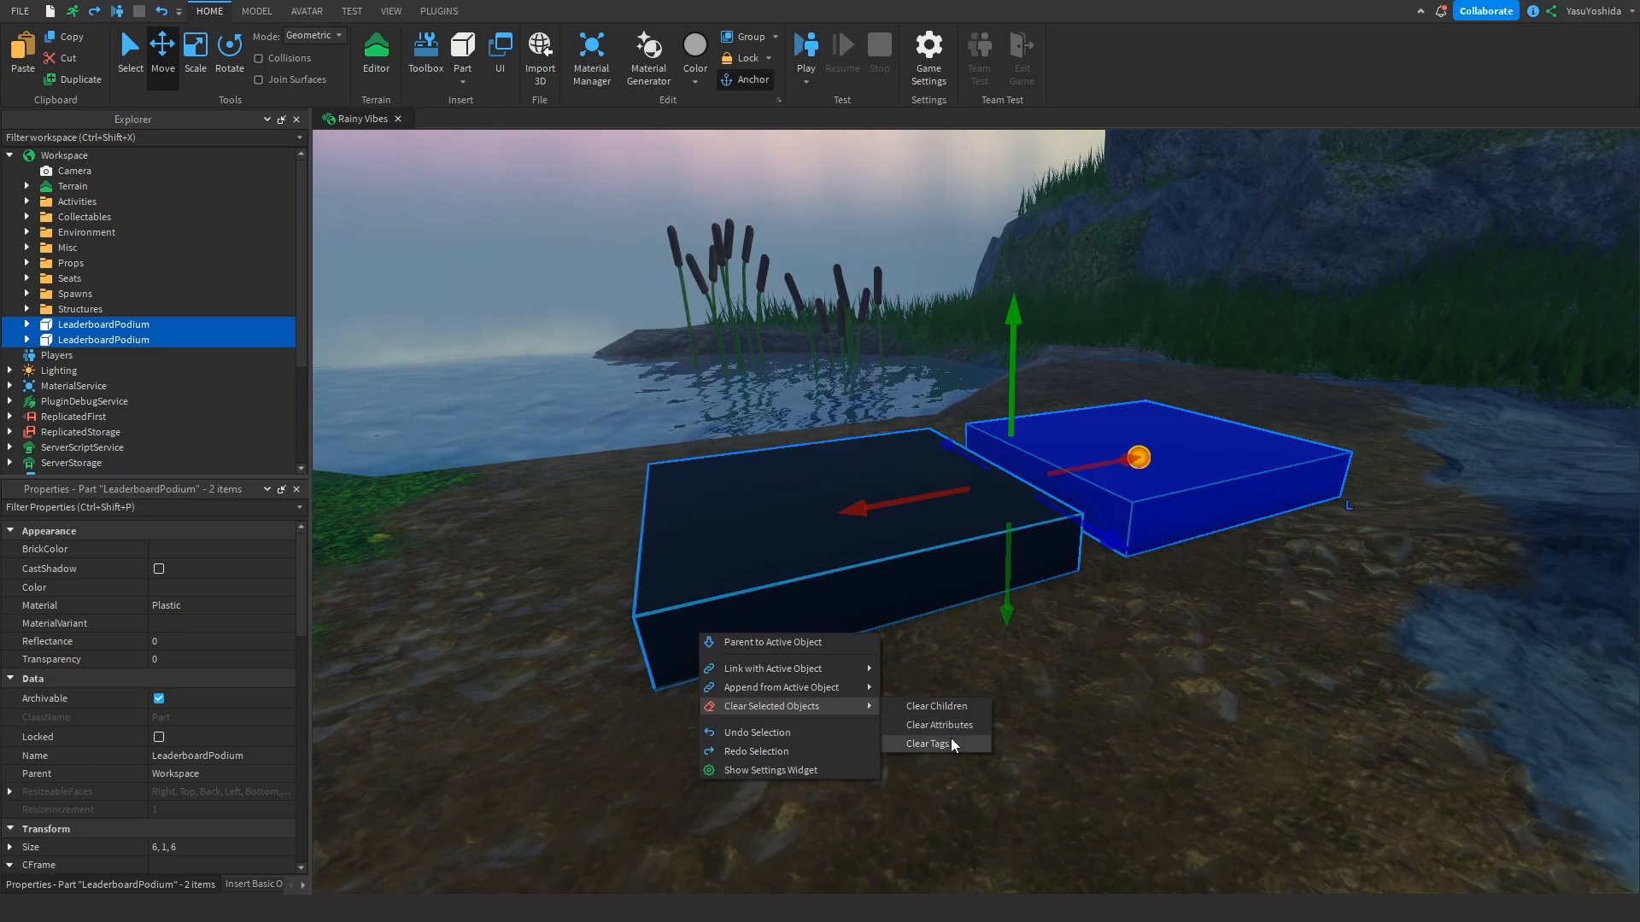
pyautogui.moveTo(774, 668)
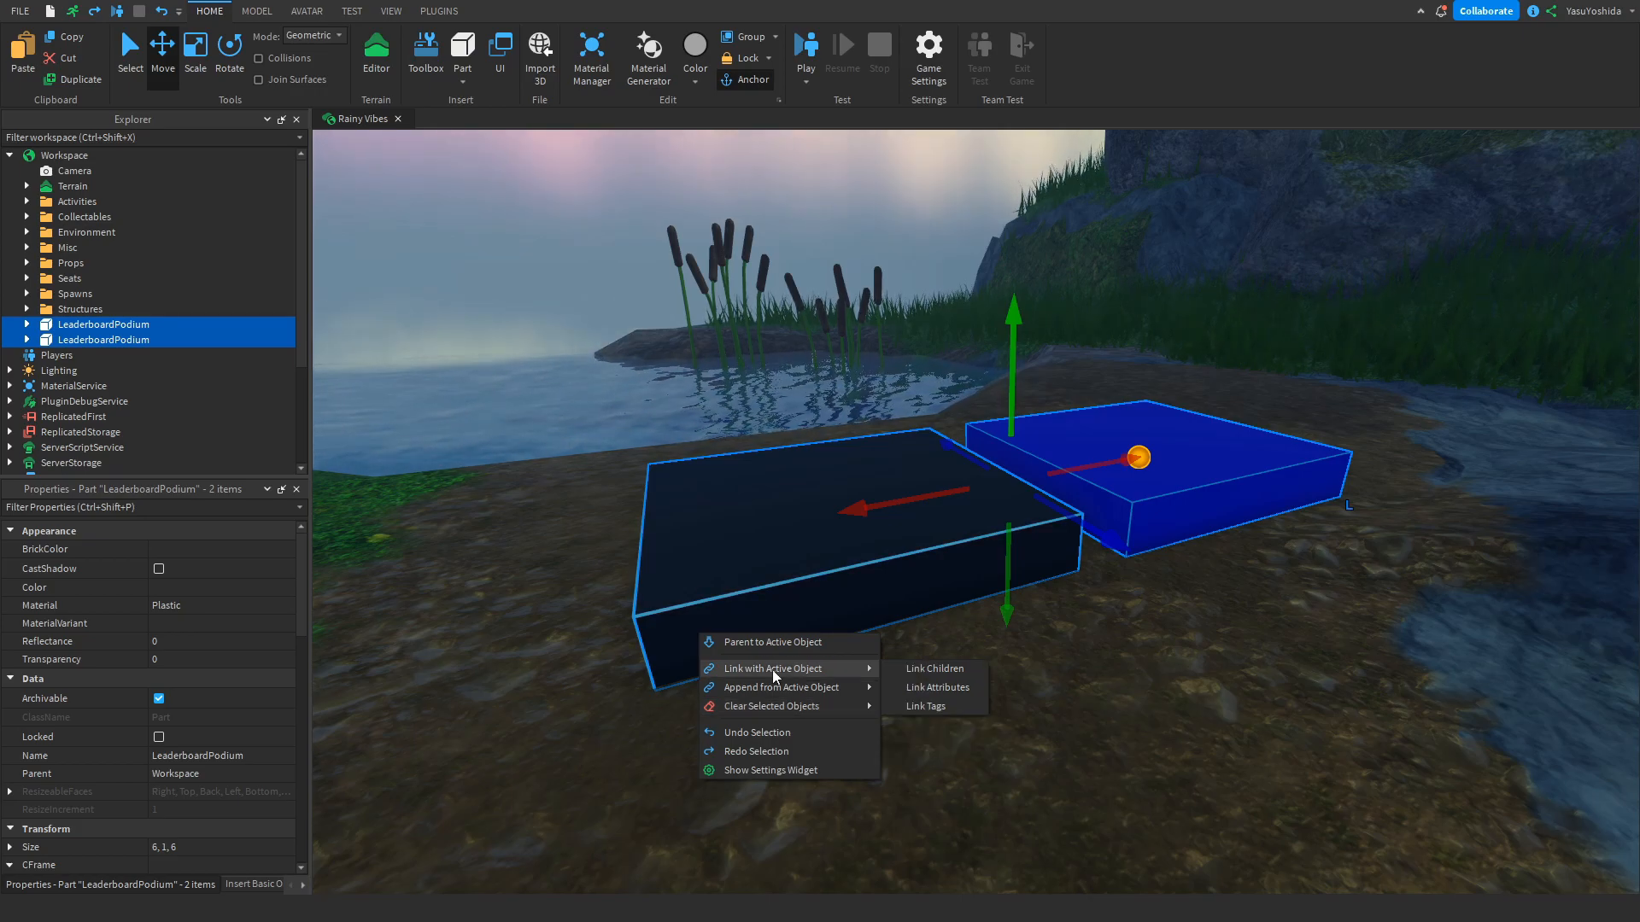
pyautogui.moveTo(932, 668)
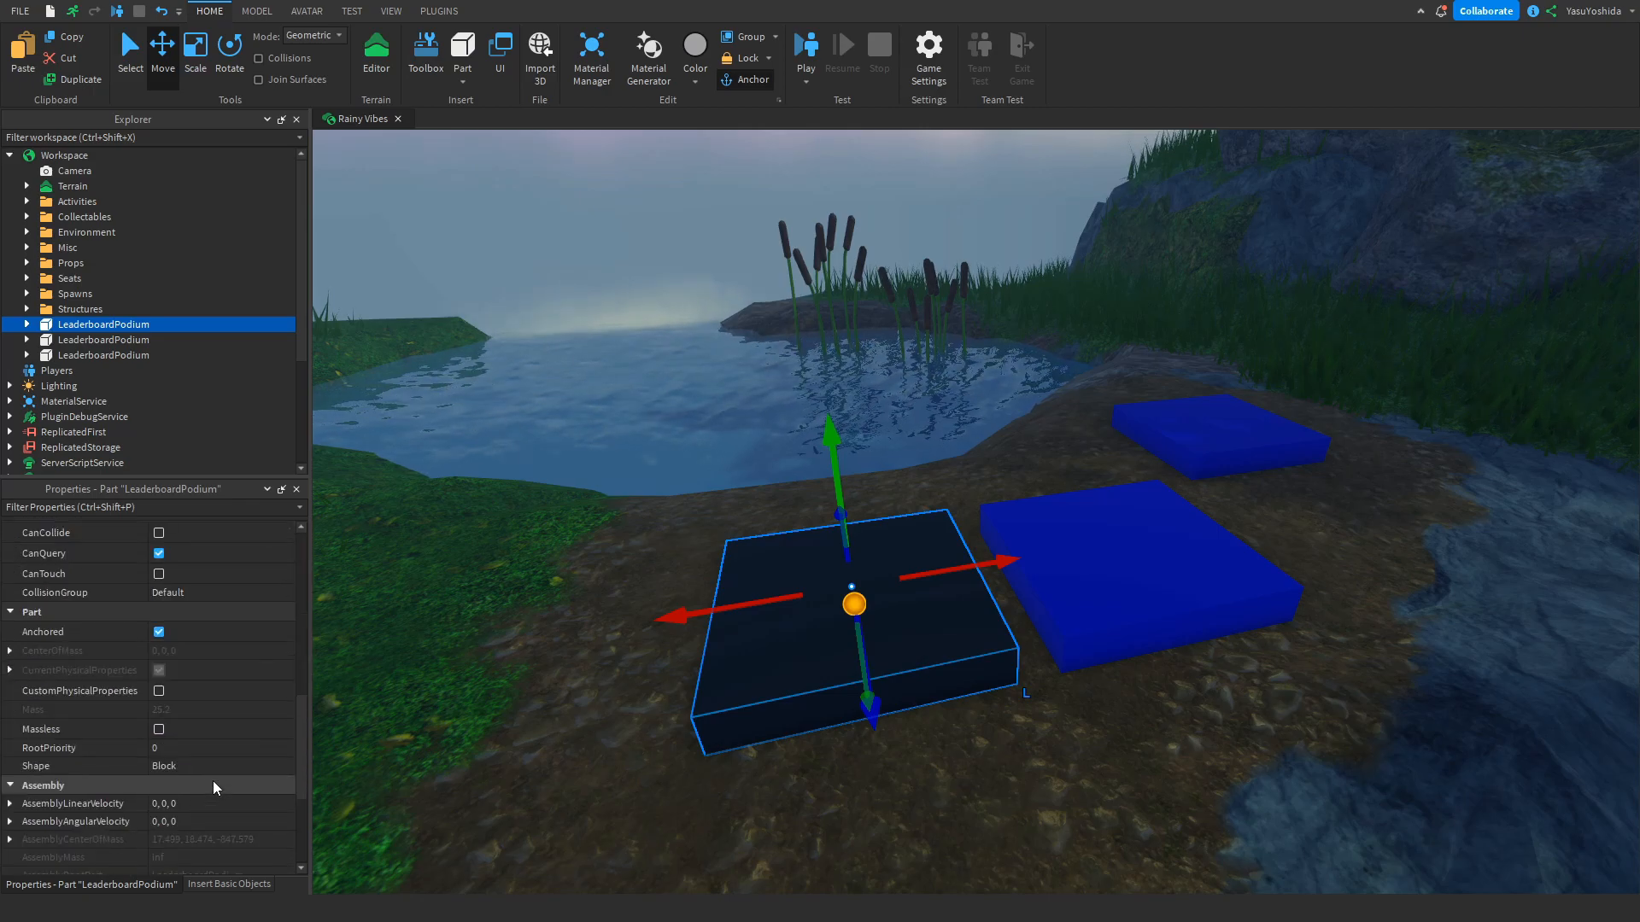
# - Place a third LeaderboardPodium on the lakeshore and try linking the three podiums
pyautogui.scroll(-3)
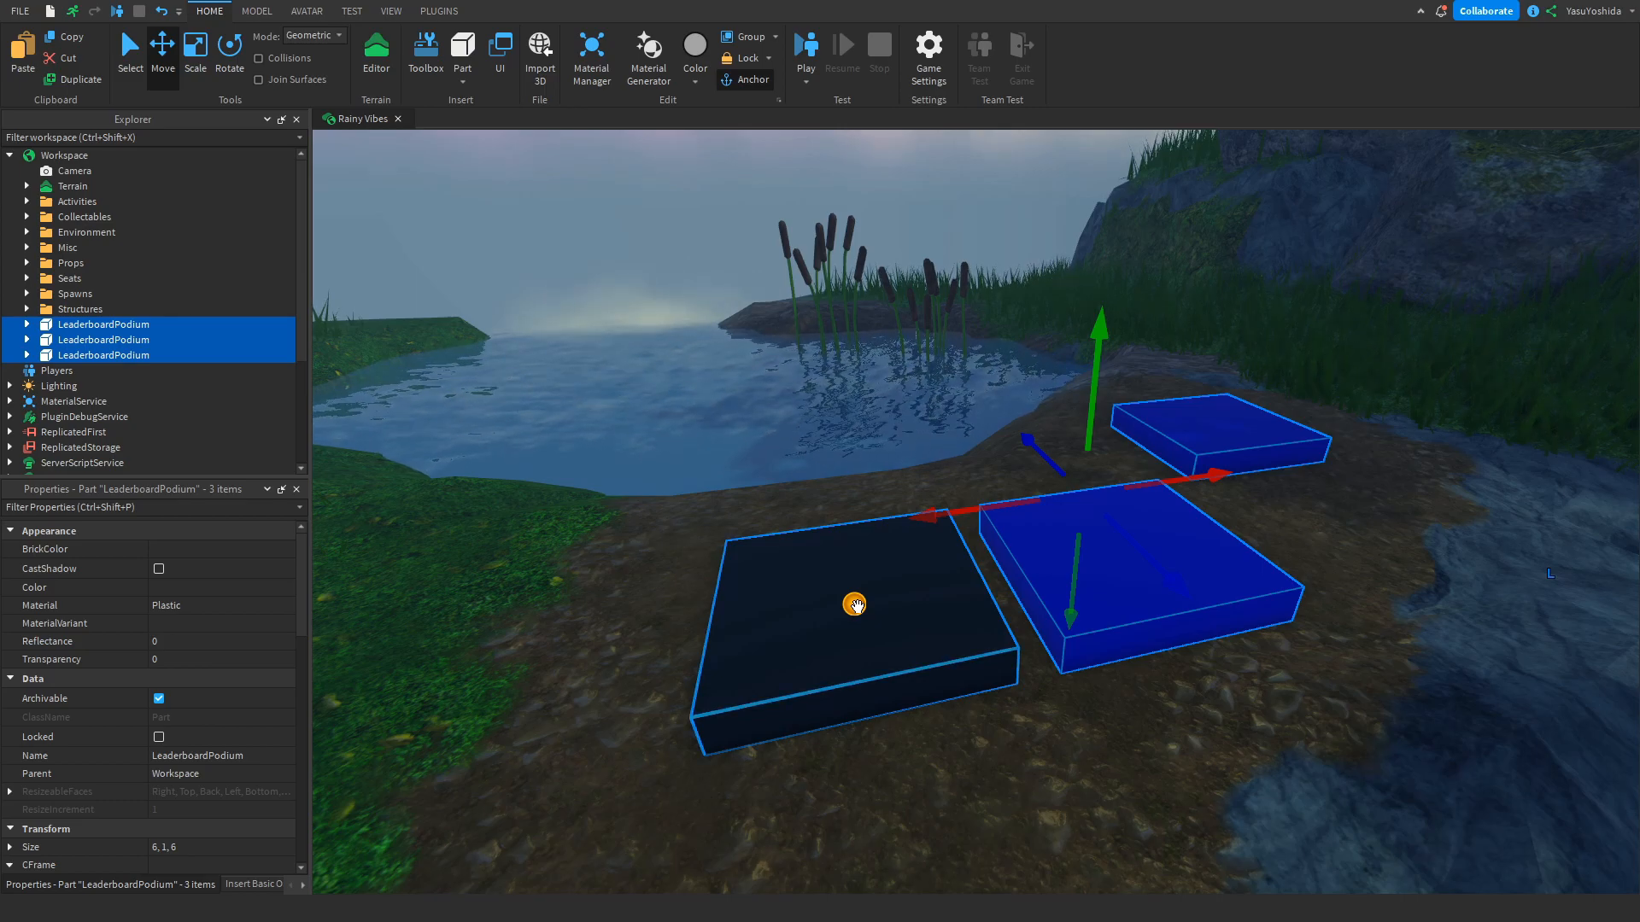
pyautogui.rightClick(854, 604)
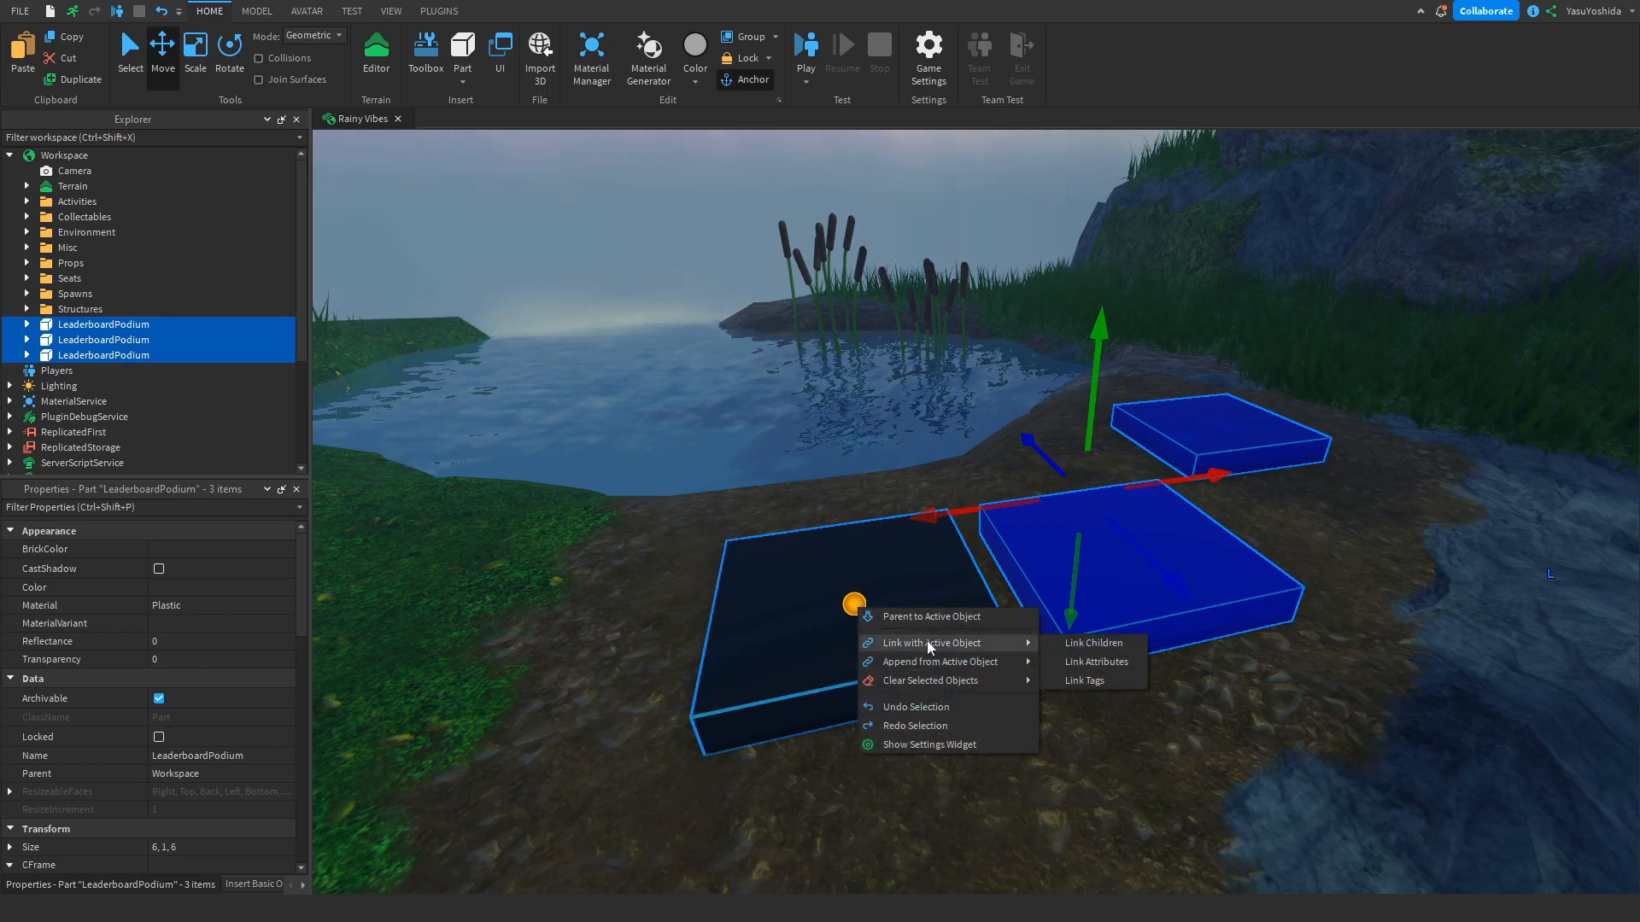
pyautogui.click(1116, 670)
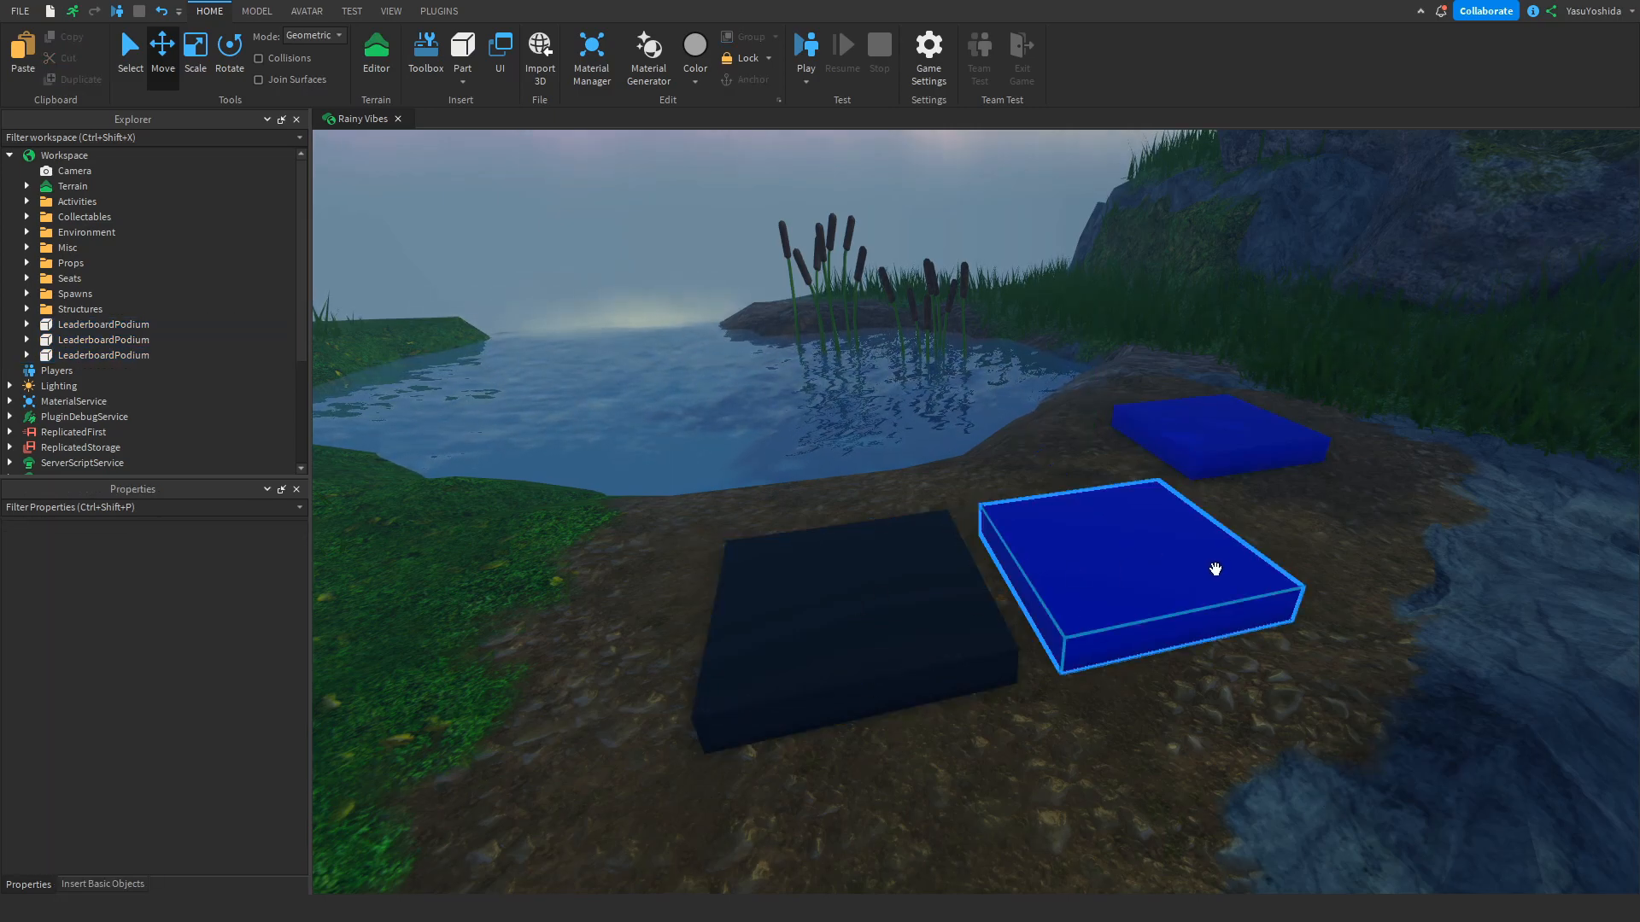
pyautogui.click(1140, 565)
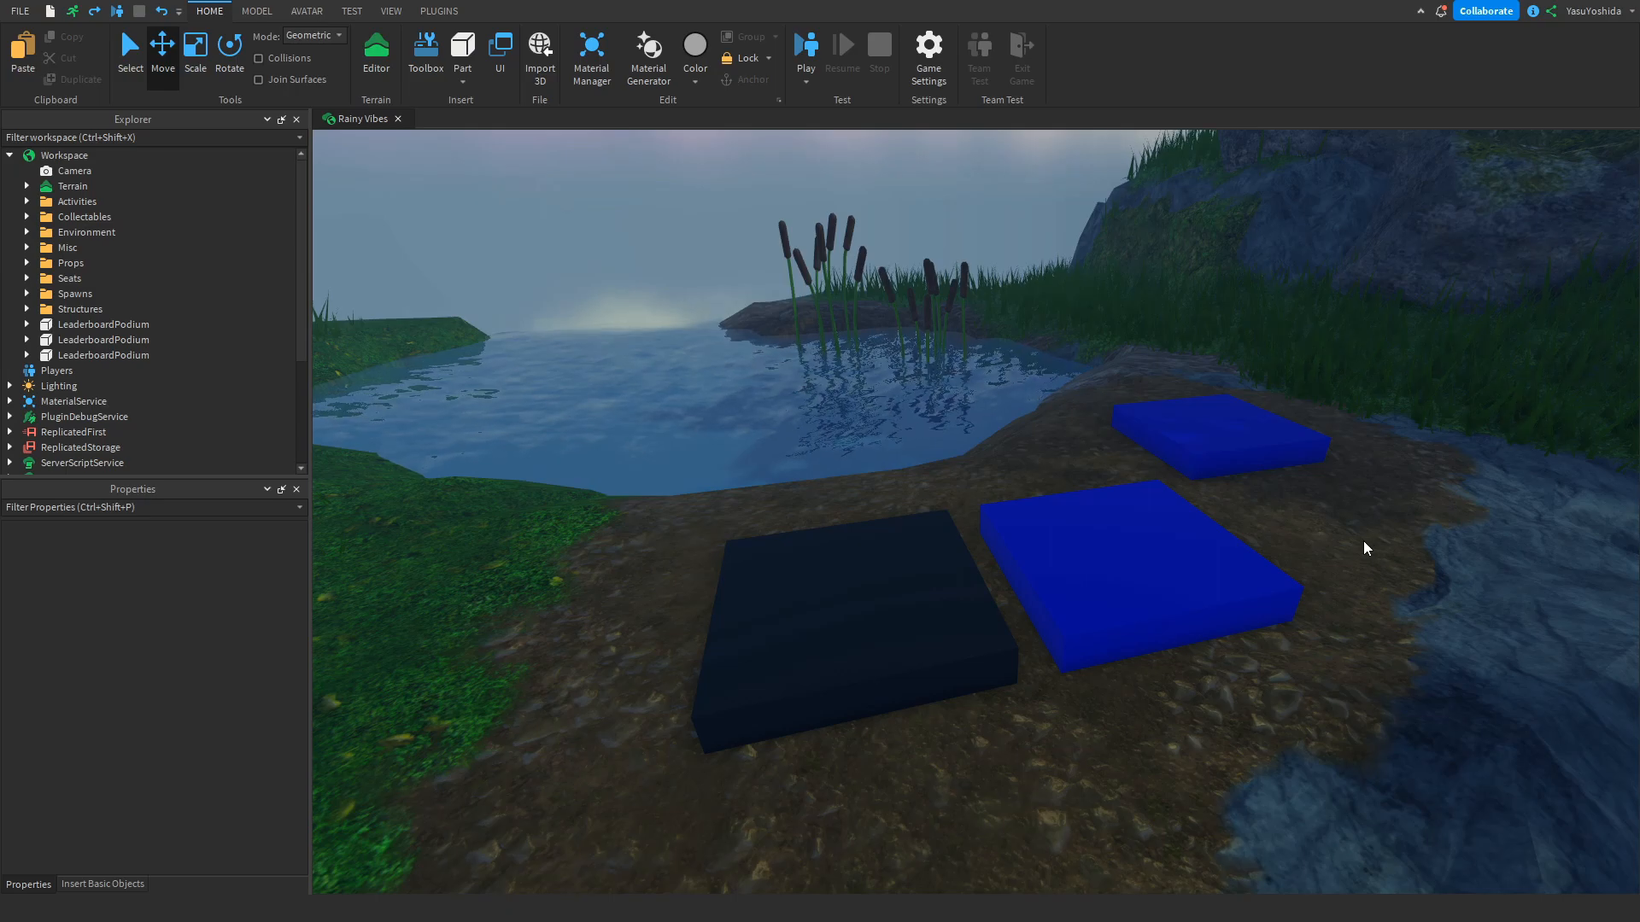
pyautogui.moveTo(1356, 545)
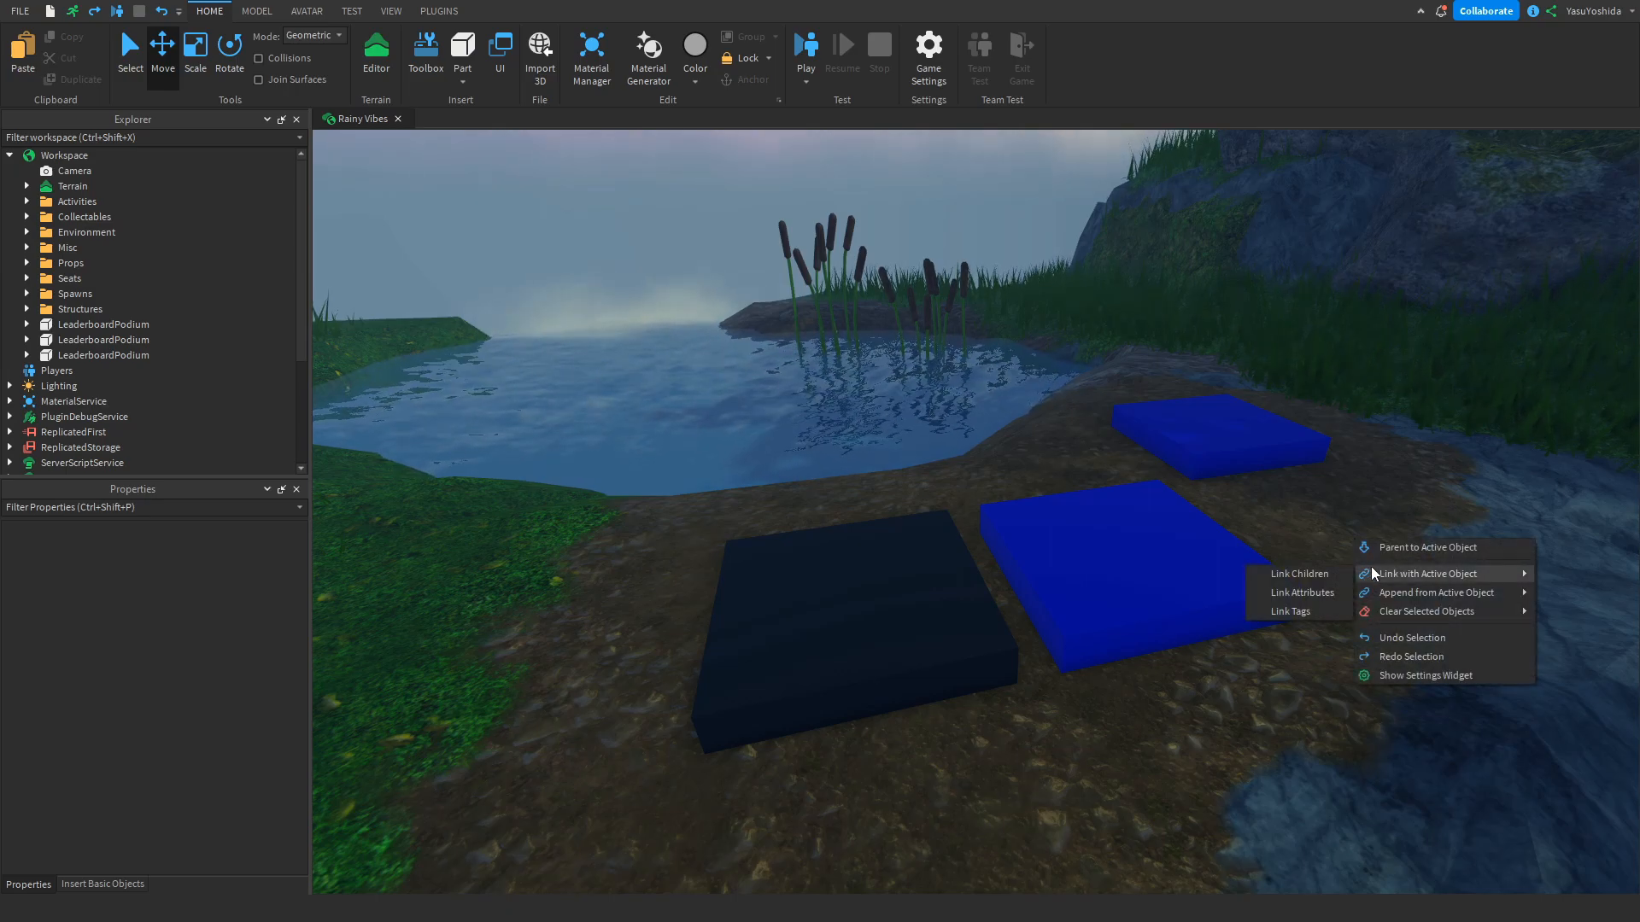
pyautogui.moveTo(1291, 610)
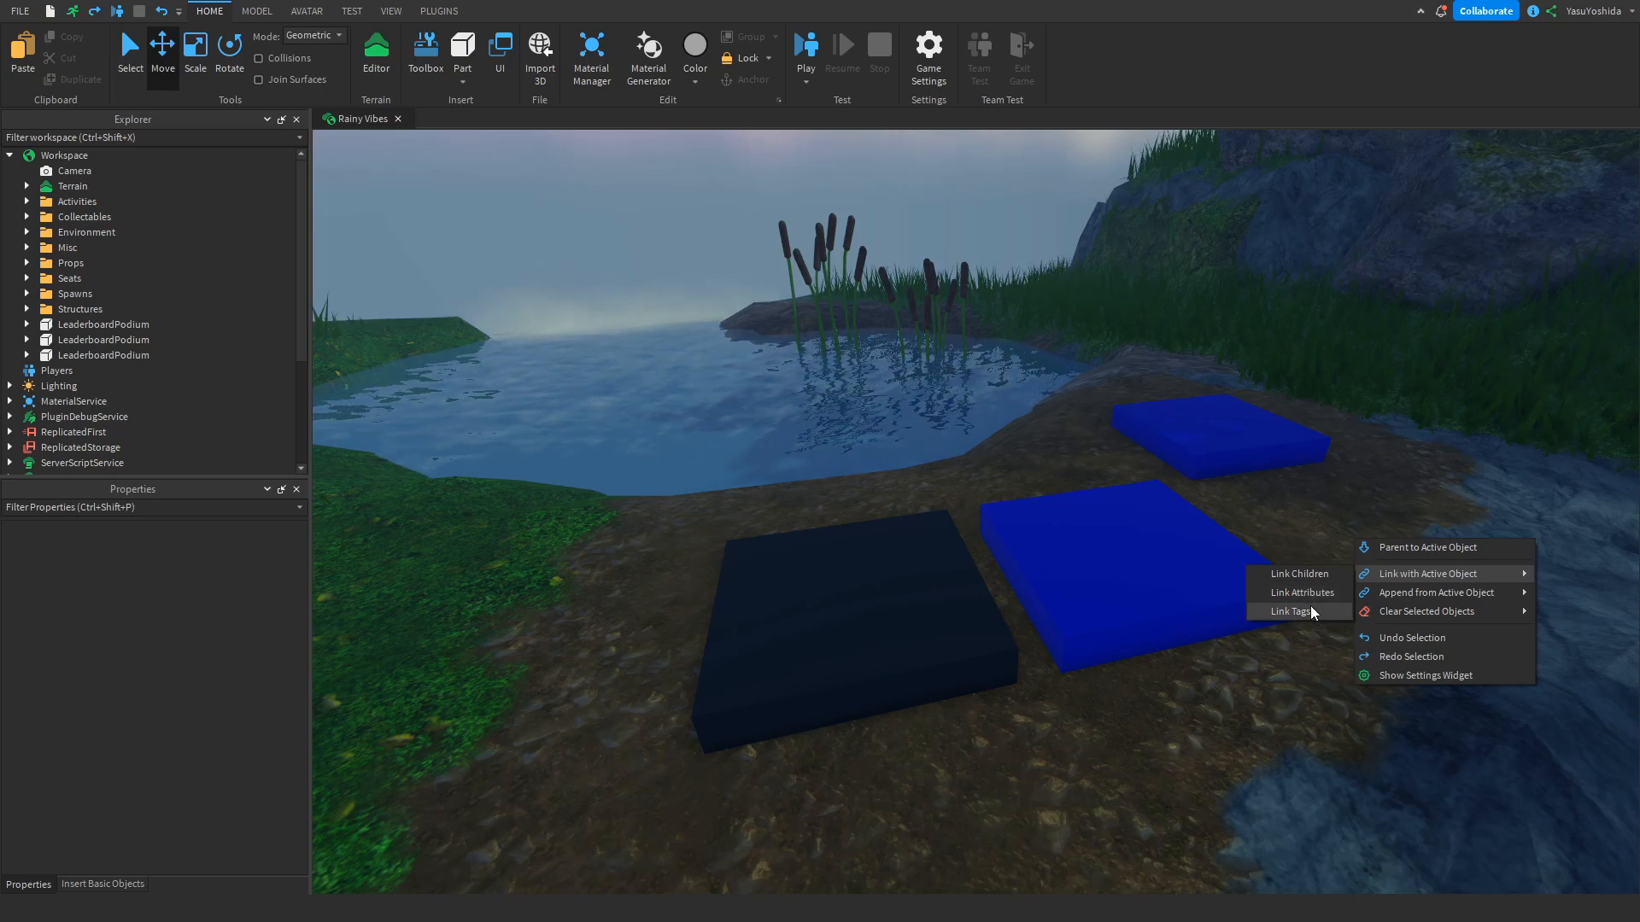
pyautogui.moveTo(962, 745)
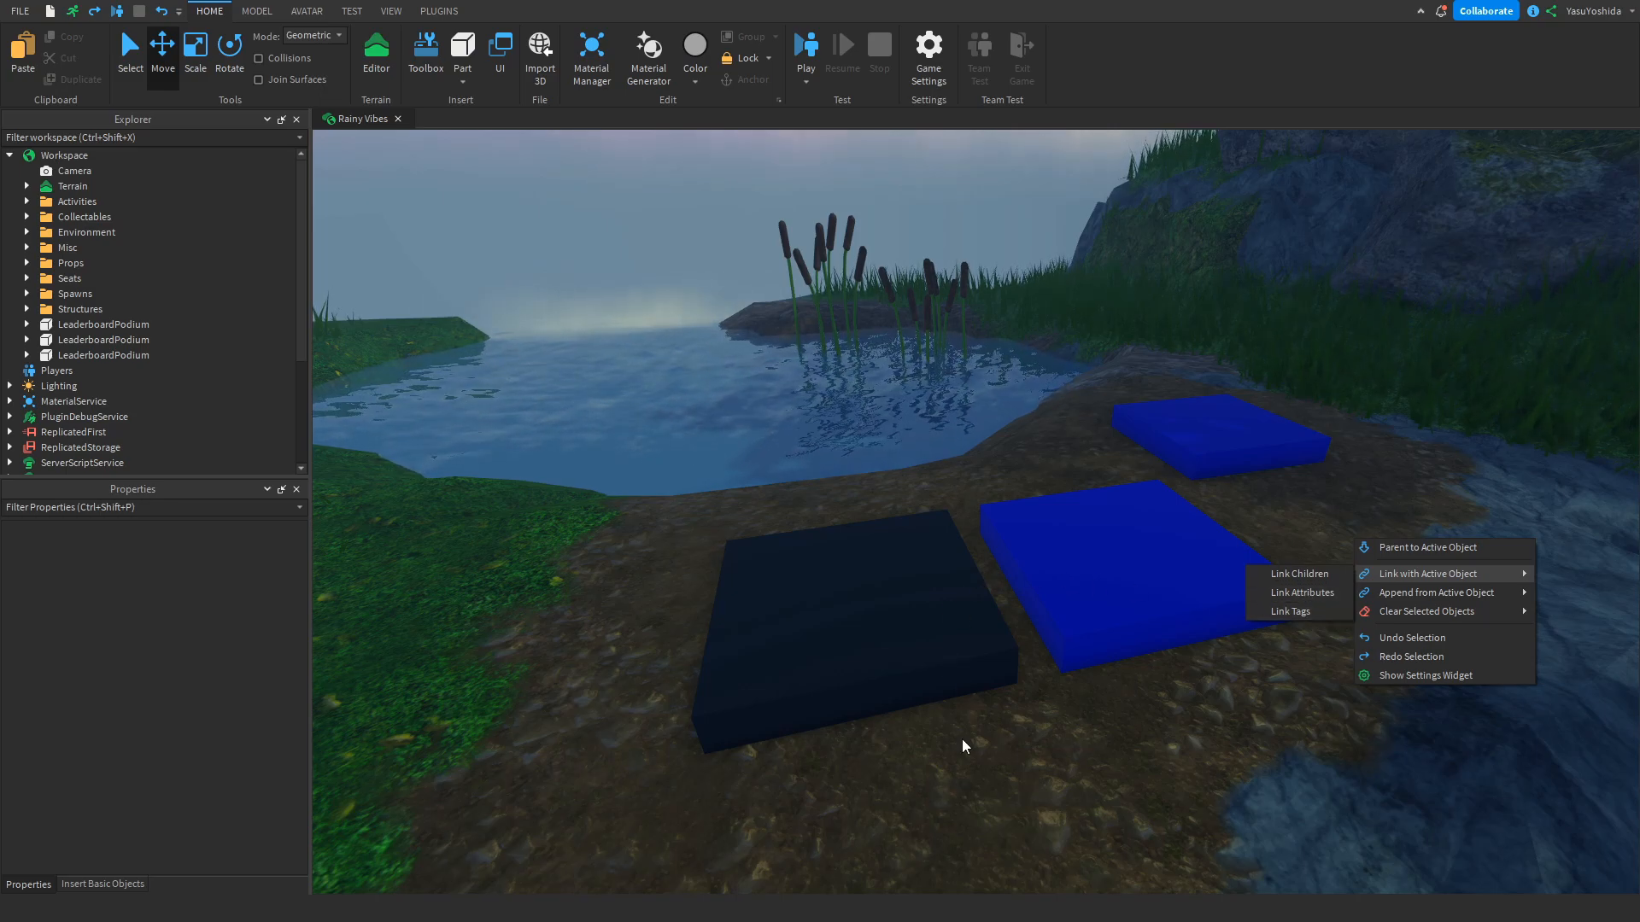
pyautogui.click(1056, 646)
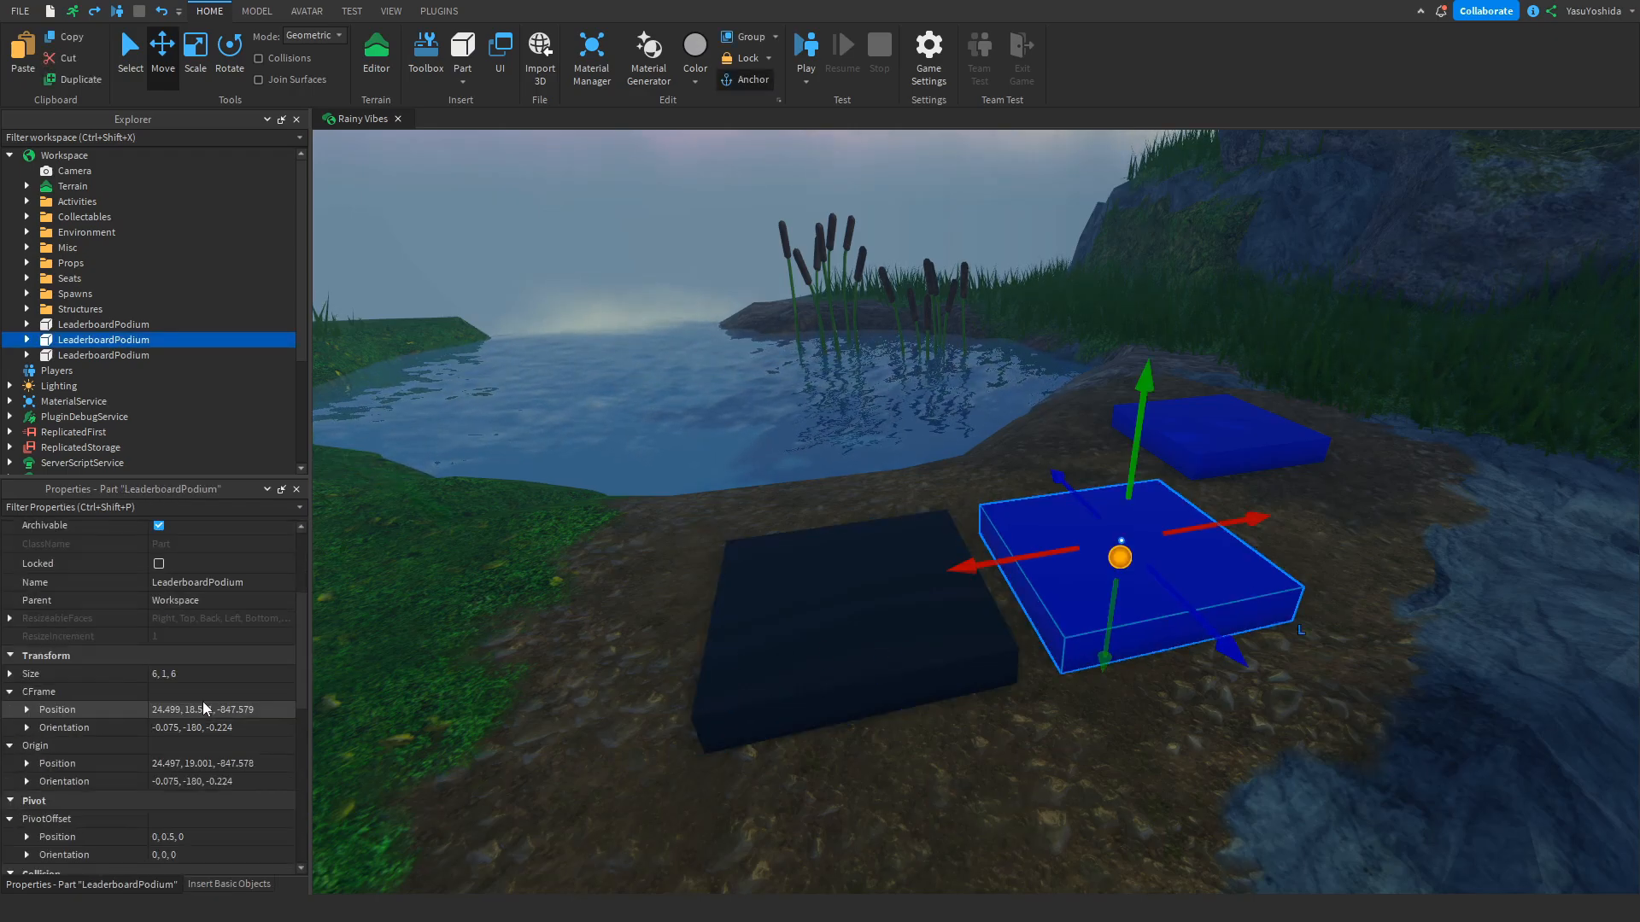
# - Select the dark Top Donator podium, then the blue one, and open selection actions
pyautogui.scroll(-3)
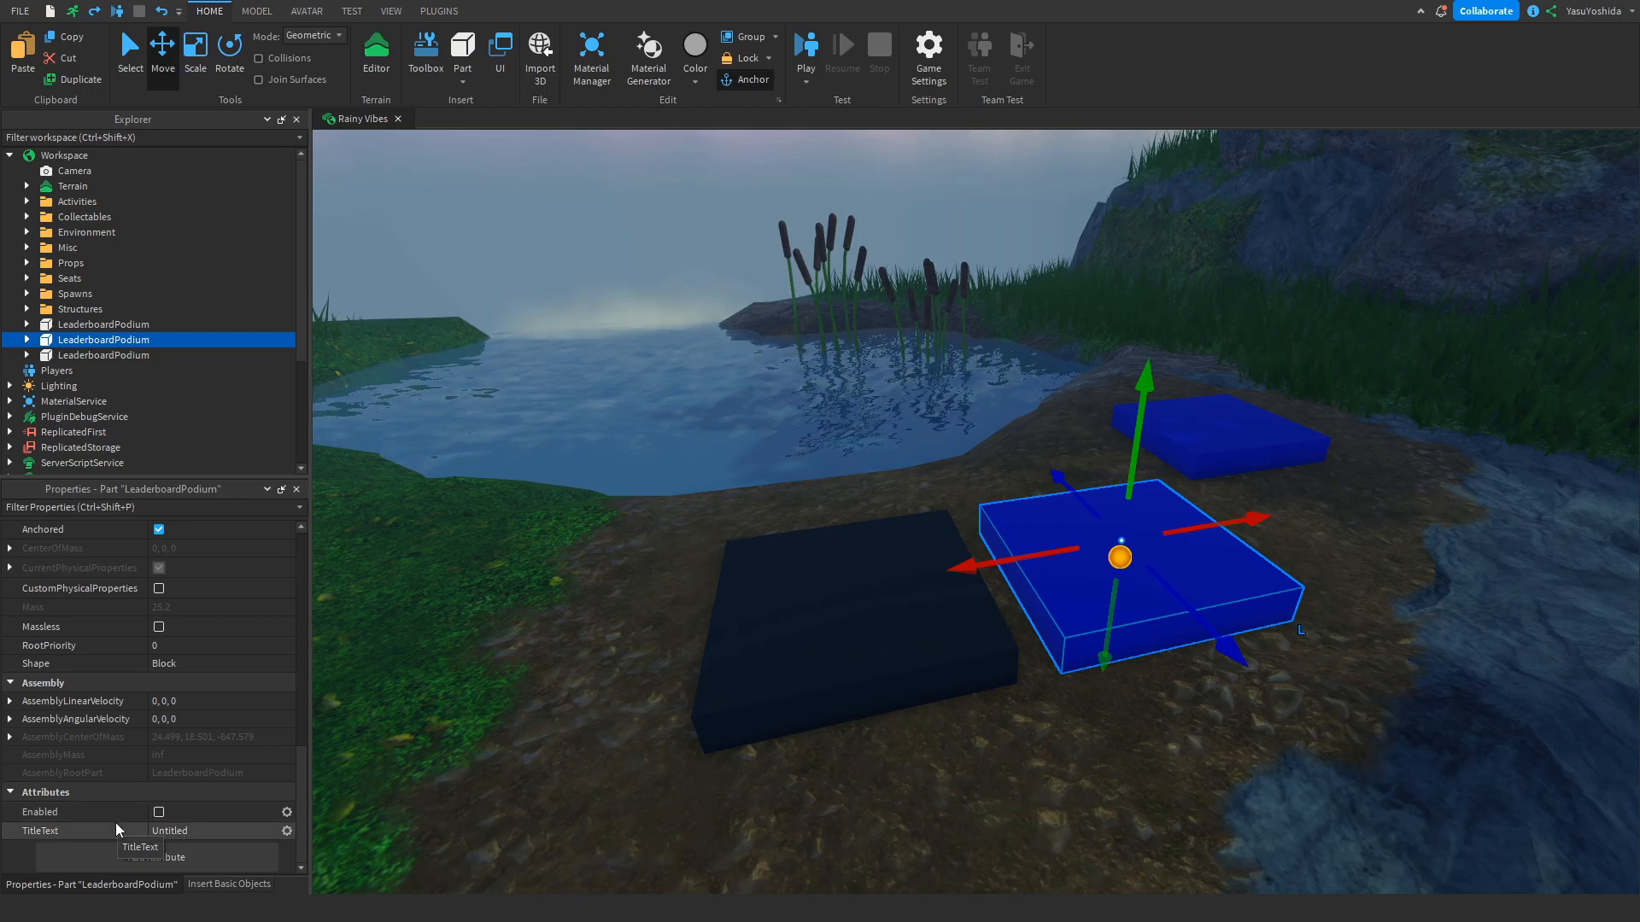
pyautogui.moveTo(115, 828)
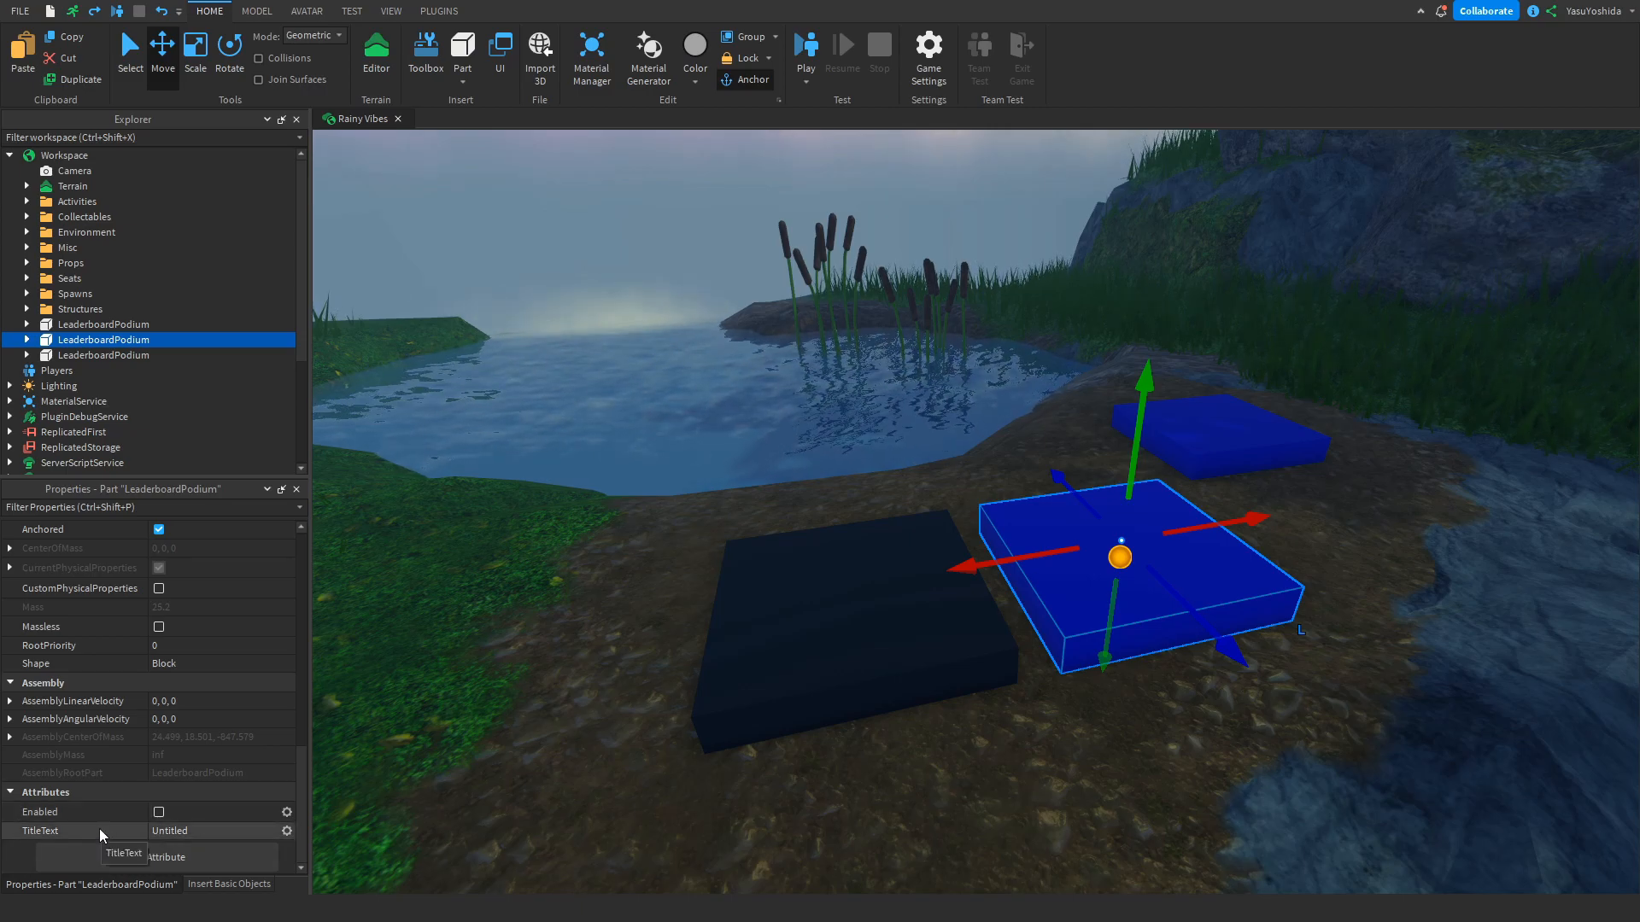
pyautogui.click(847, 607)
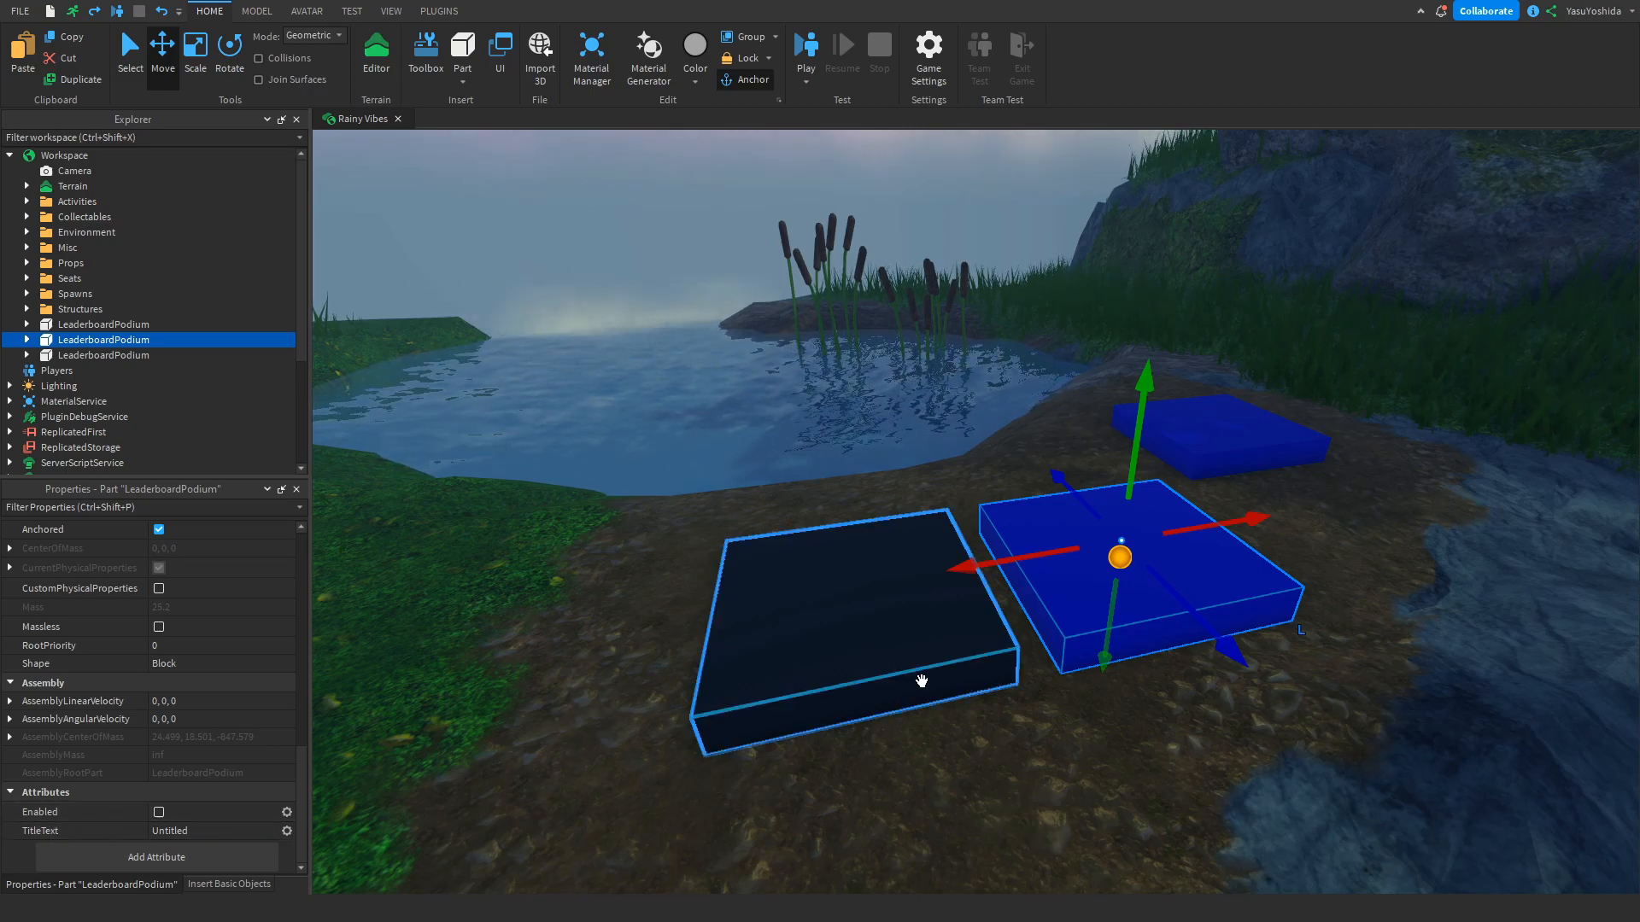
pyautogui.click(104, 325)
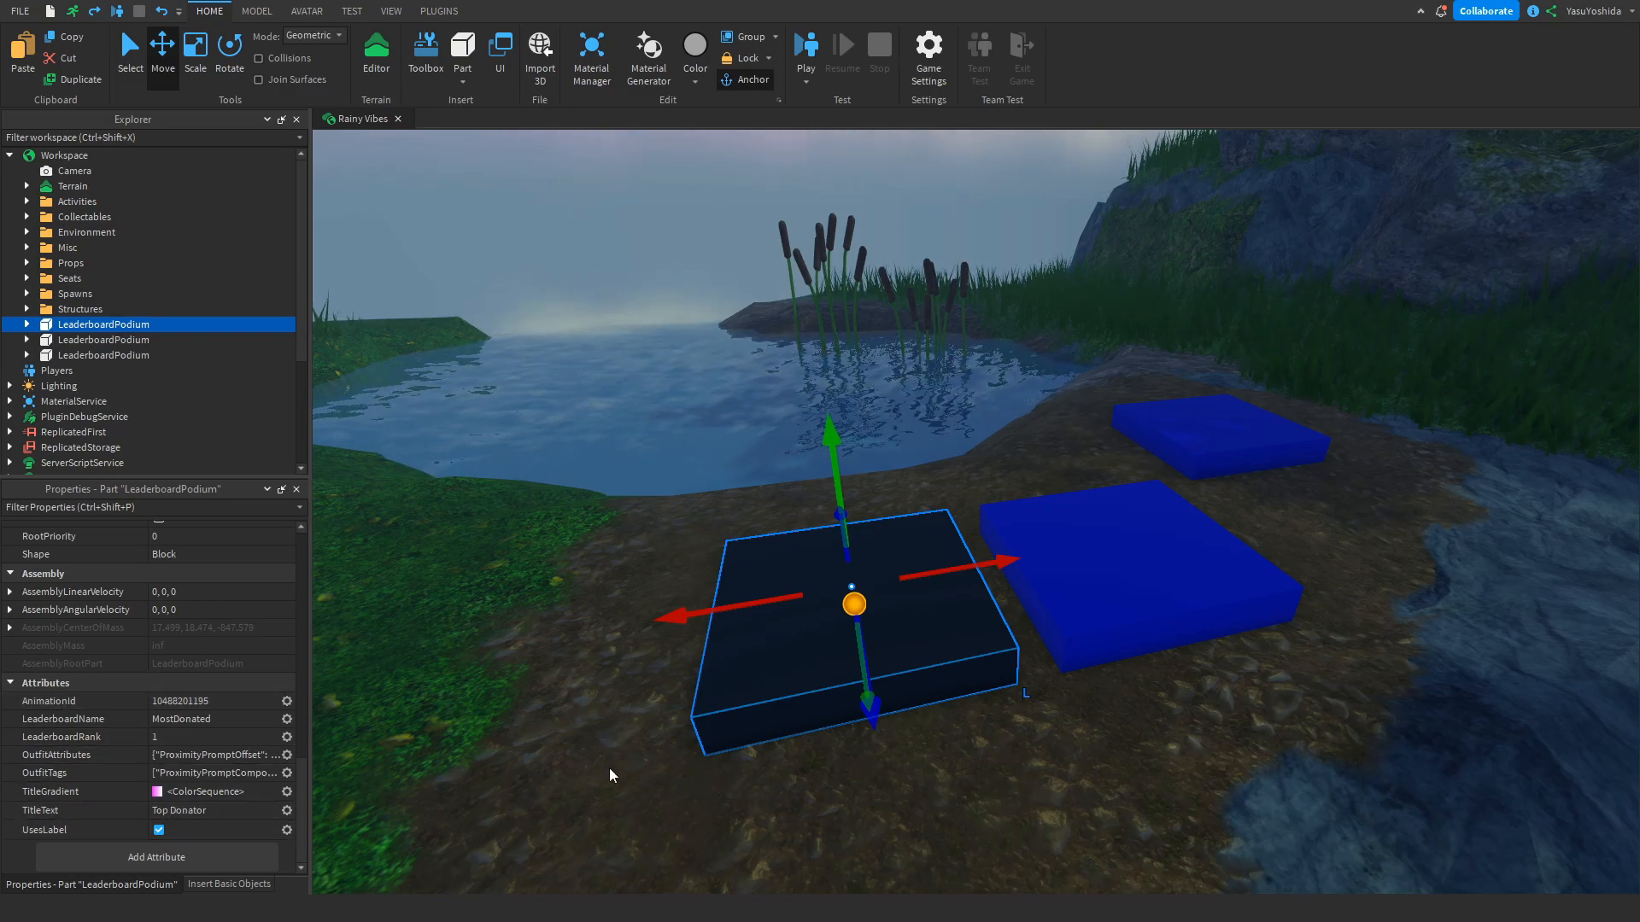
pyautogui.click(1136, 600)
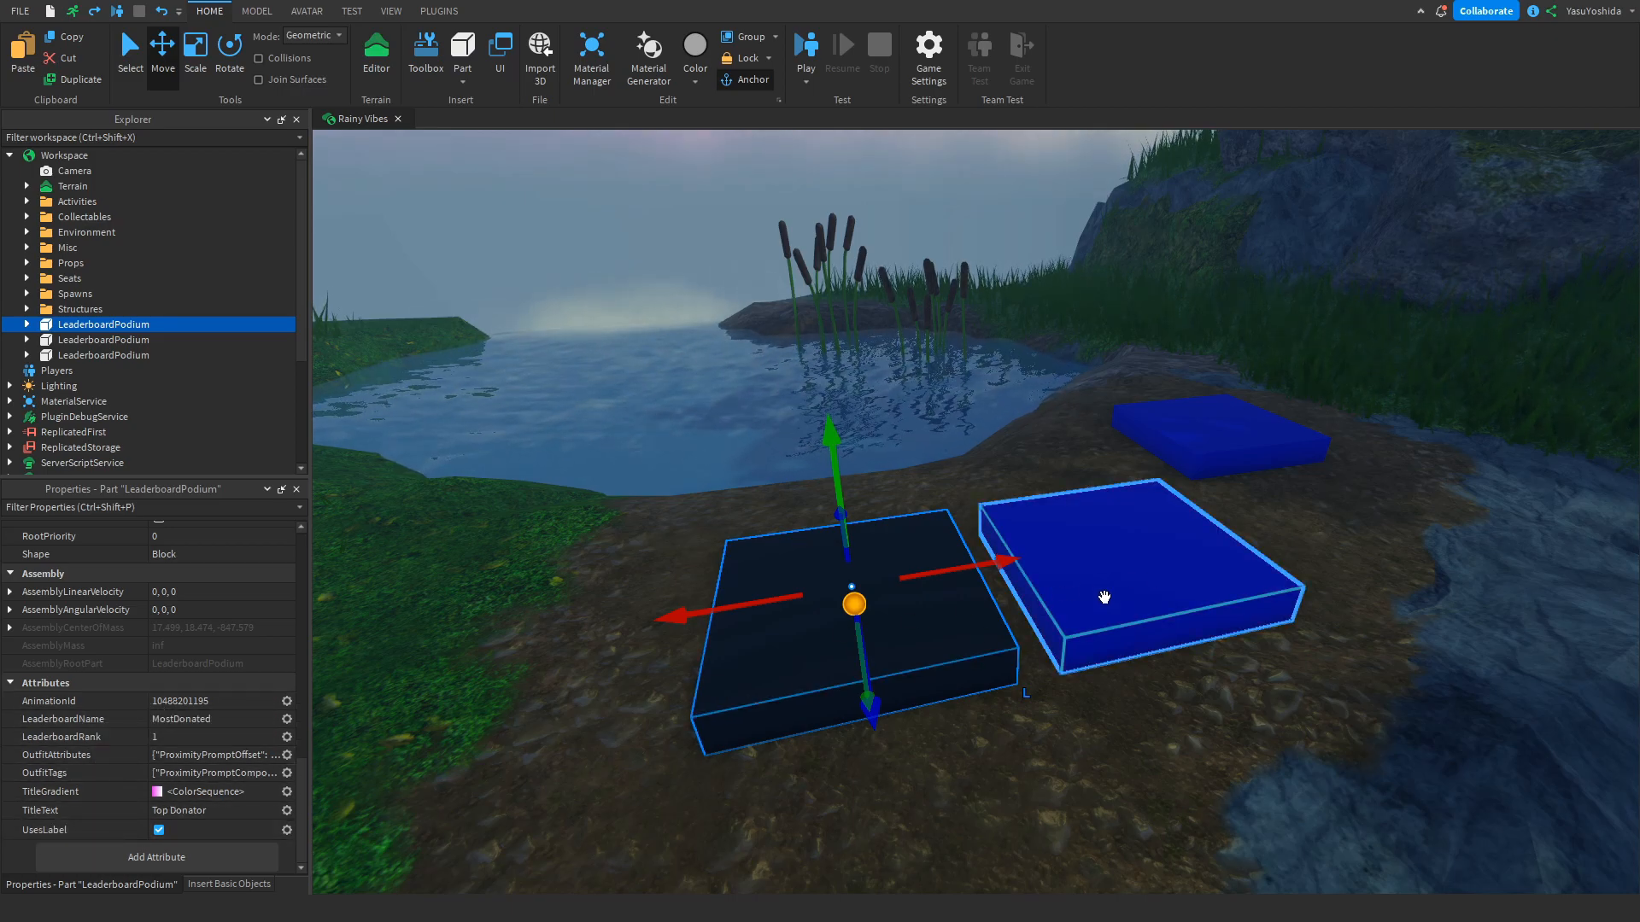
pyautogui.click(103, 339)
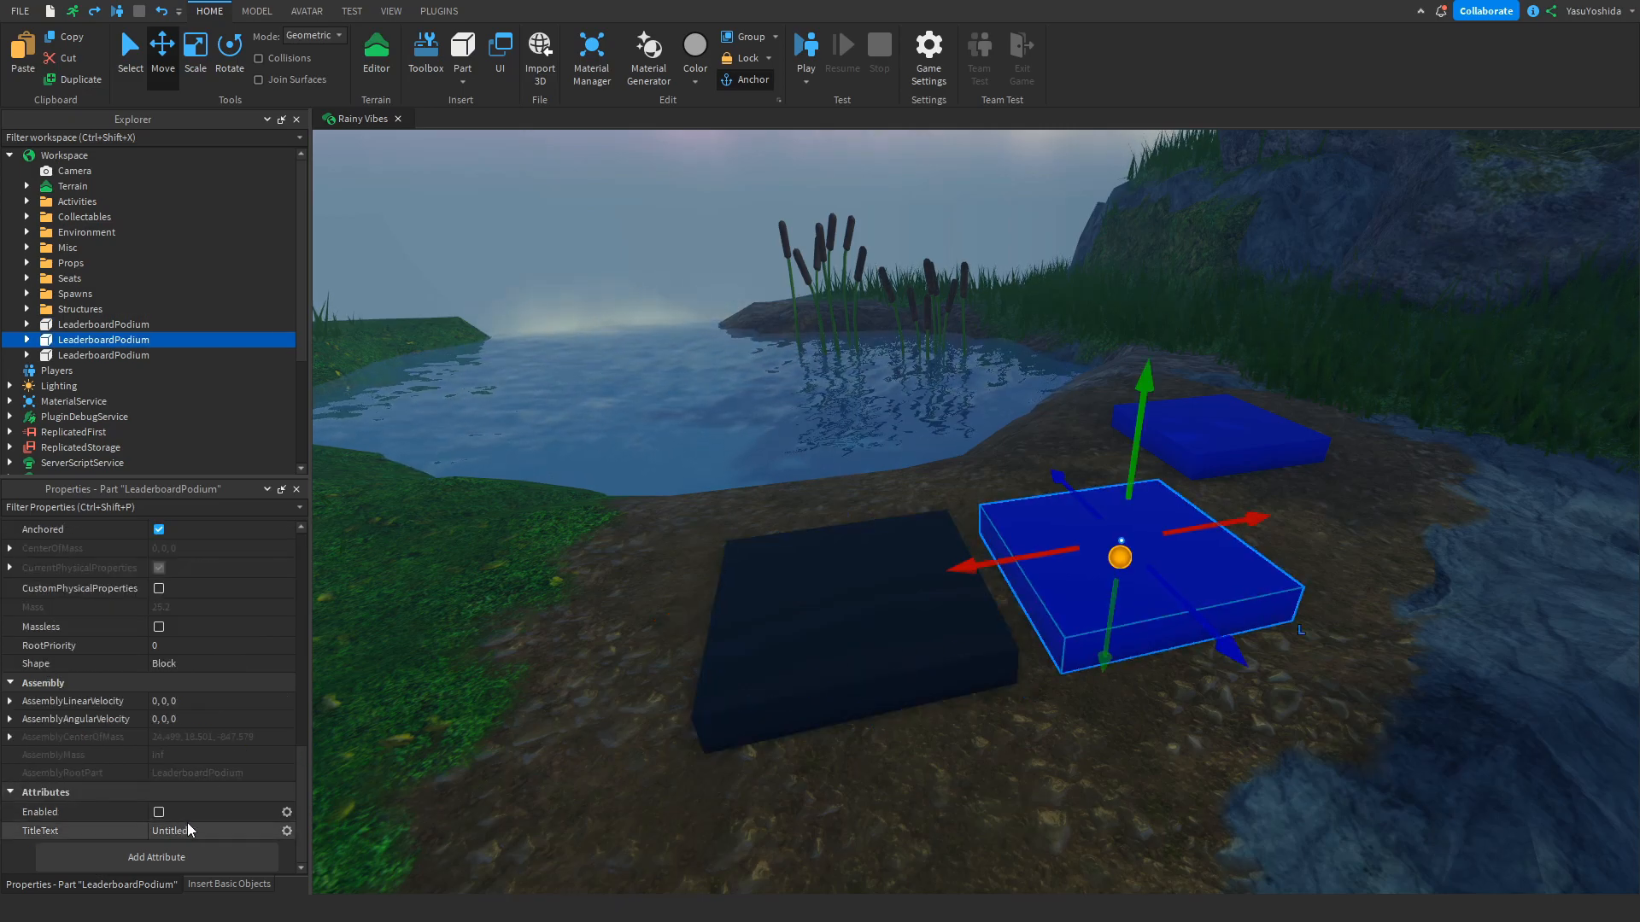
pyautogui.rightClick(858, 605)
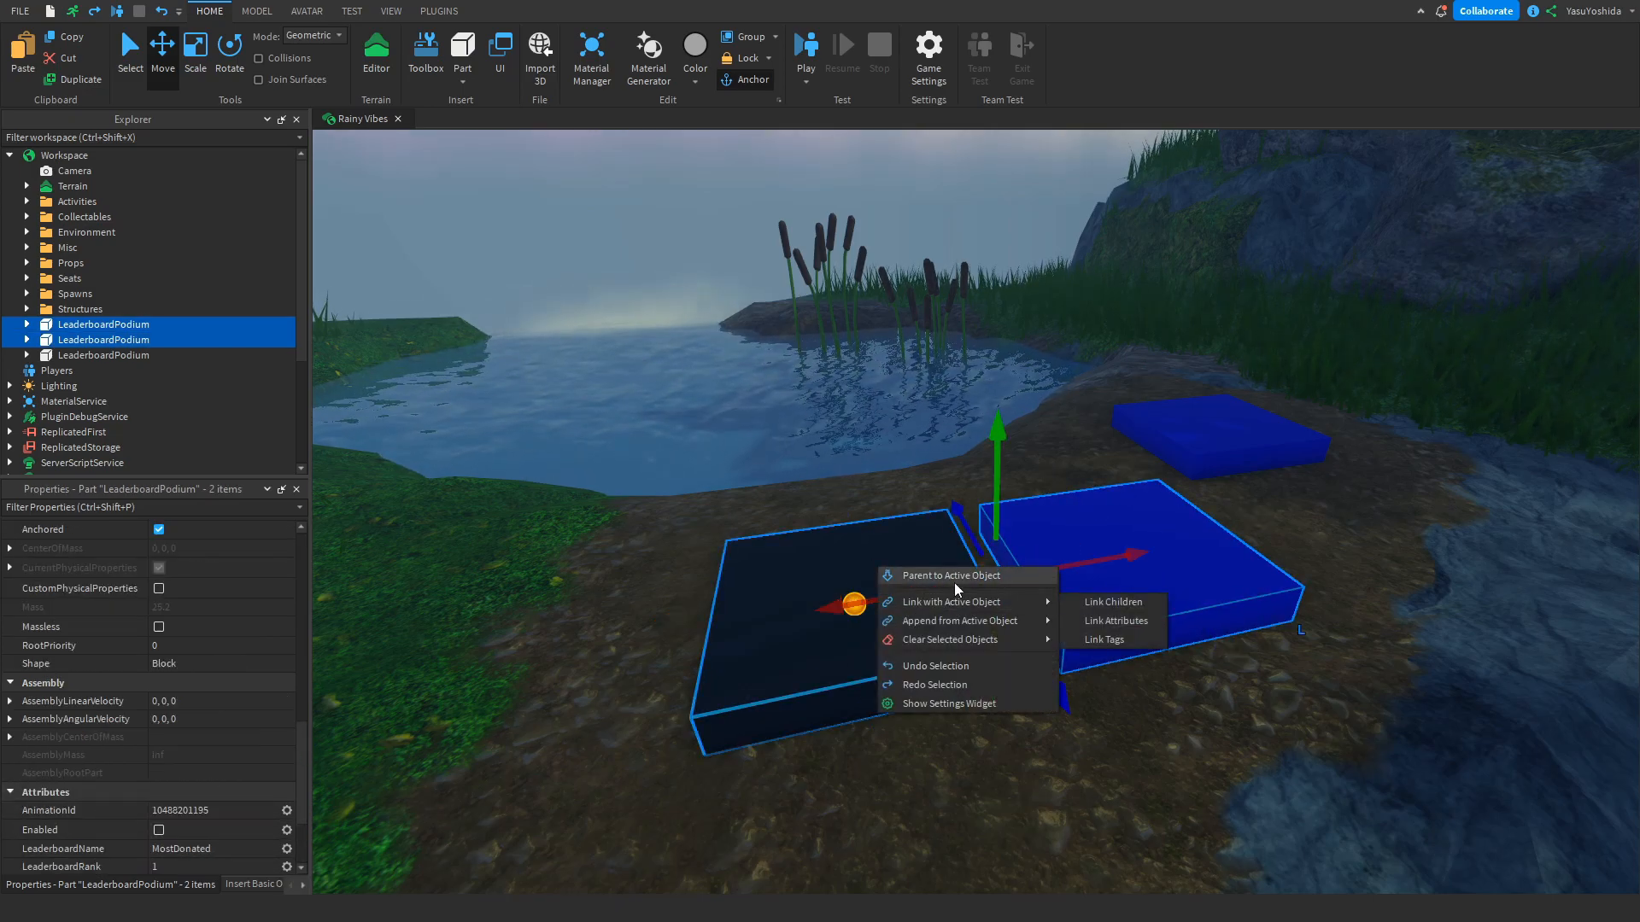
pyautogui.moveTo(955, 620)
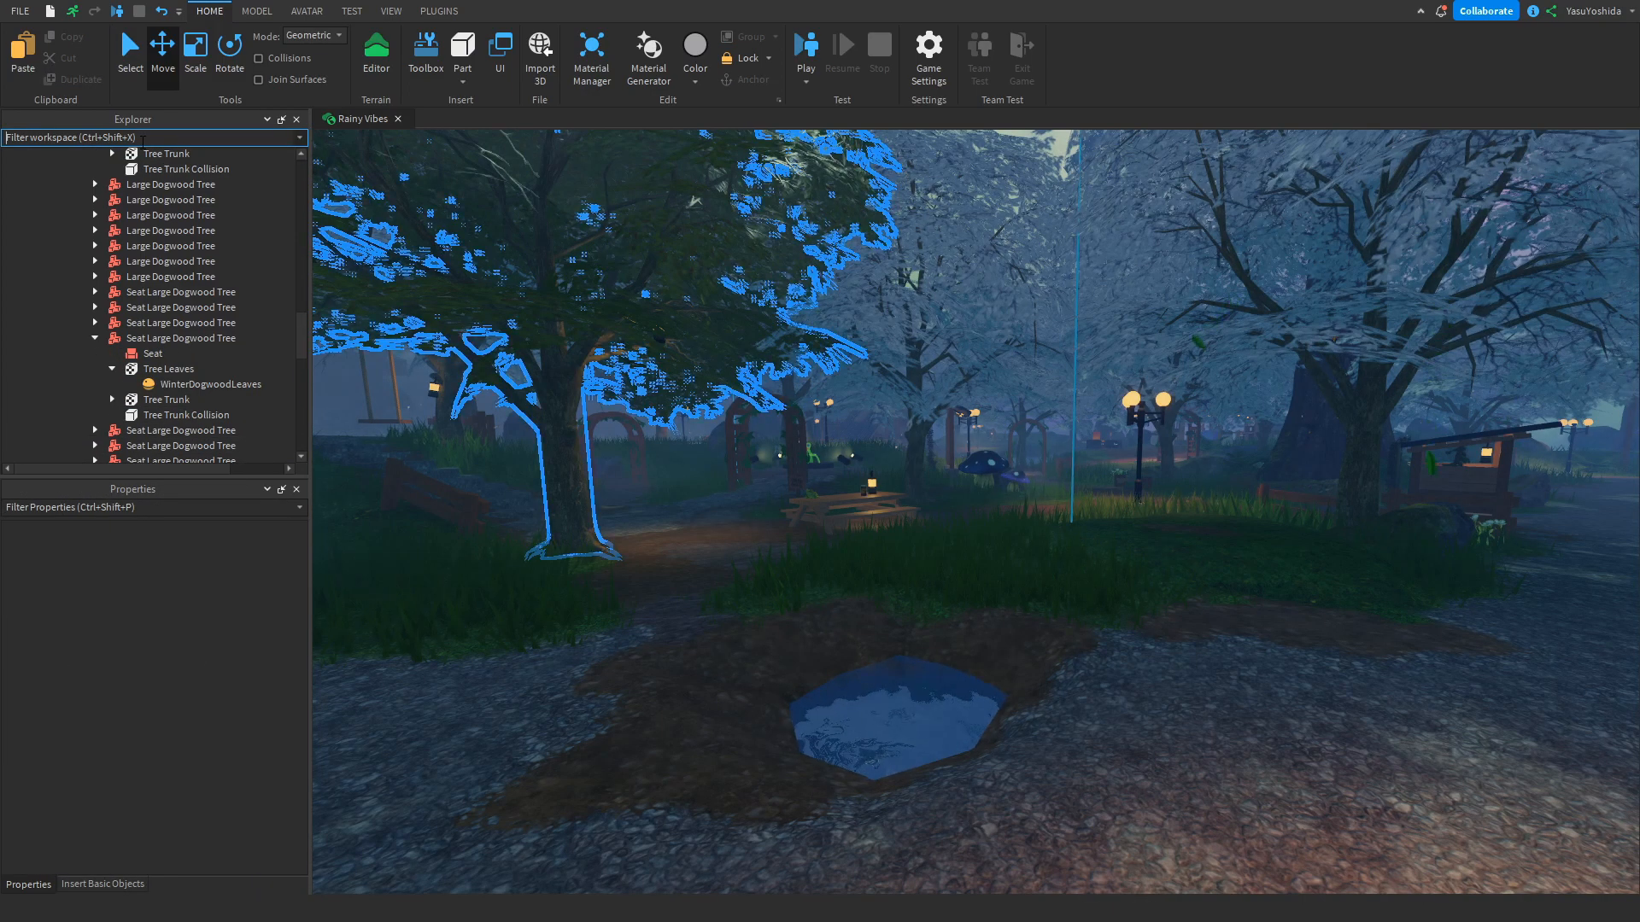
# - Filter the Explorer for 'Winter' and select the matching WinterDogwoodLeaves texture
pyautogui.write('WinterDogwoodLeave')
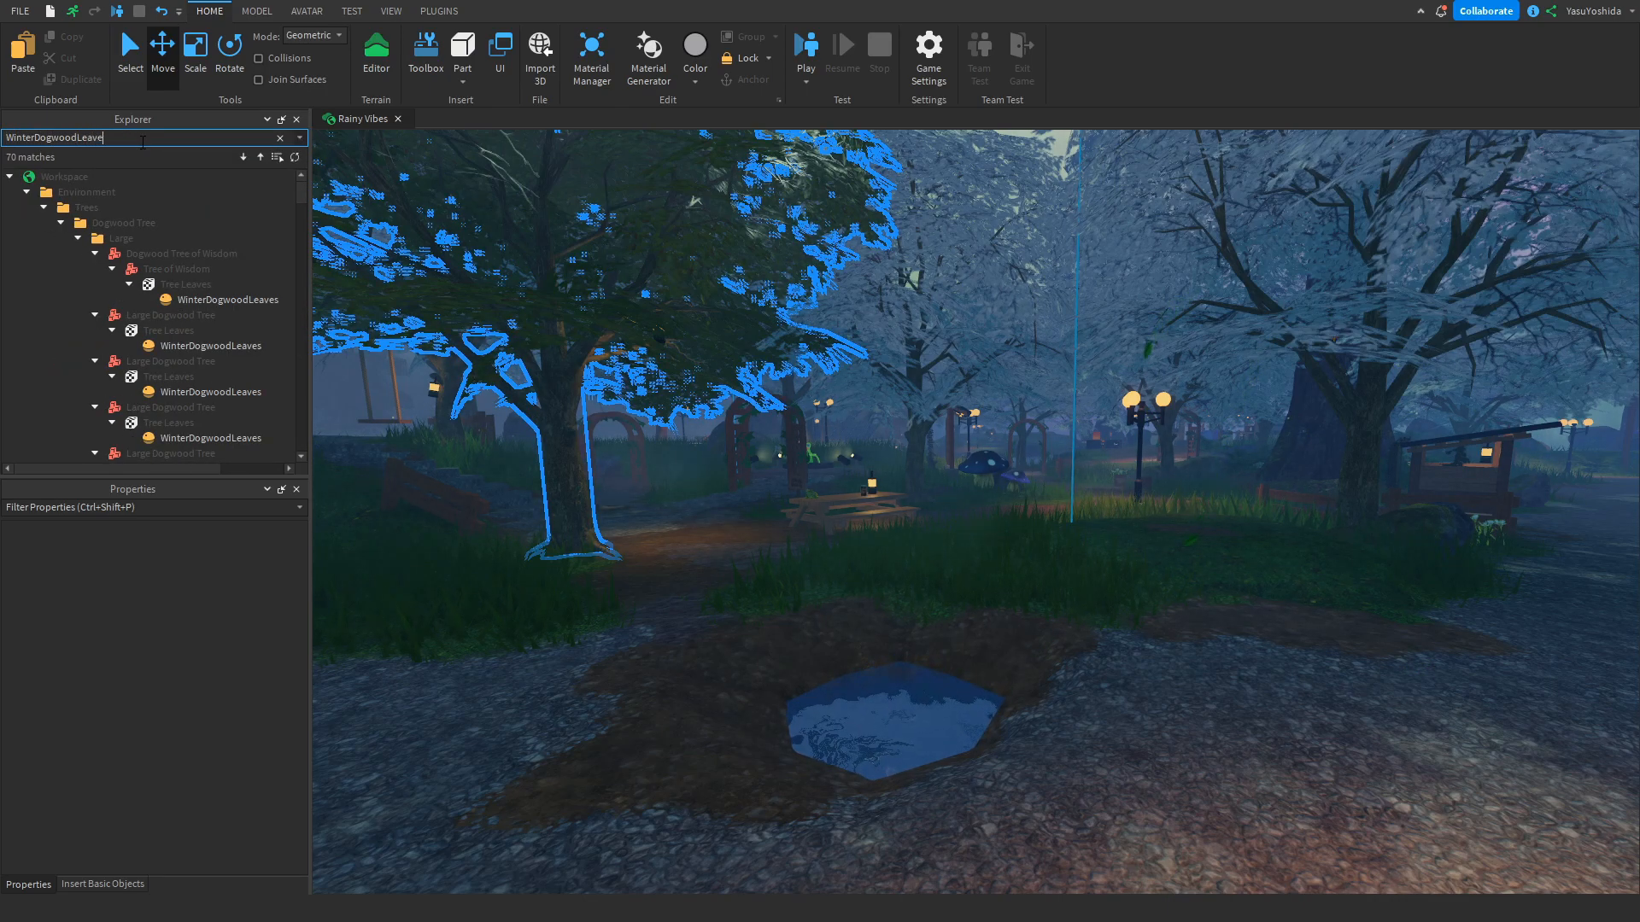
pyautogui.click(227, 299)
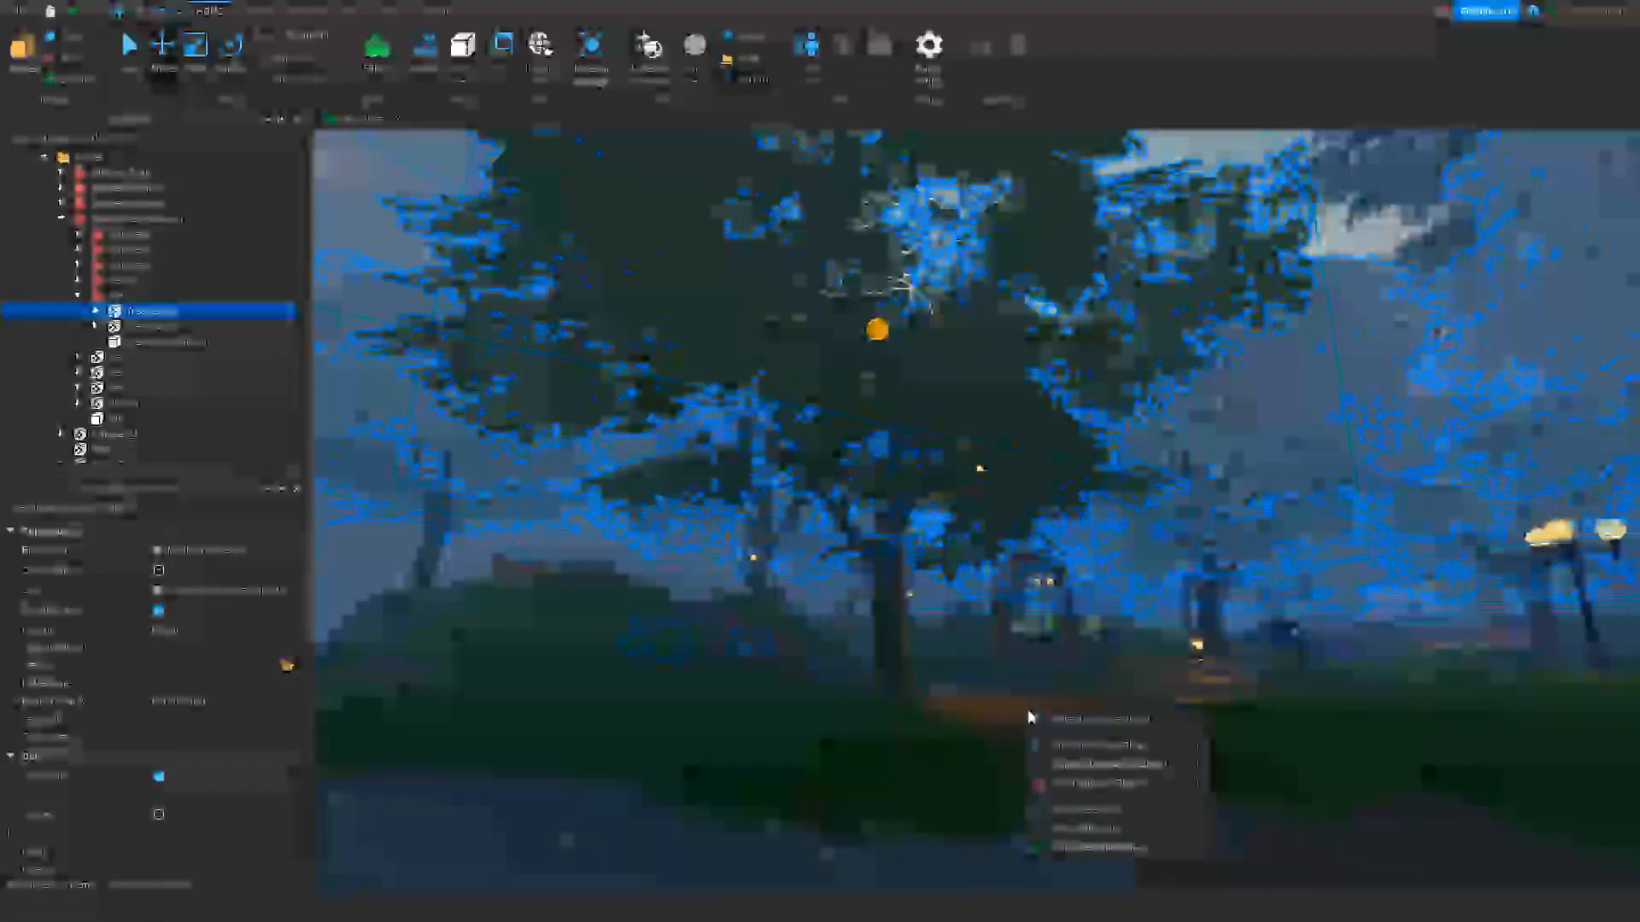
pyautogui.moveTo(1098, 744)
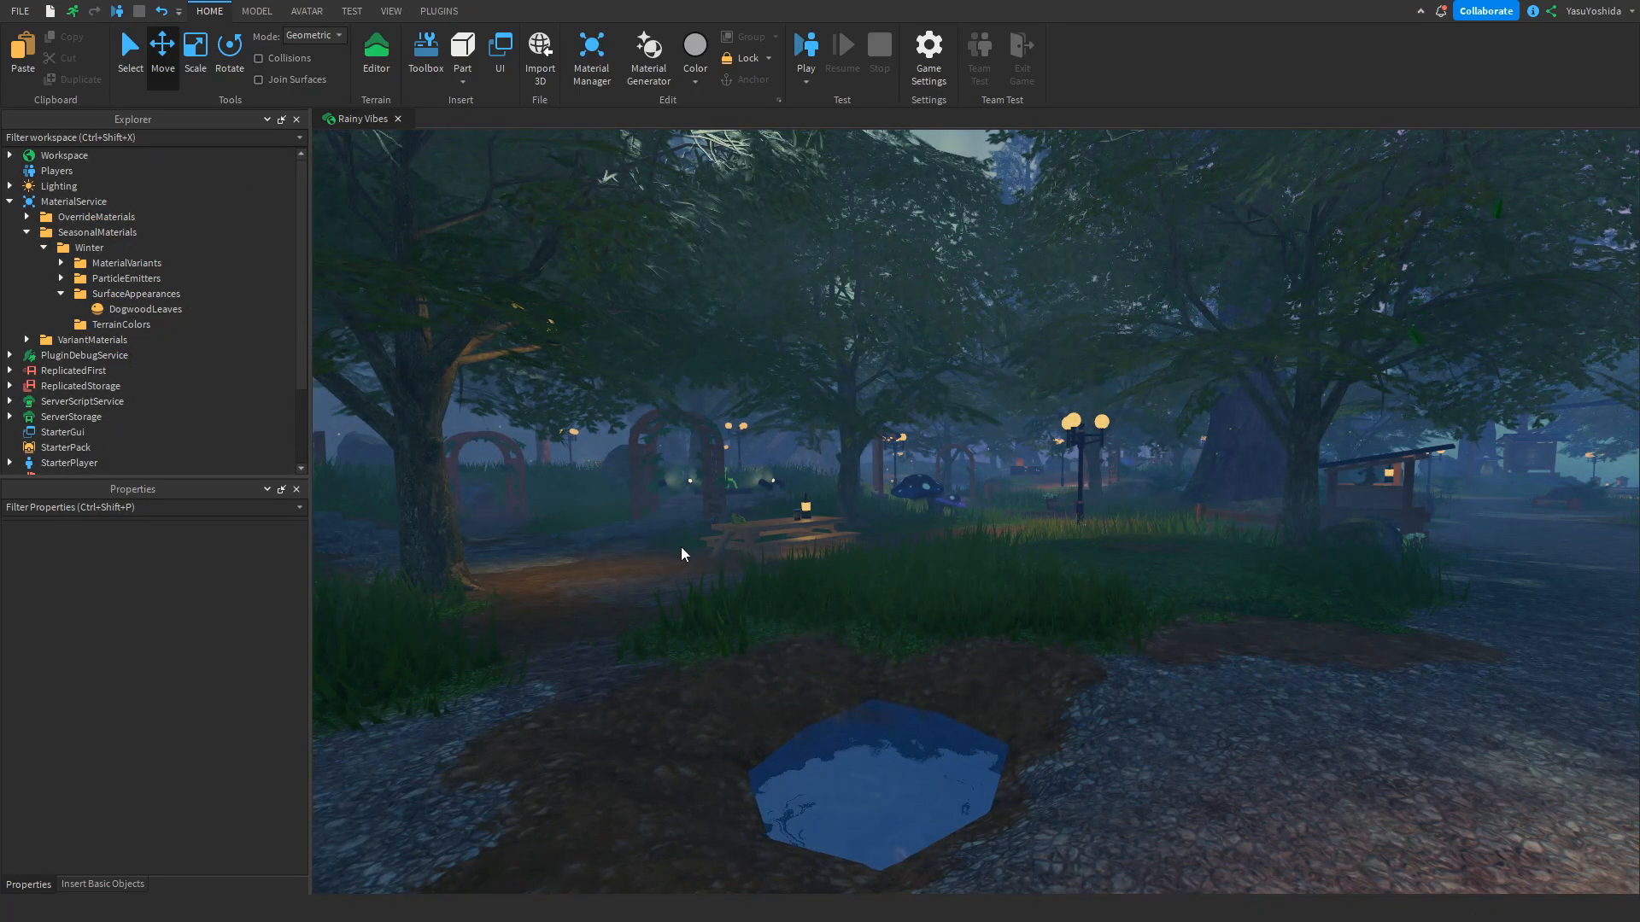
# - Use the plugin's Undo Selection to bring back the overhanging tree's leaf selection
pyautogui.rightClick(680, 554)
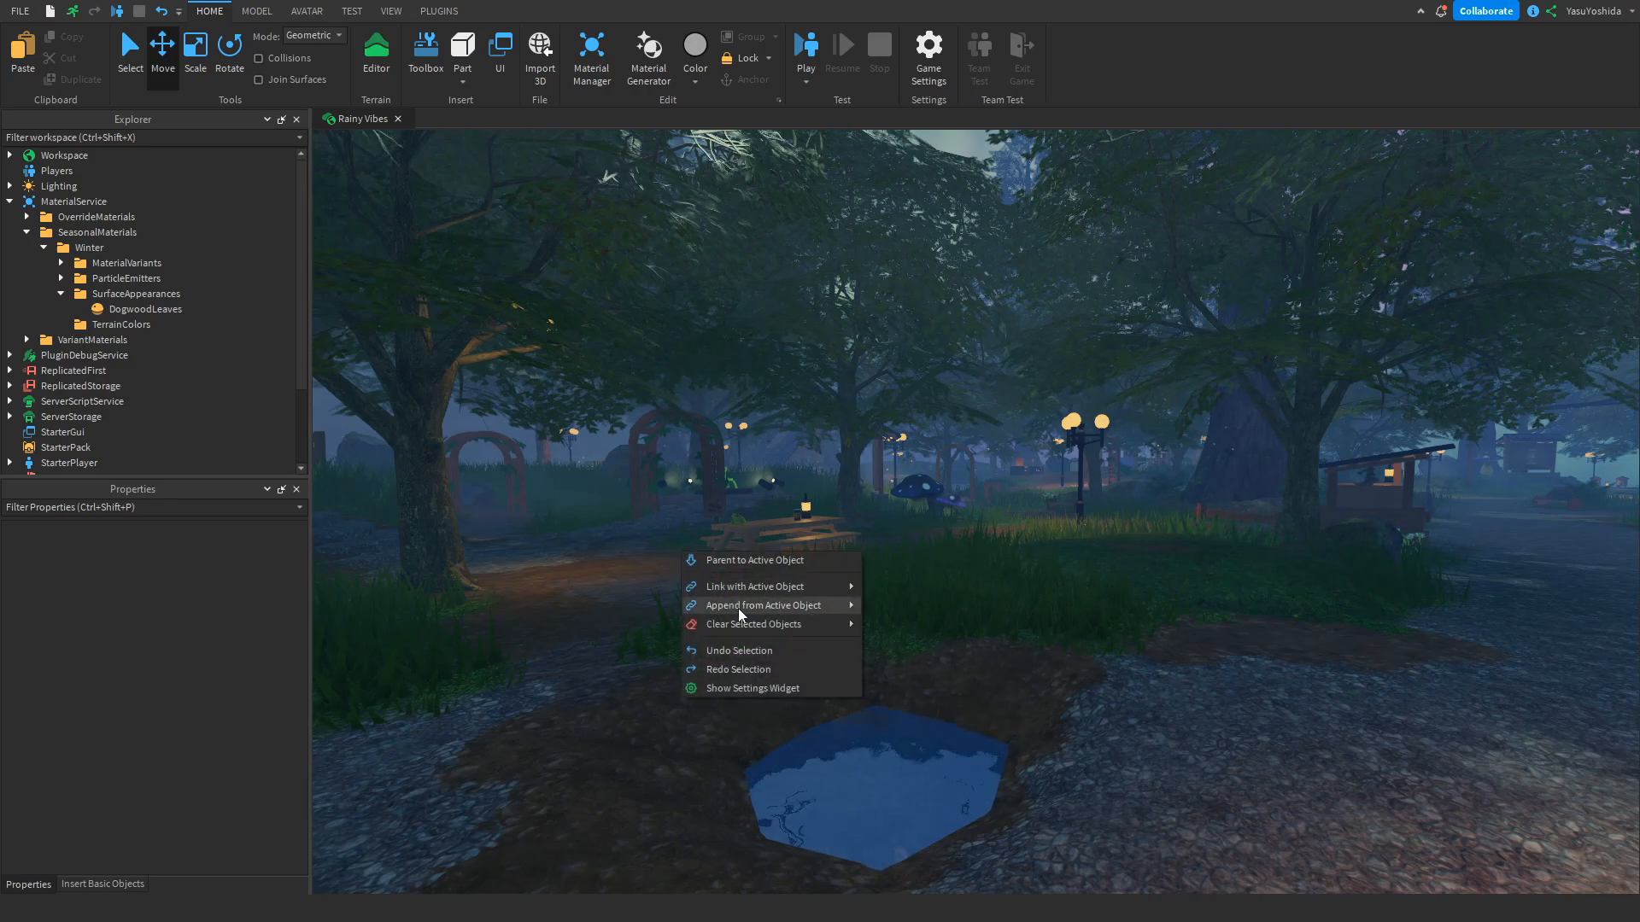
pyautogui.moveTo(778, 676)
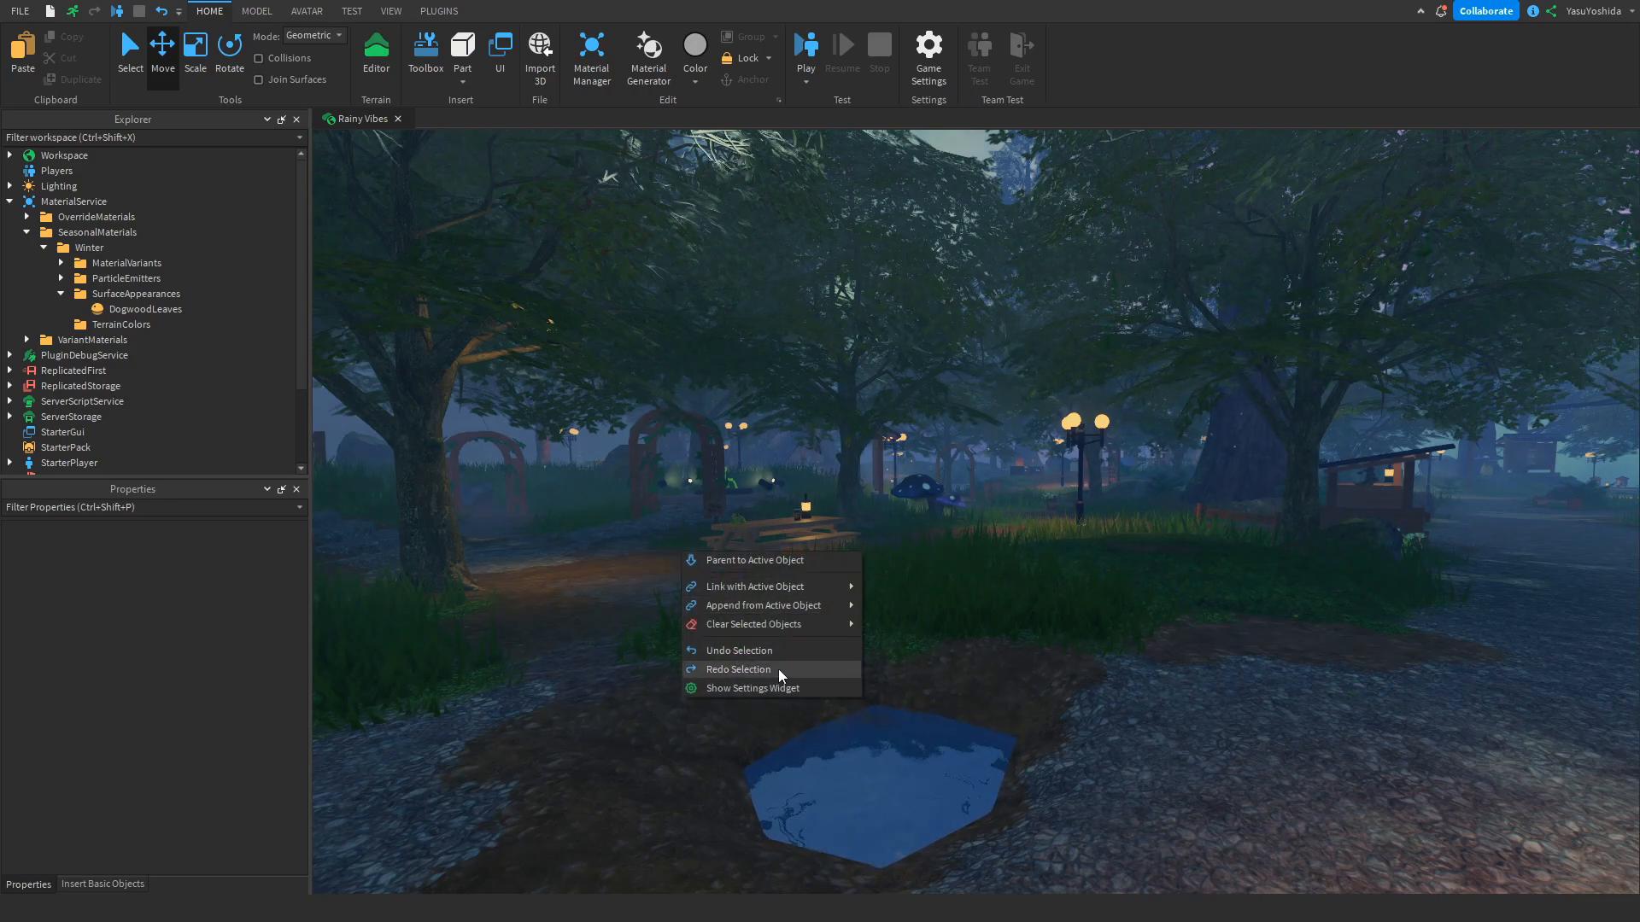
pyautogui.moveTo(993, 680)
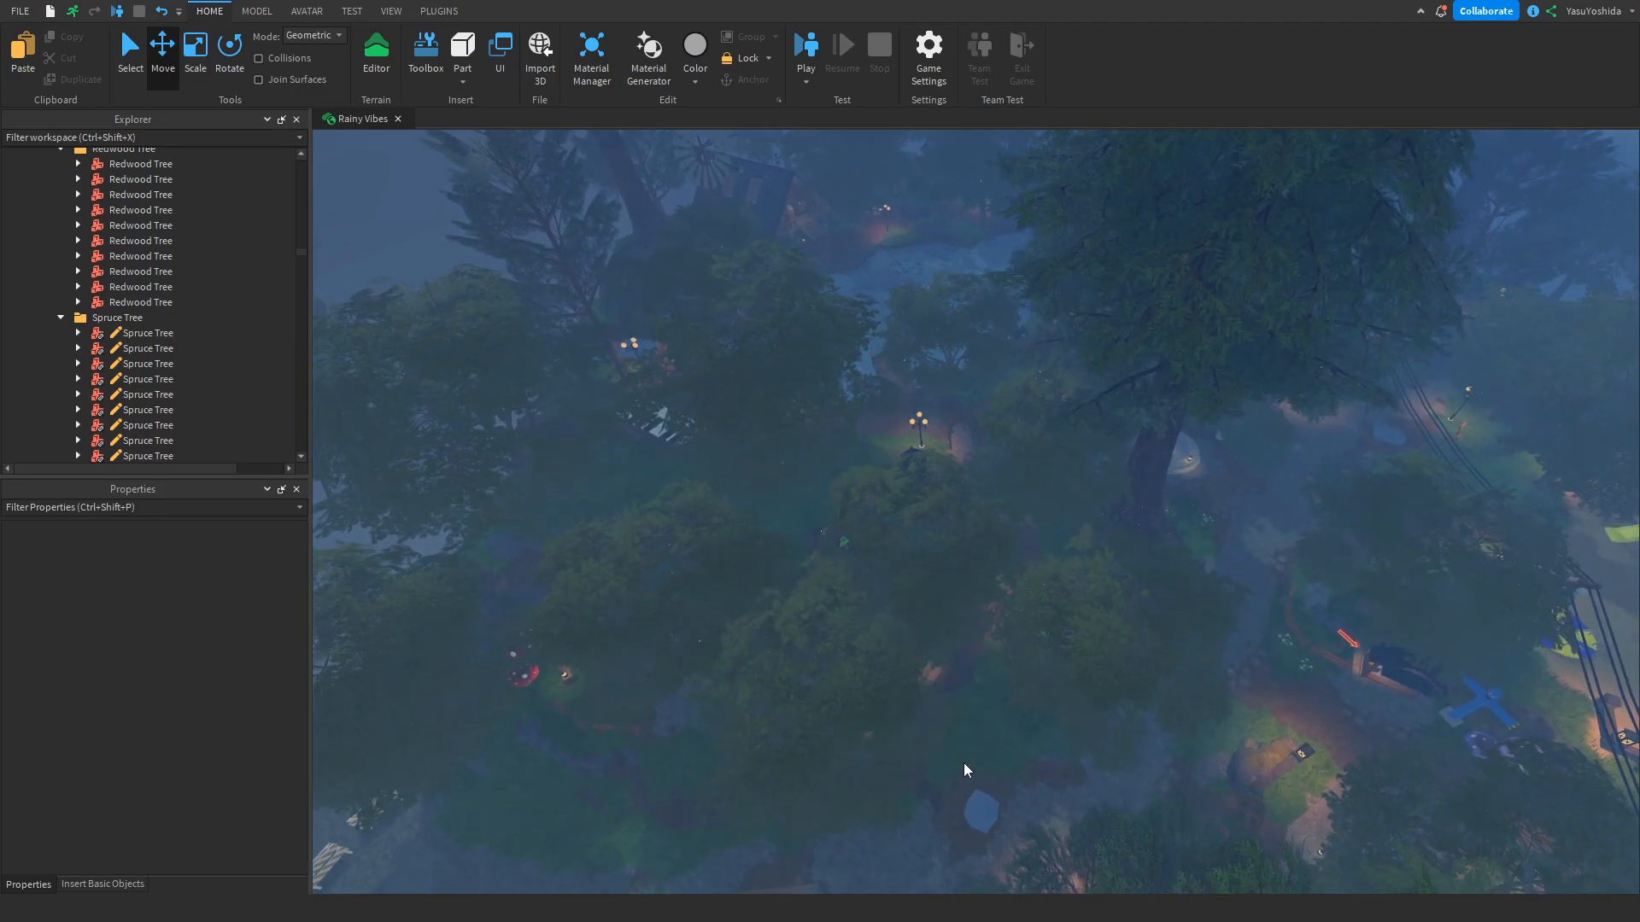
pyautogui.rightClick(963, 770)
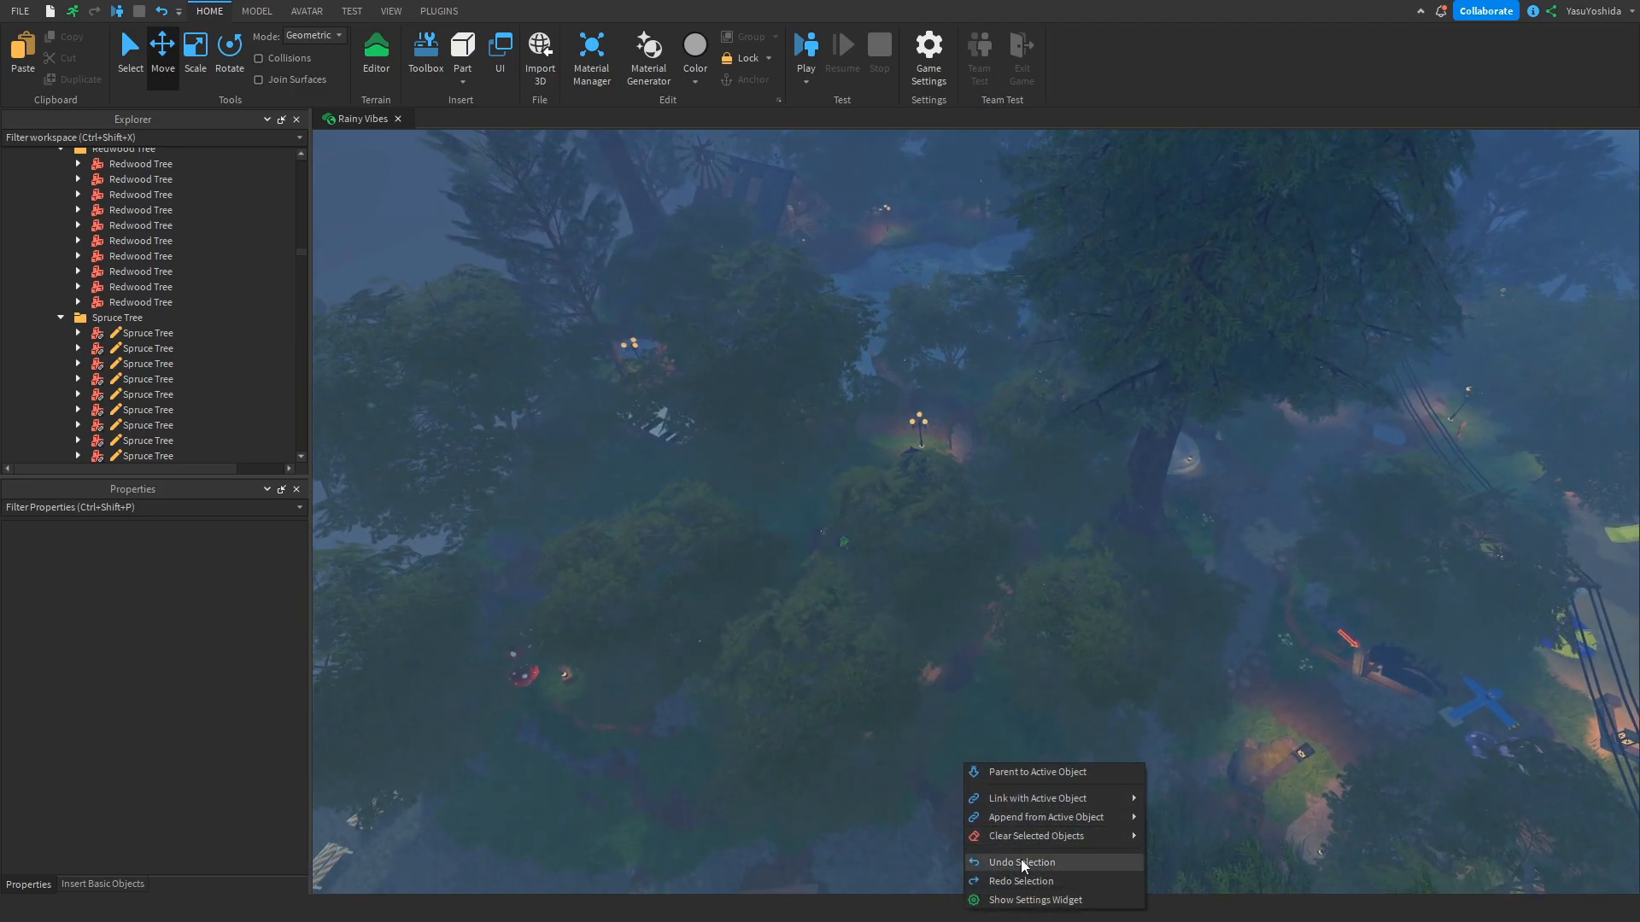
pyautogui.click(1021, 862)
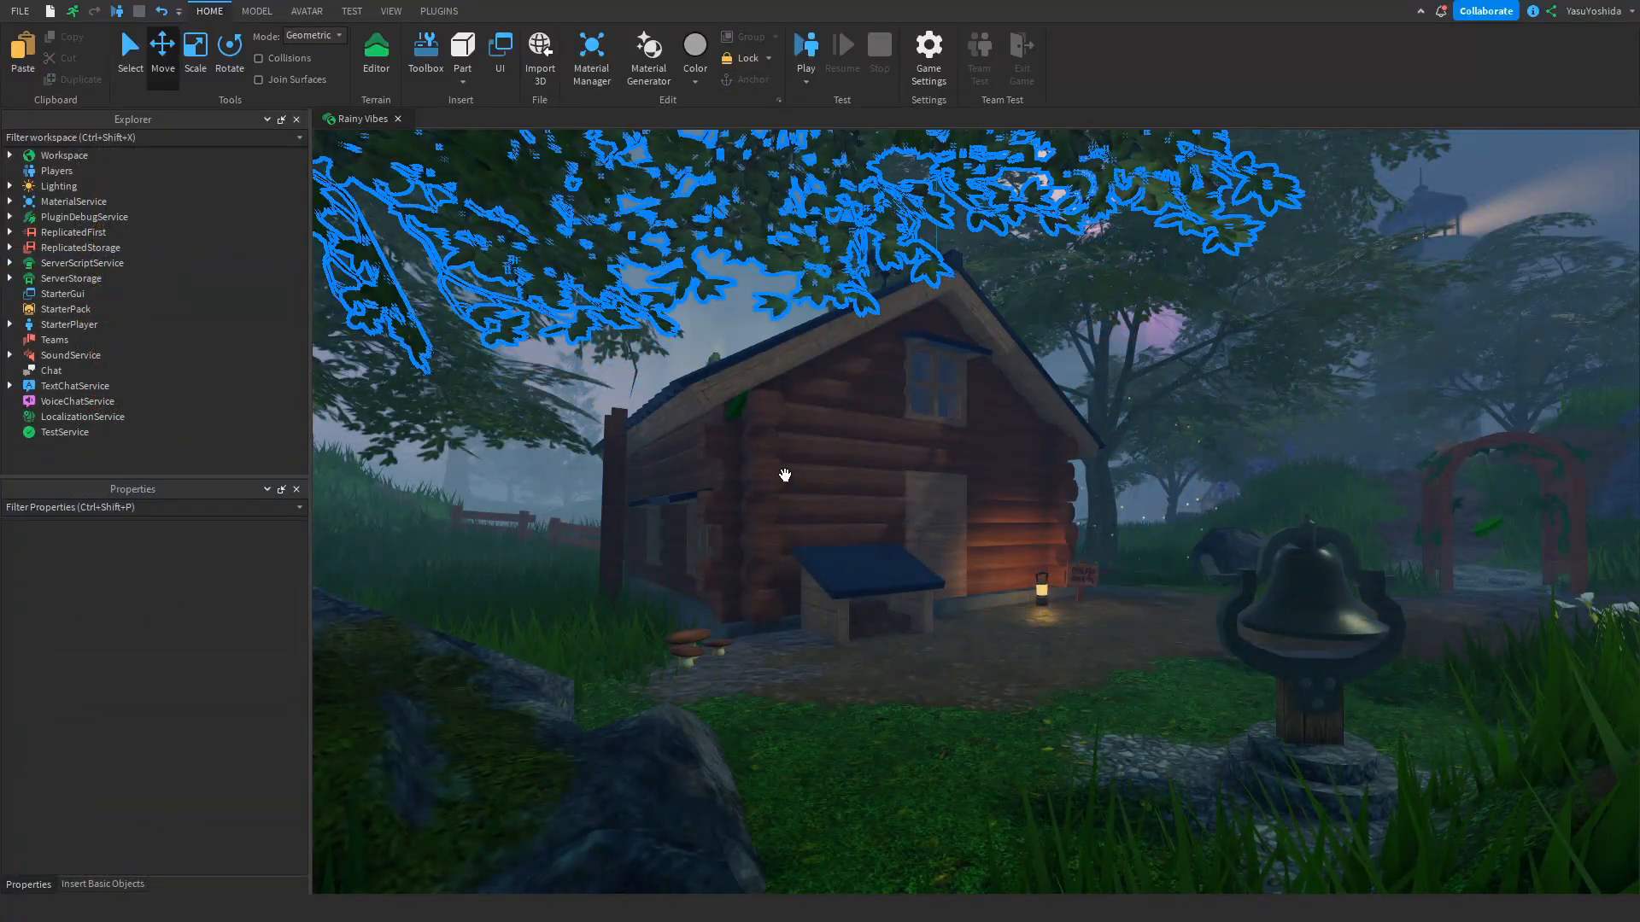
# - Open the Select Settings widget and drag it over the scene
pyautogui.rightClick(784, 476)
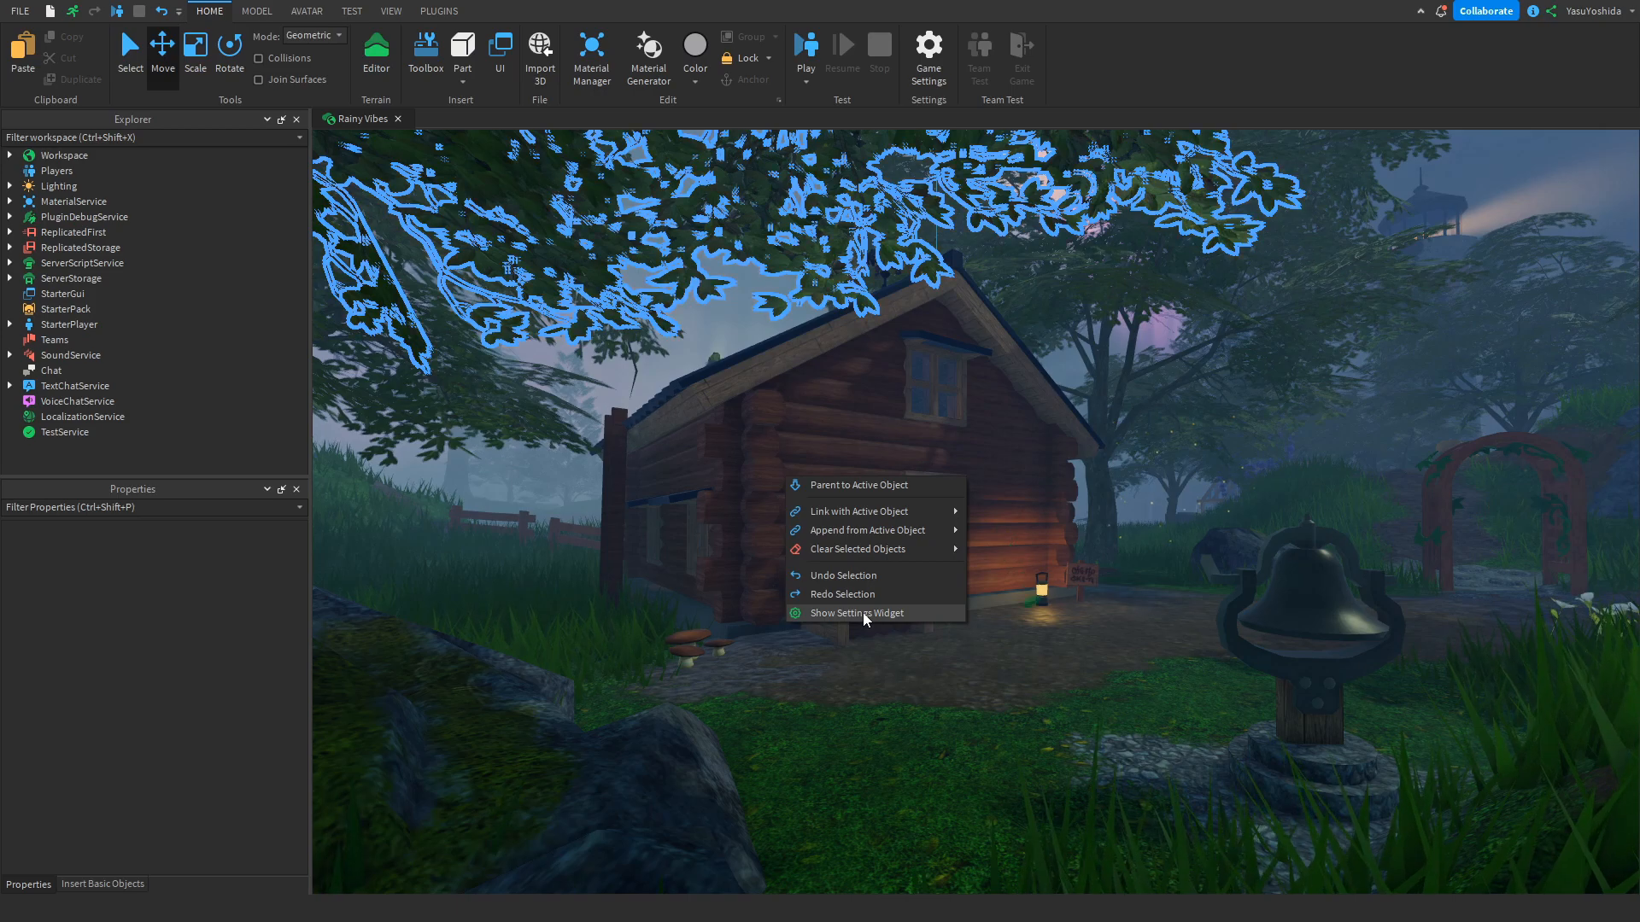
pyautogui.moveTo(924, 620)
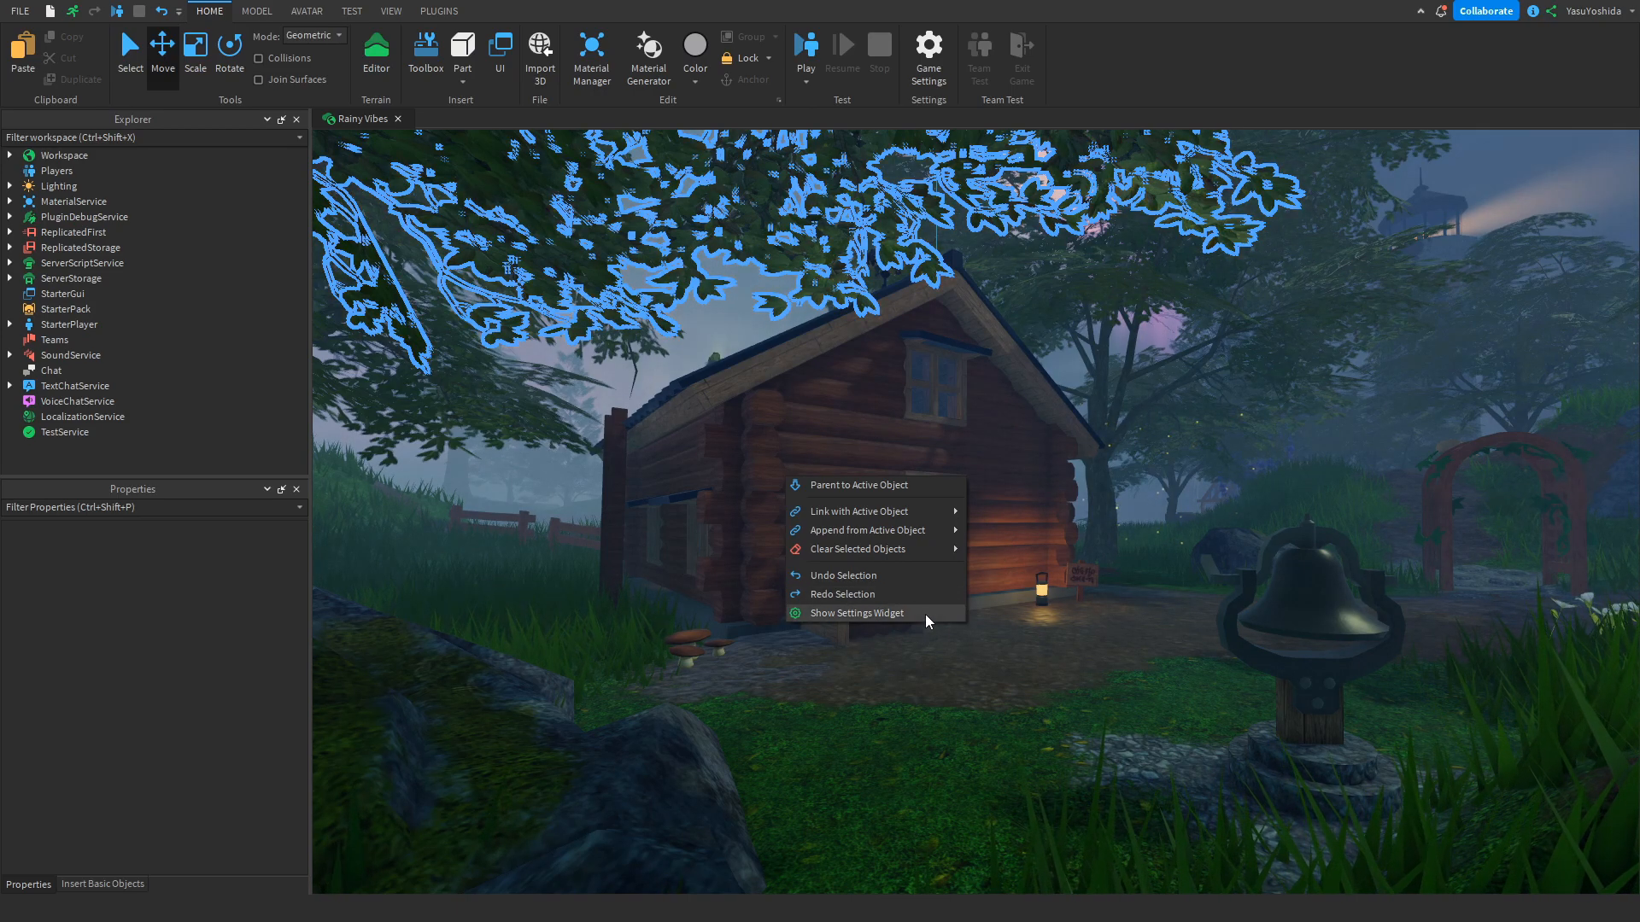
pyautogui.click(856, 613)
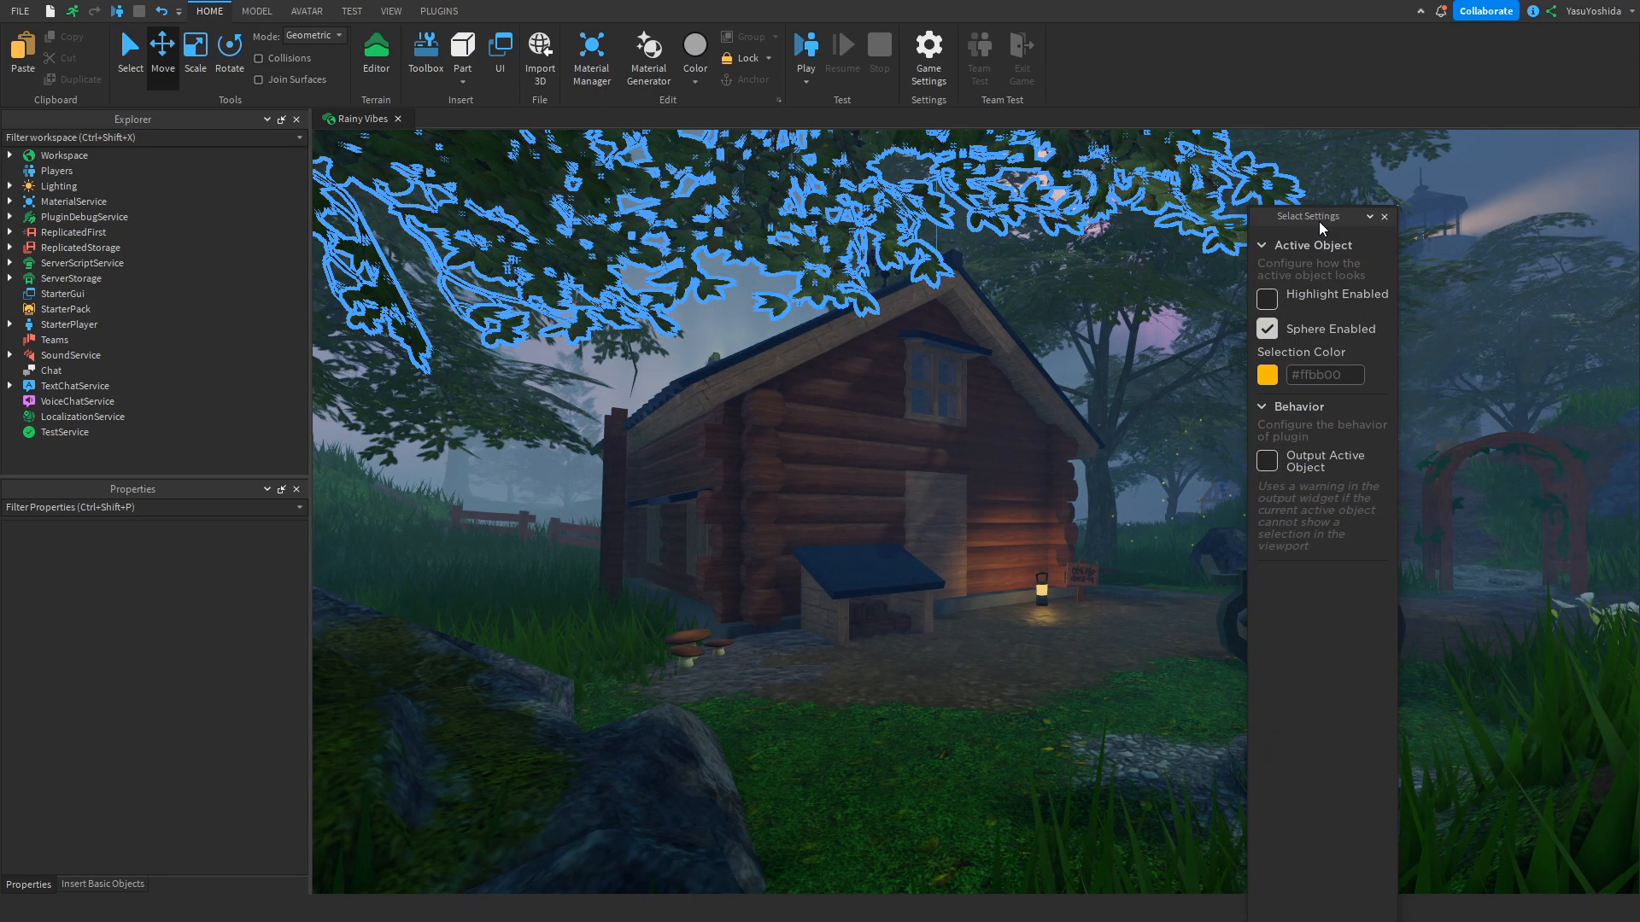
pyautogui.moveTo(1321, 216); pyautogui.dragTo(1321, 550)
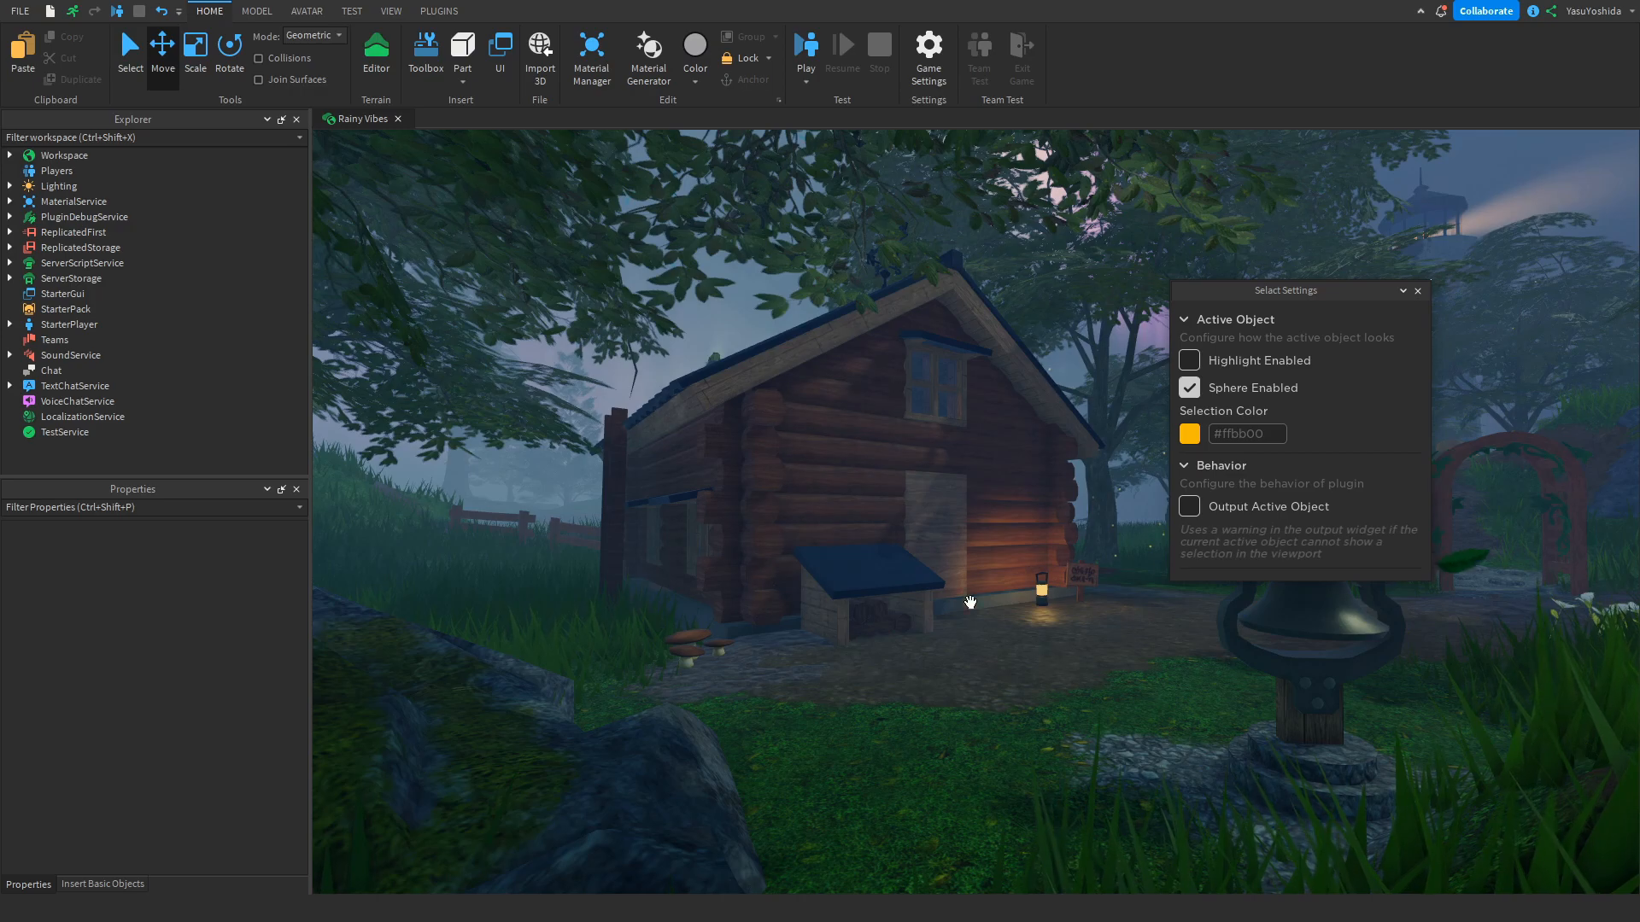
# - Select the bell post, disable Highlight Enabled, and toggle Sphere Enabled off and on
pyautogui.click(937, 556)
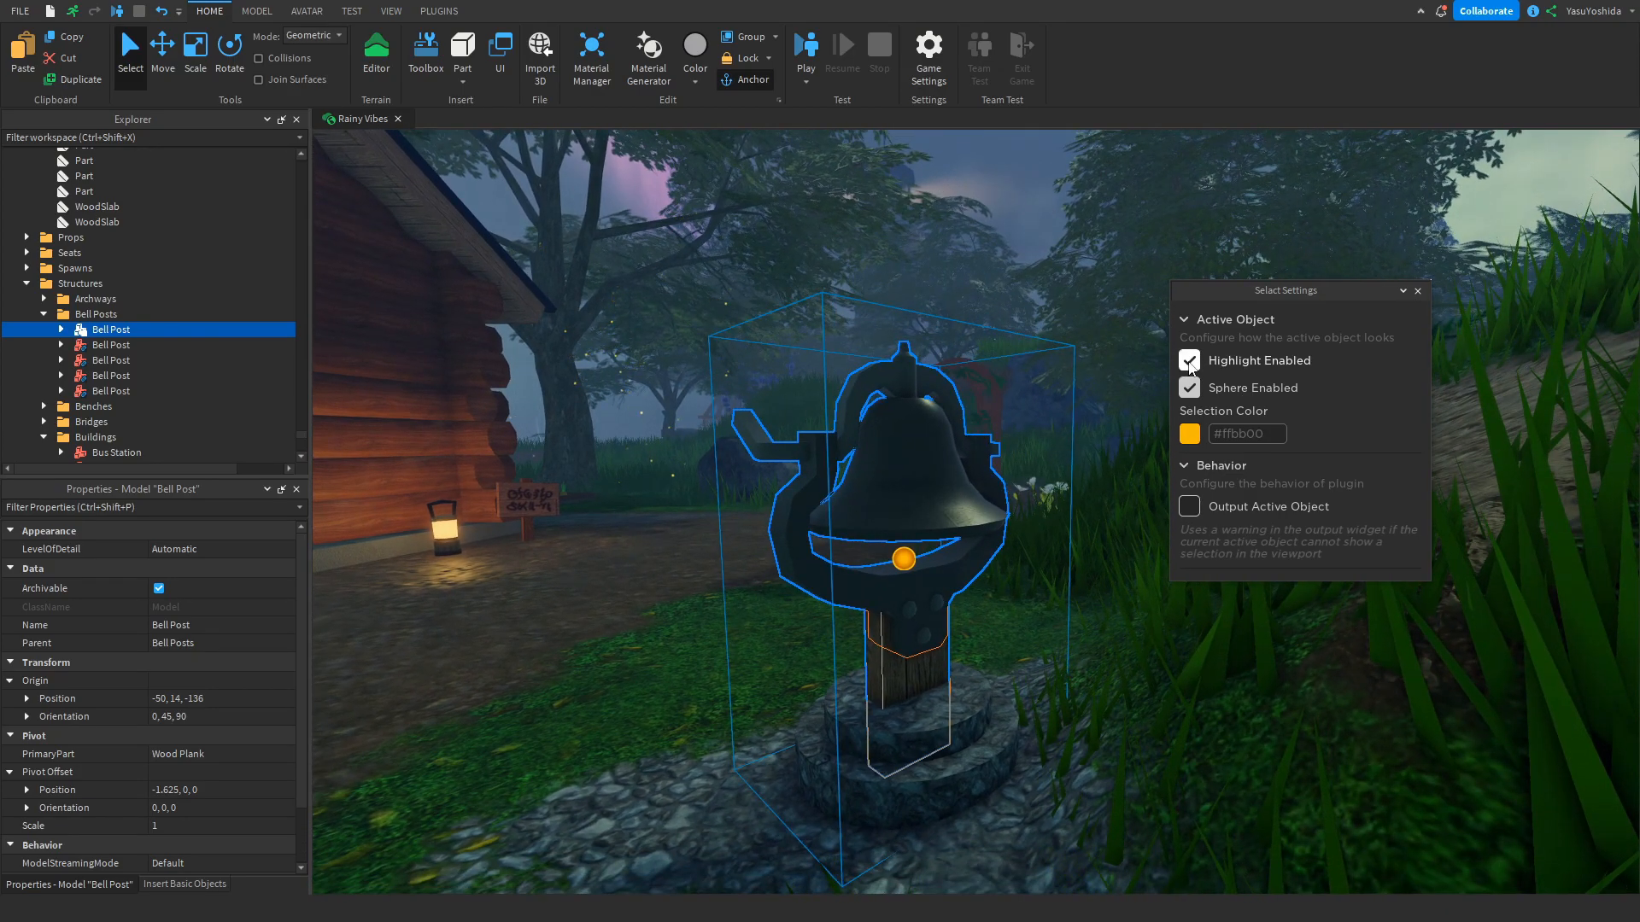
pyautogui.click(1188, 360)
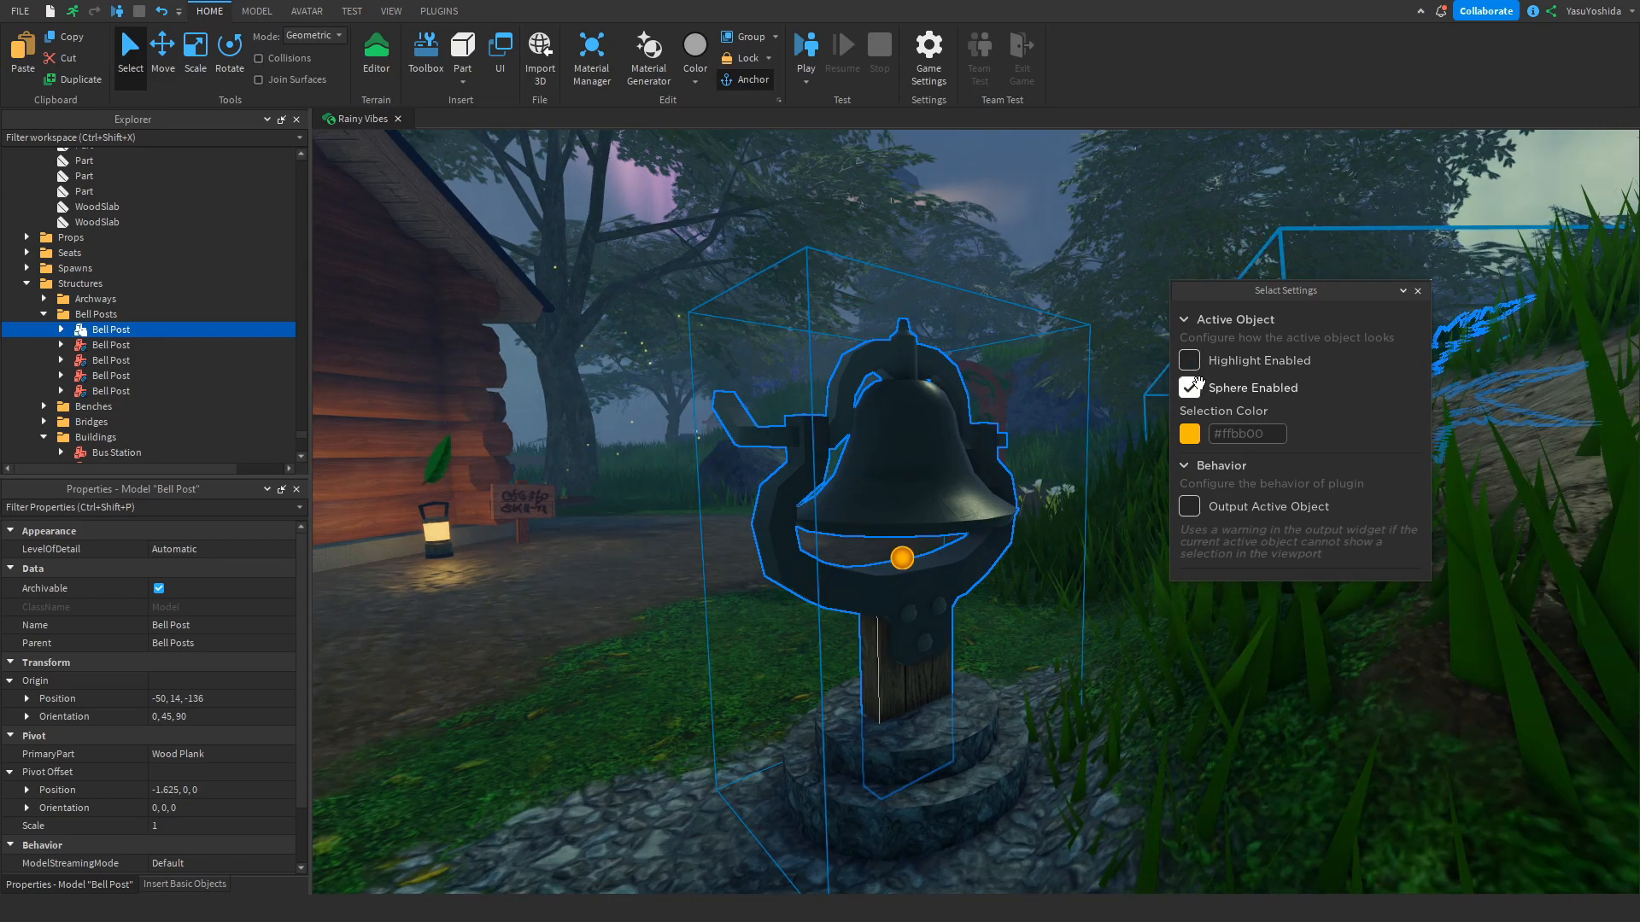
pyautogui.click(1189, 387)
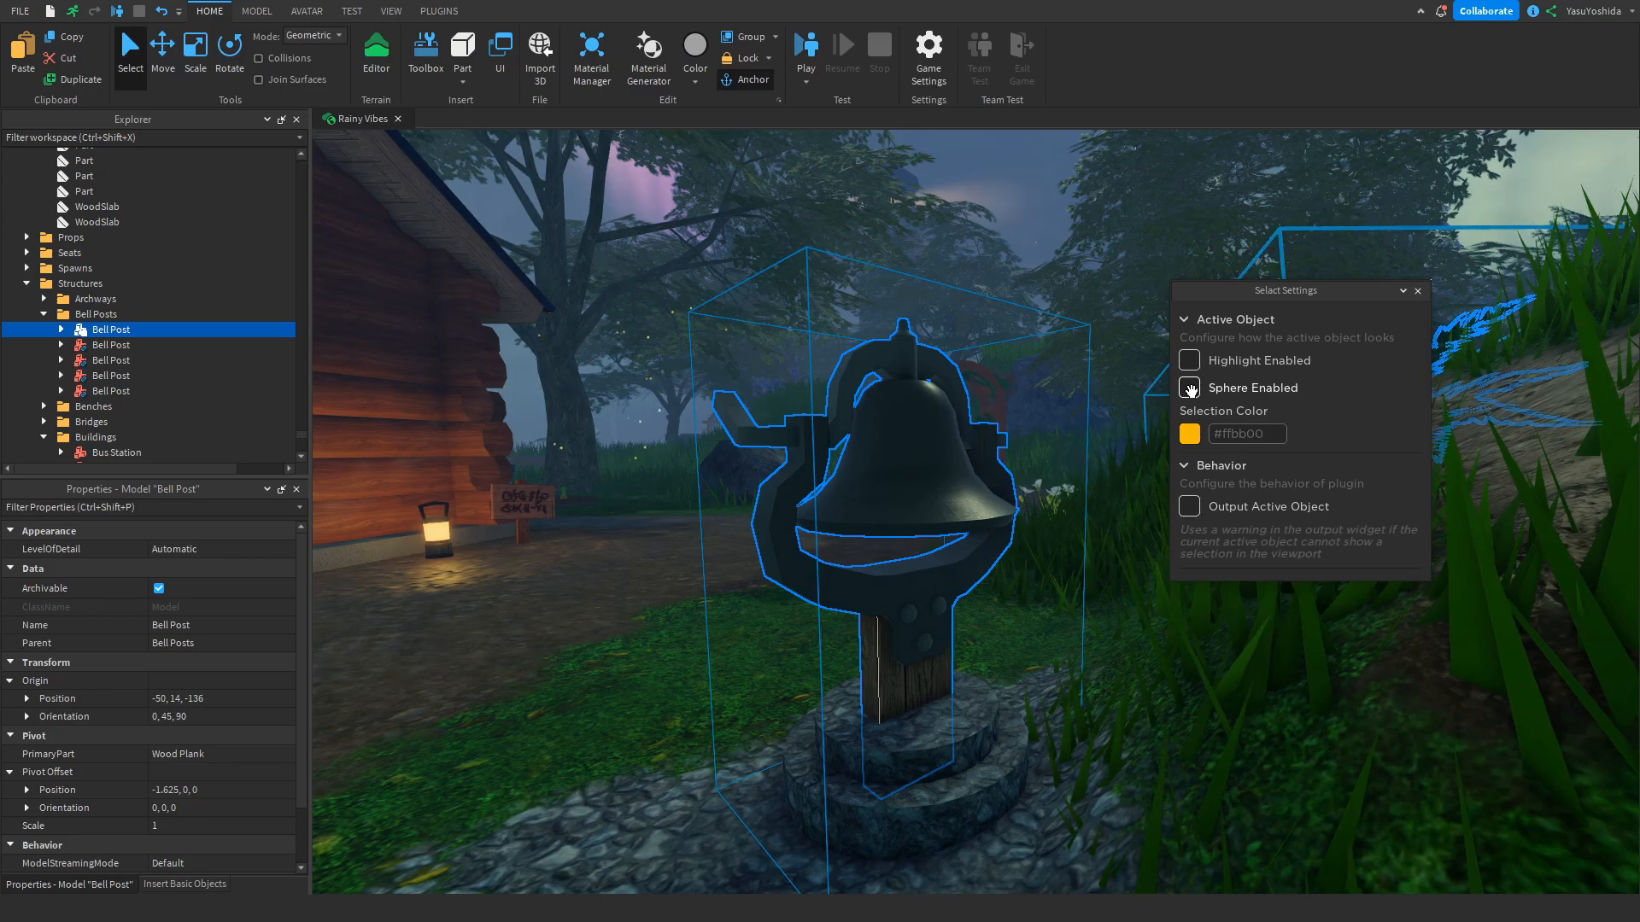
pyautogui.click(1188, 387)
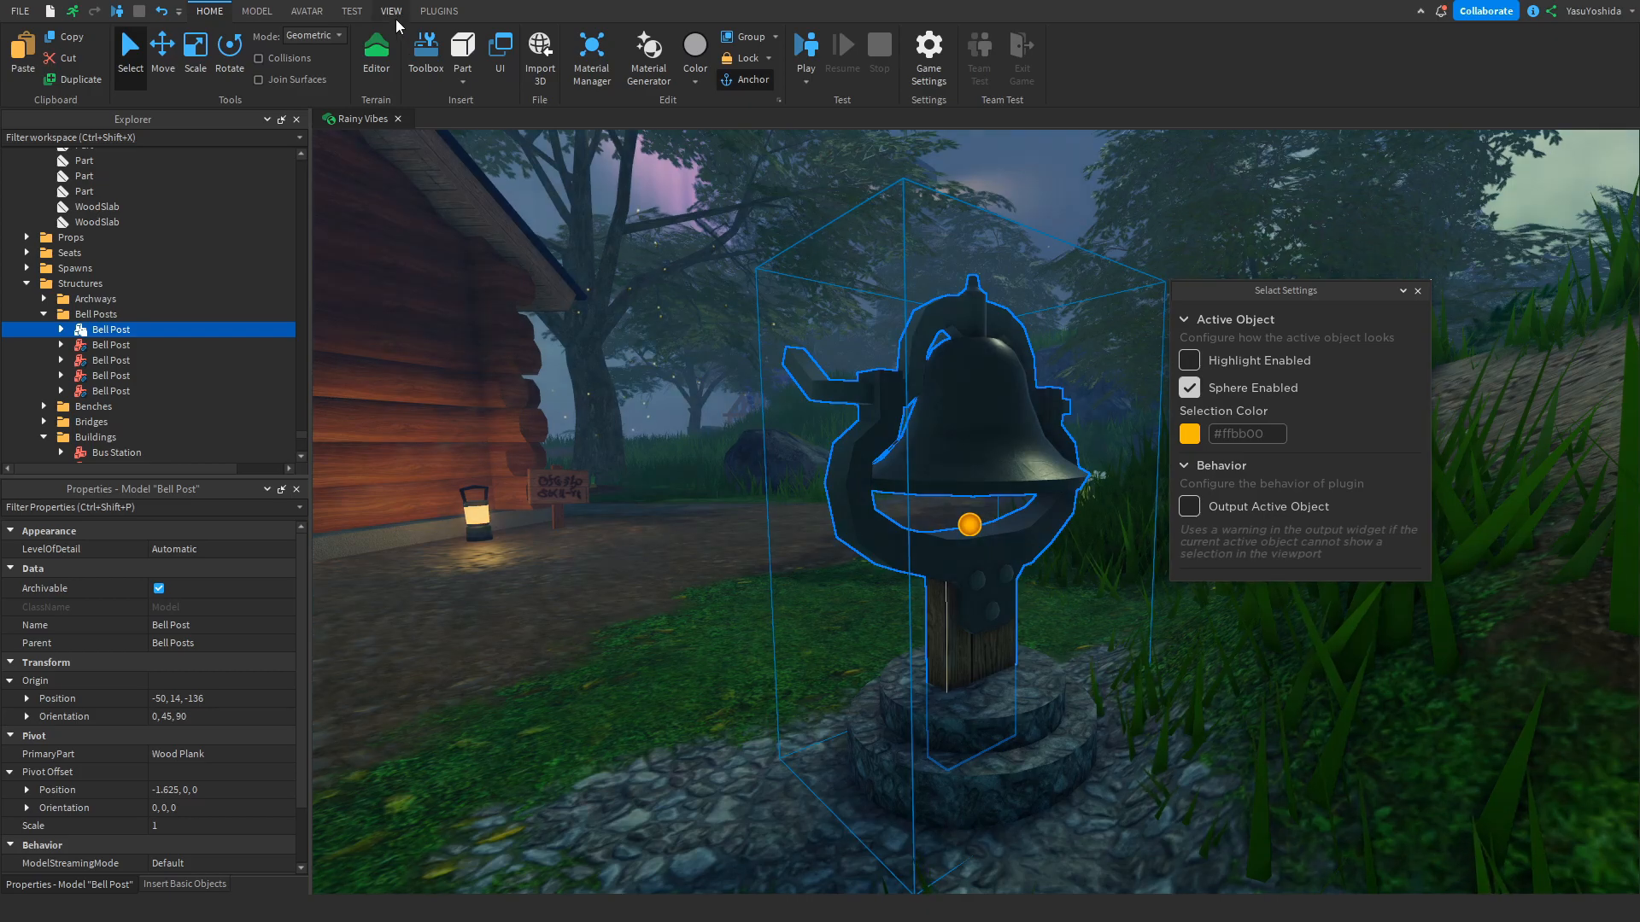
# - Show Output, select Atmosphere under Lighting, and enable Output Active Object
pyautogui.click(390, 11)
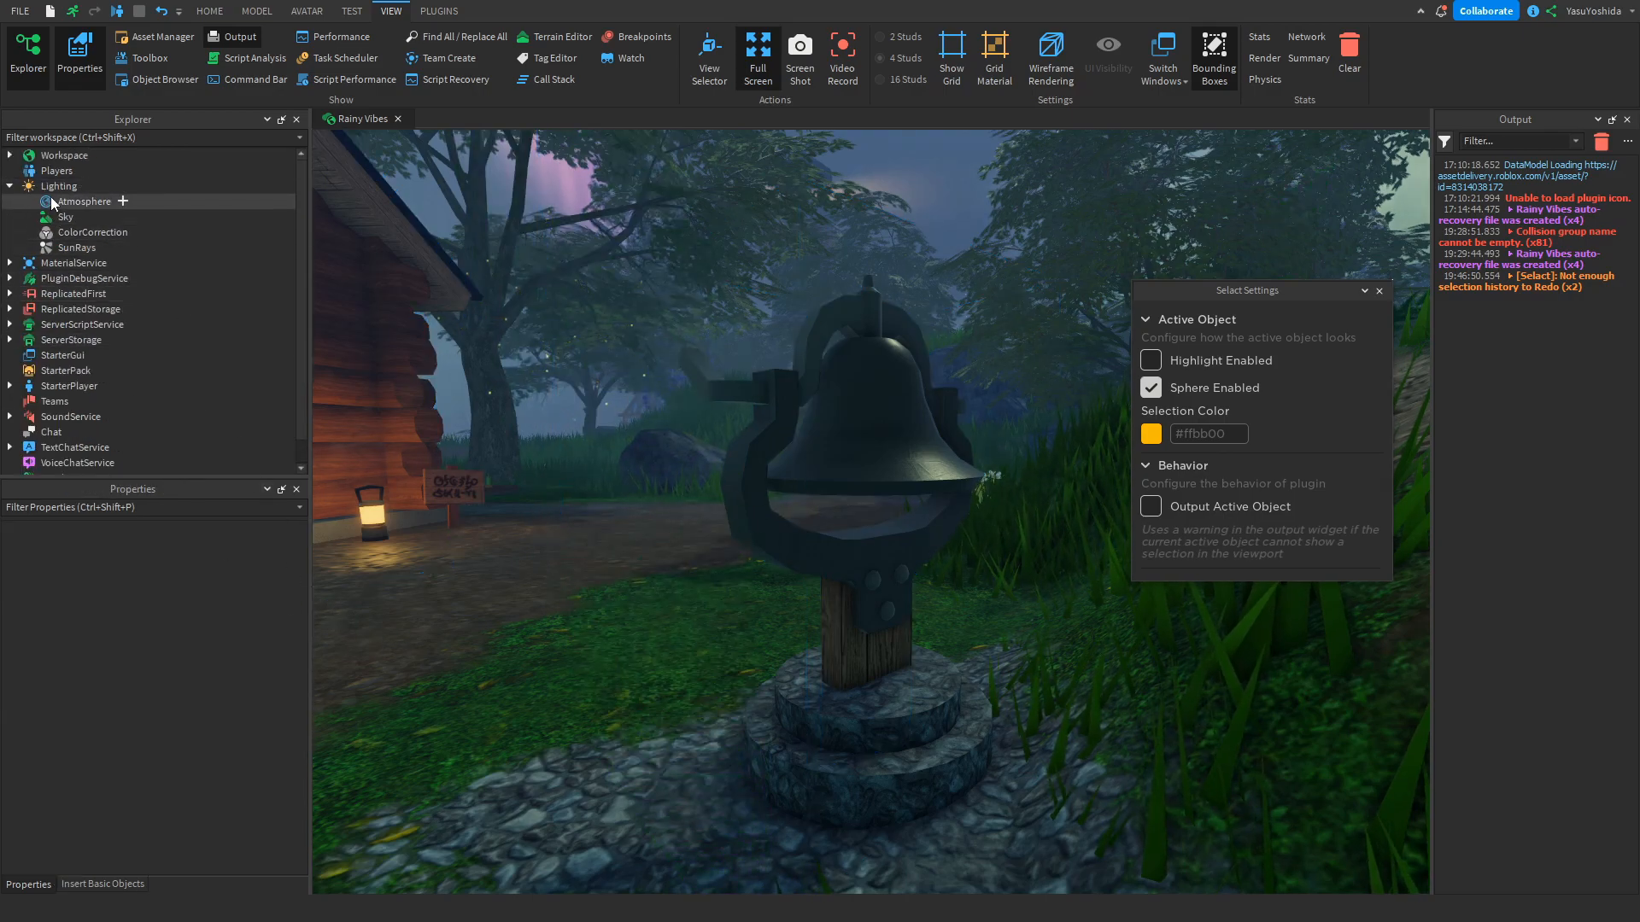
pyautogui.click(59, 185)
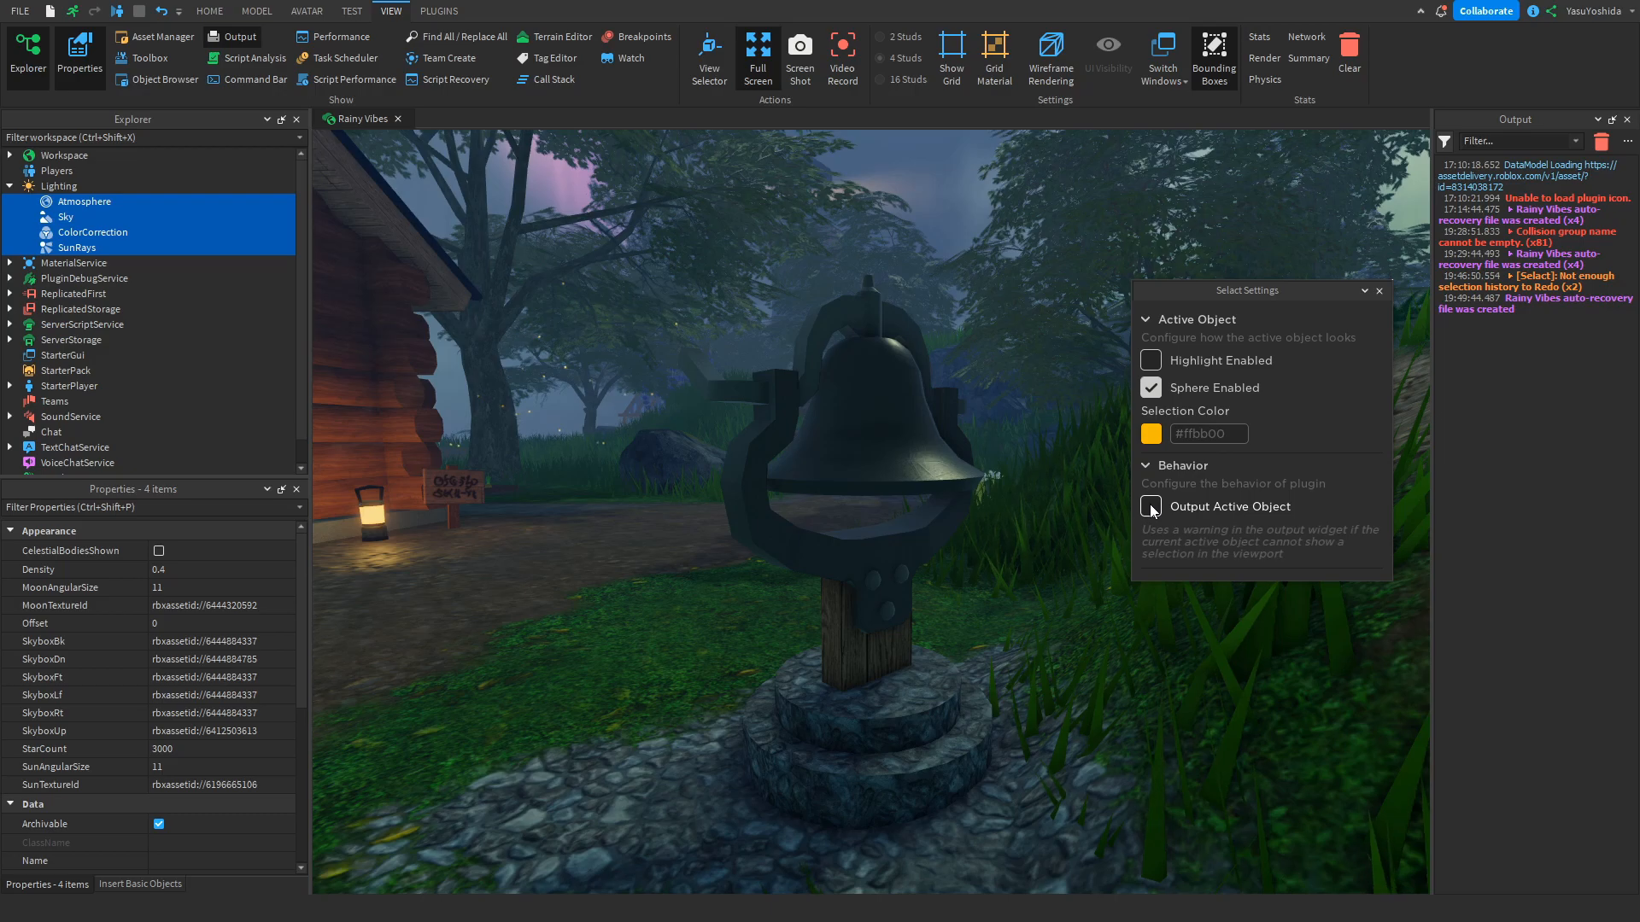
pyautogui.click(1149, 506)
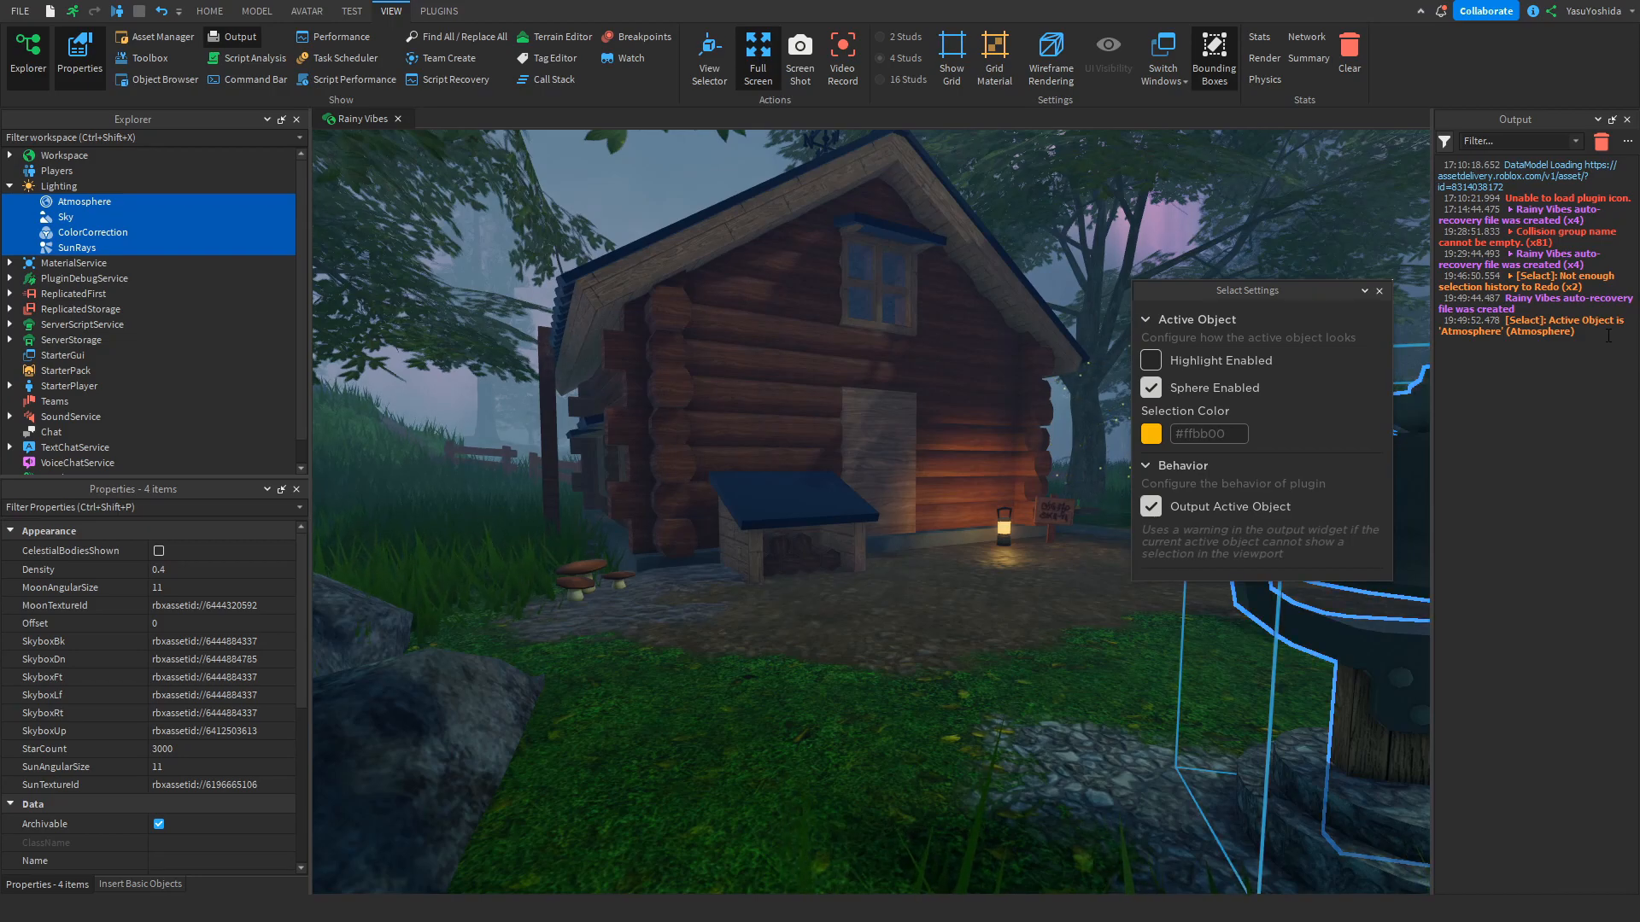
pyautogui.click(208, 10)
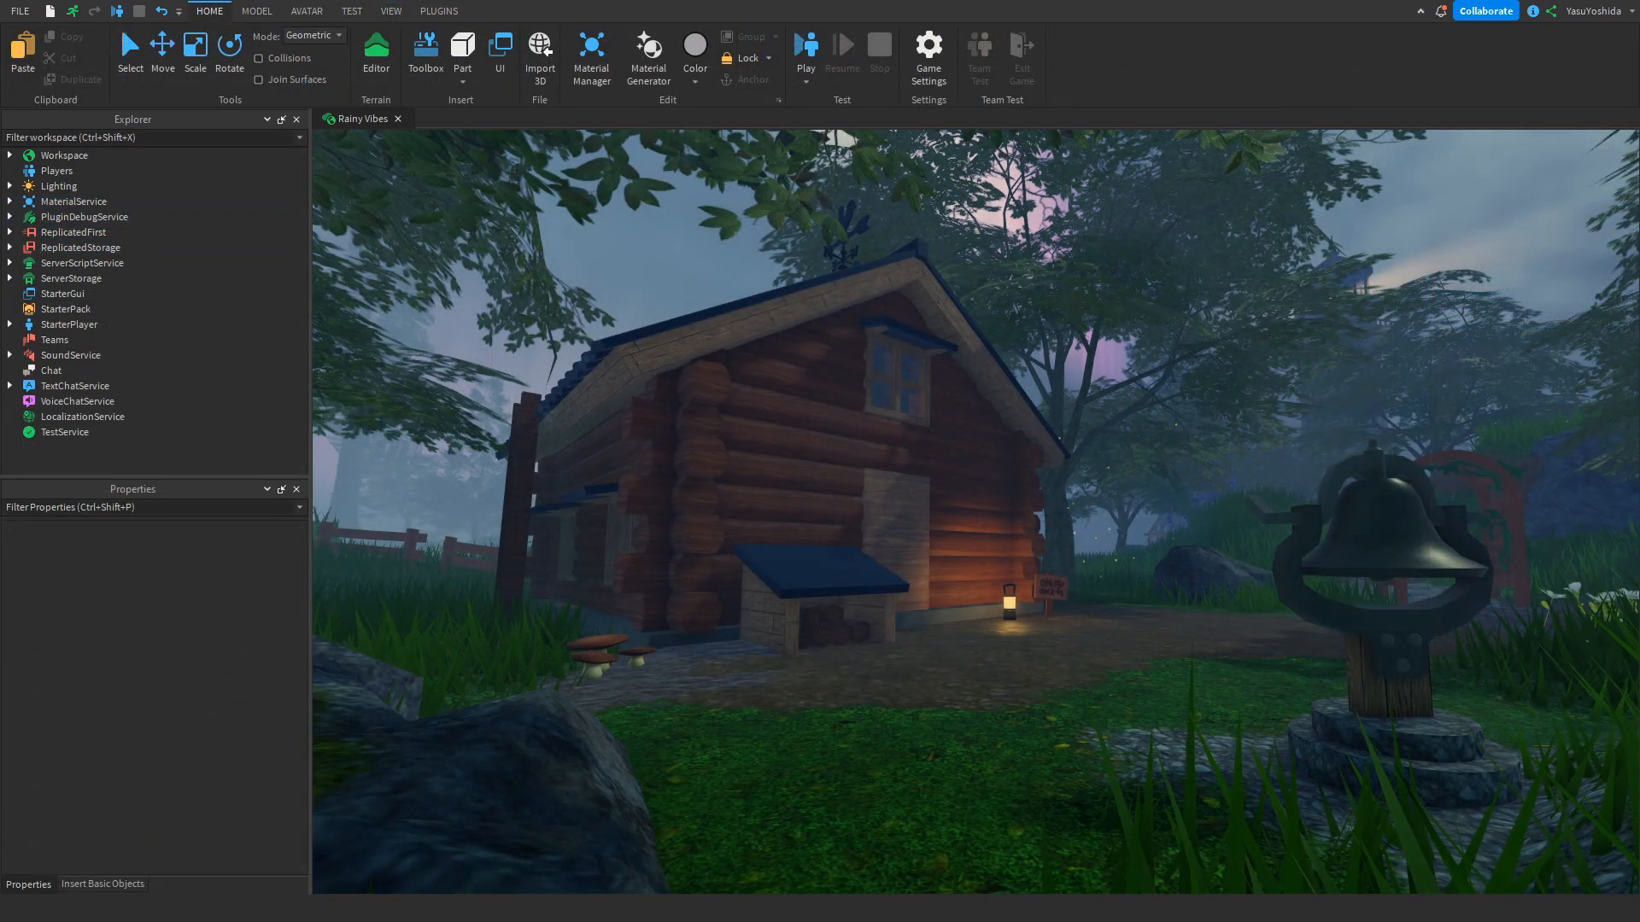